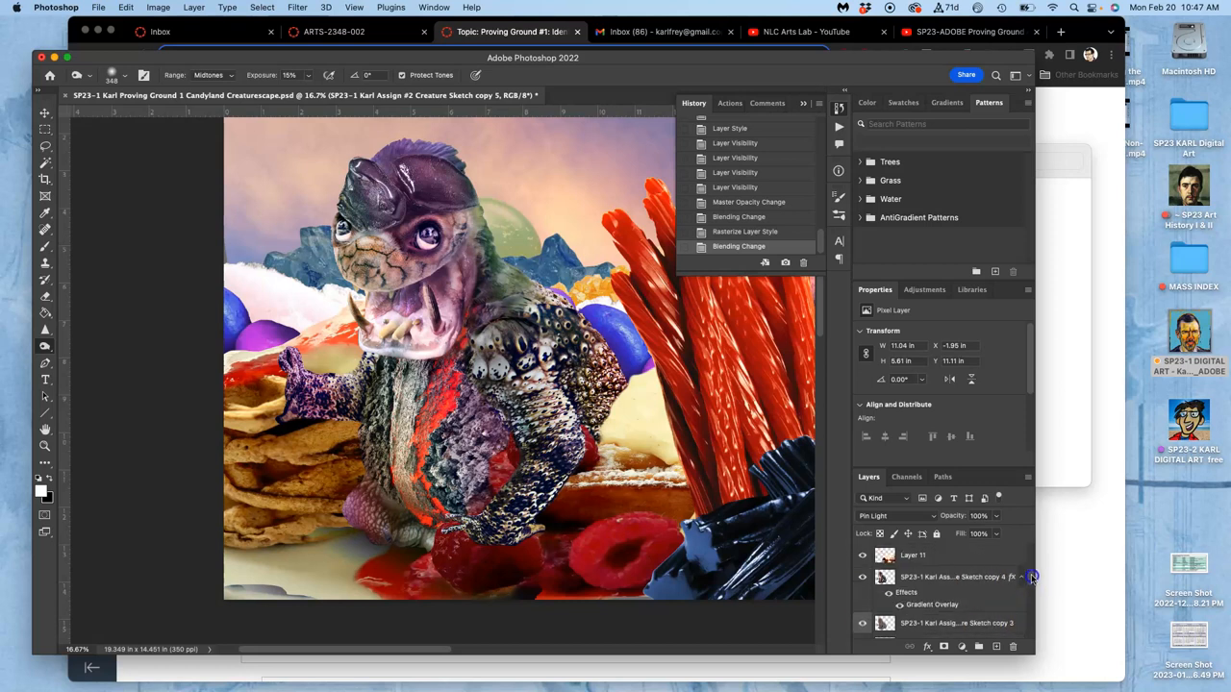
Hide the purple Gradient Overlay effect on the creature layer
left_click(862, 577)
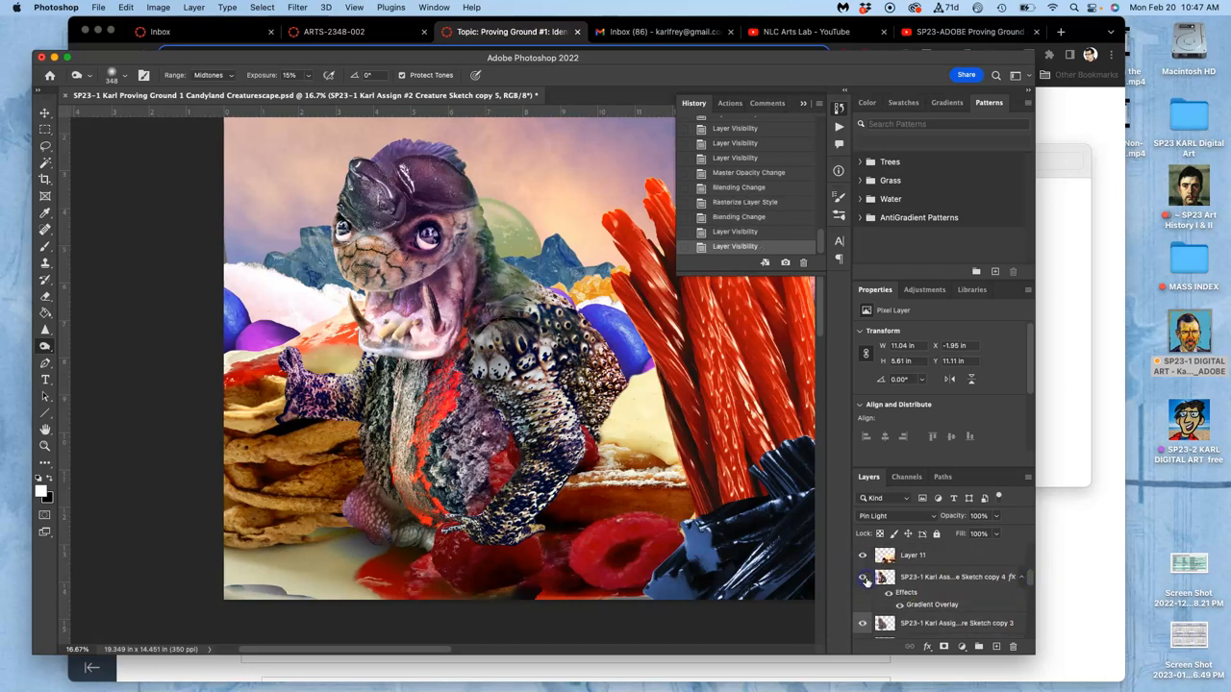
left_click(862, 577)
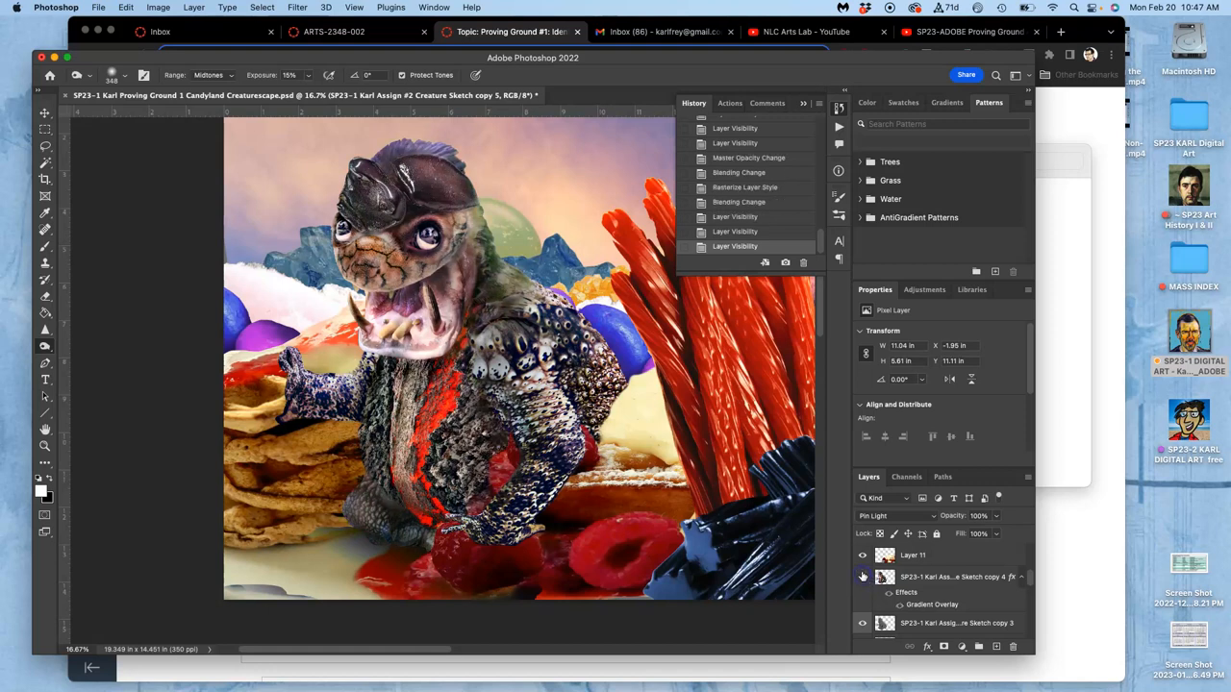
left_click(862, 577)
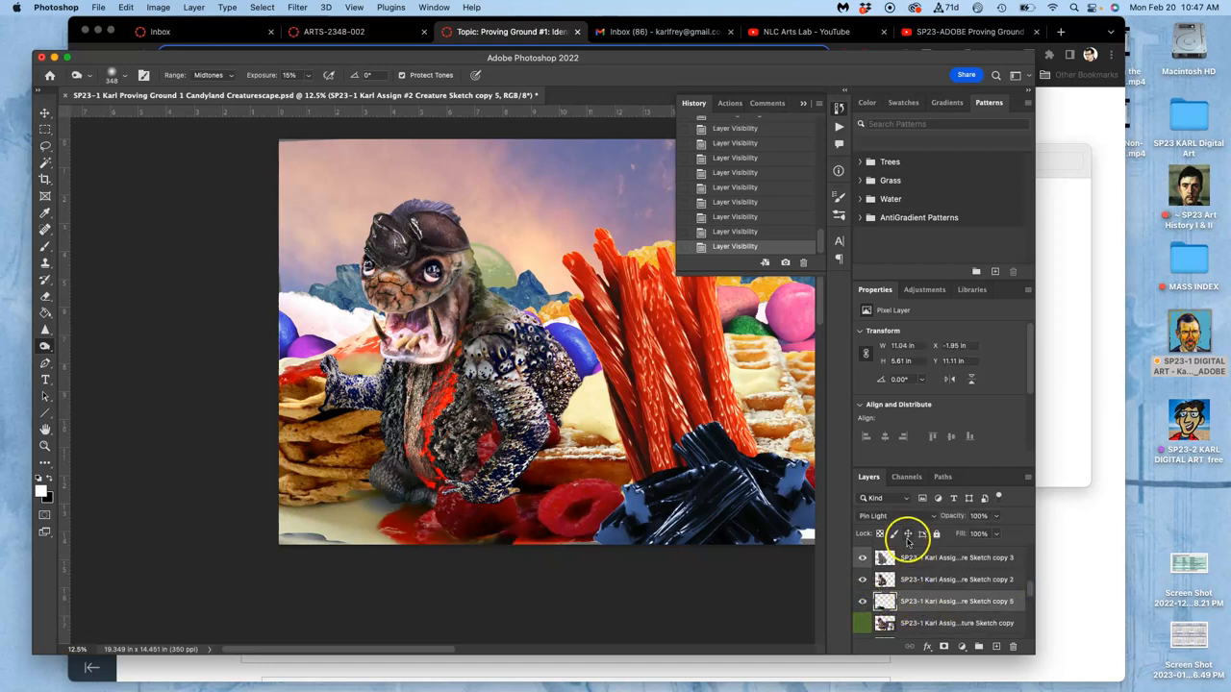
Change the shadow layer's blend mode from Pin Light to Normal
left_click(881, 515)
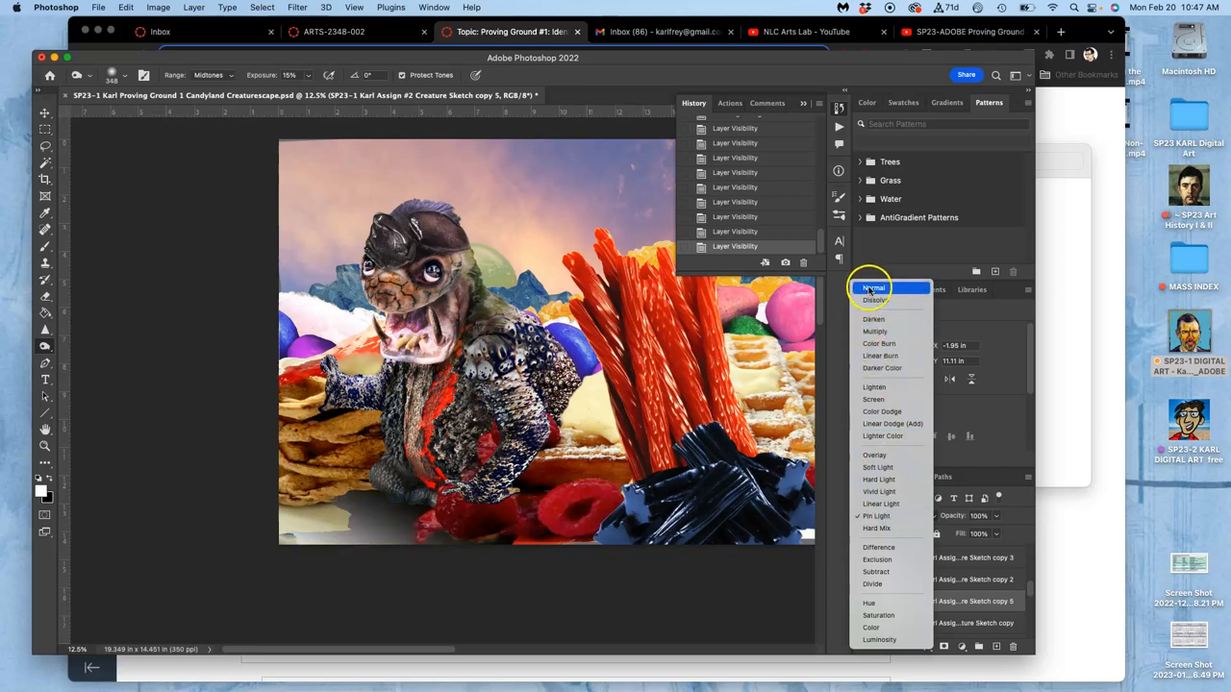
left_click(873, 288)
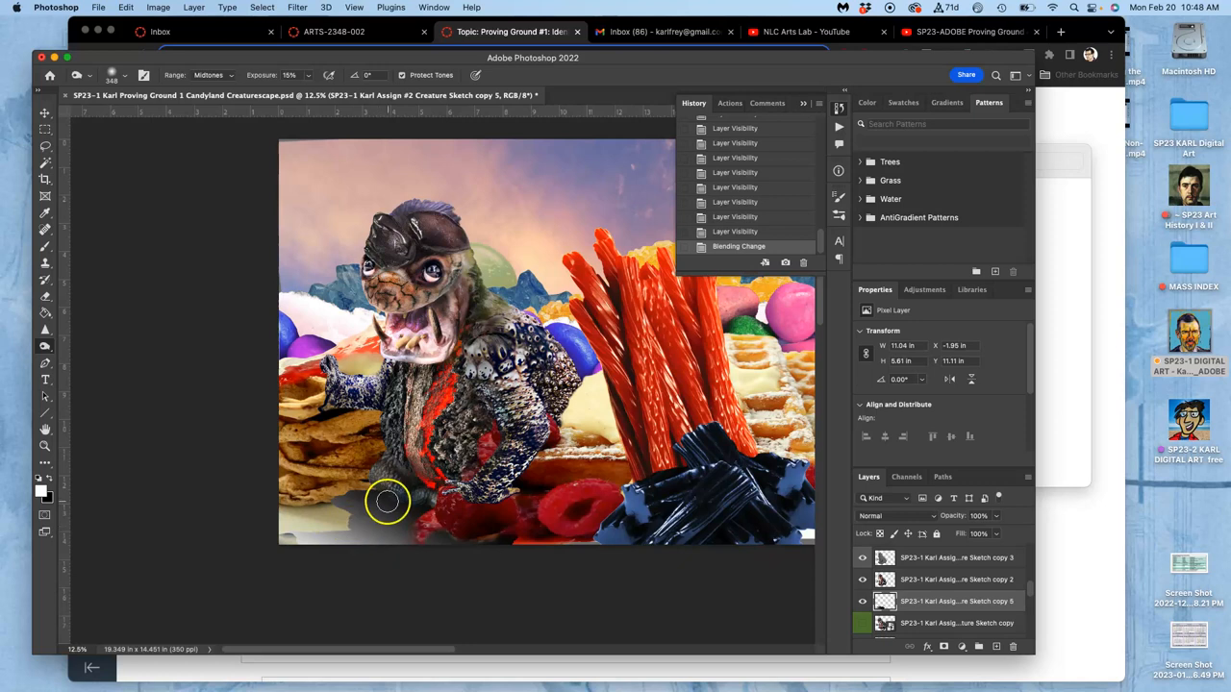
mouse_move(392, 520)
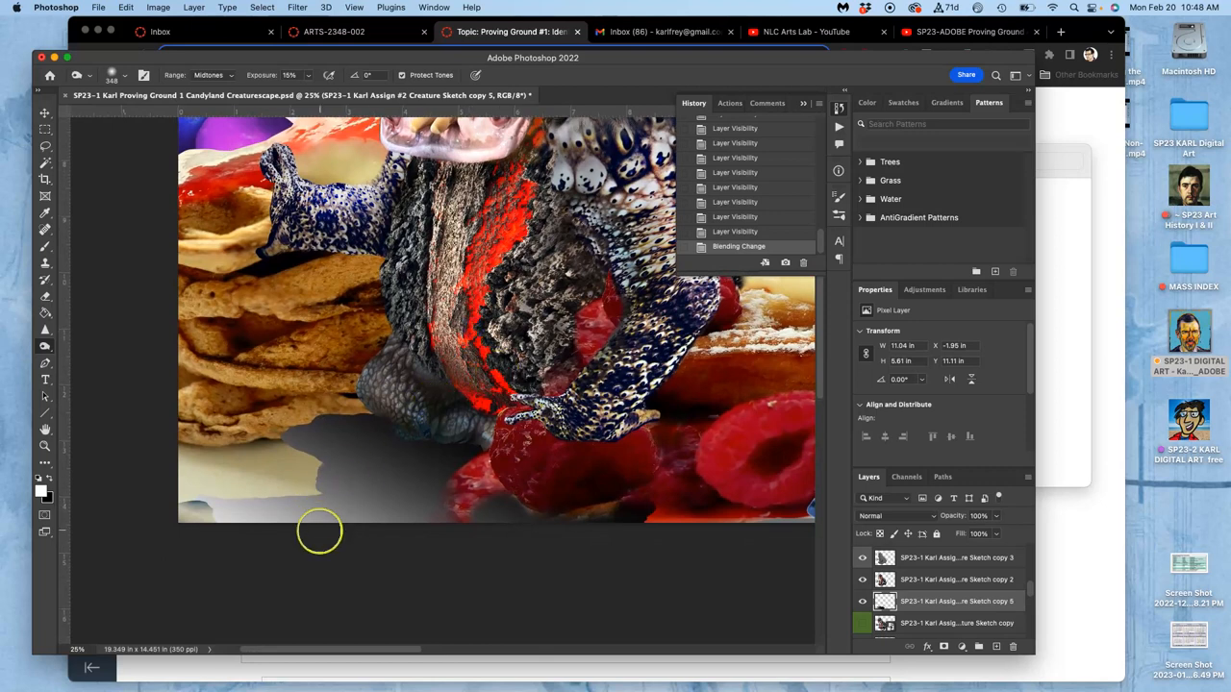
mouse_move(500, 398)
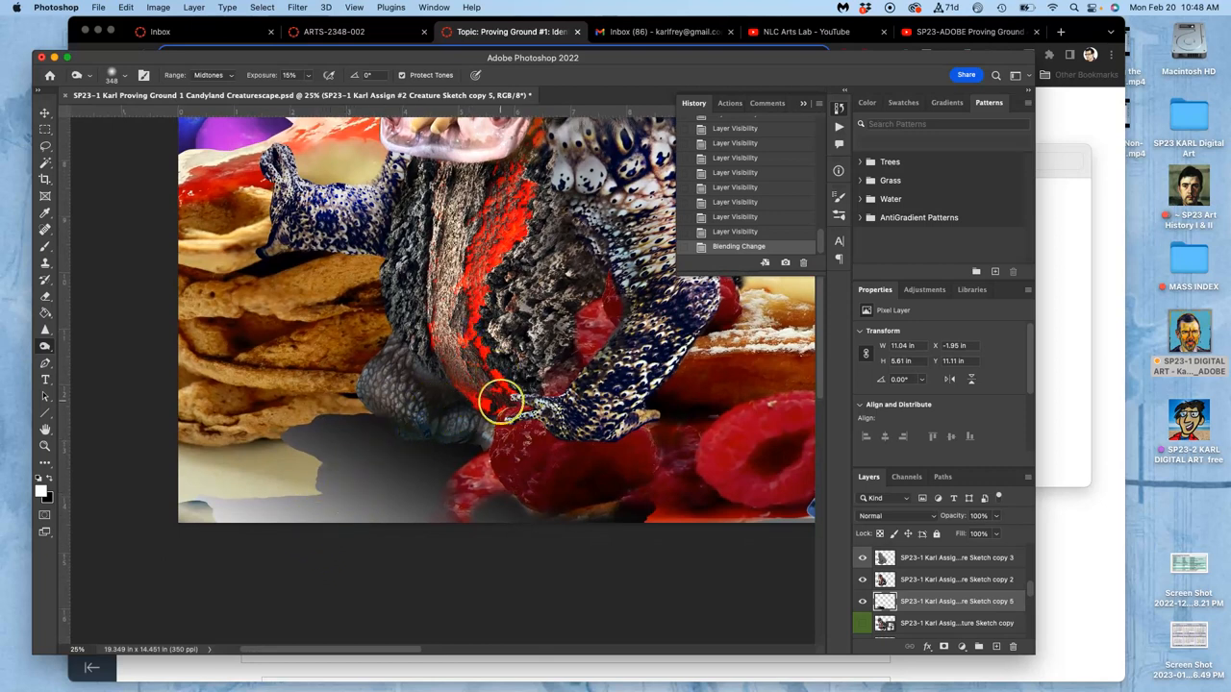
mouse_move(154, 342)
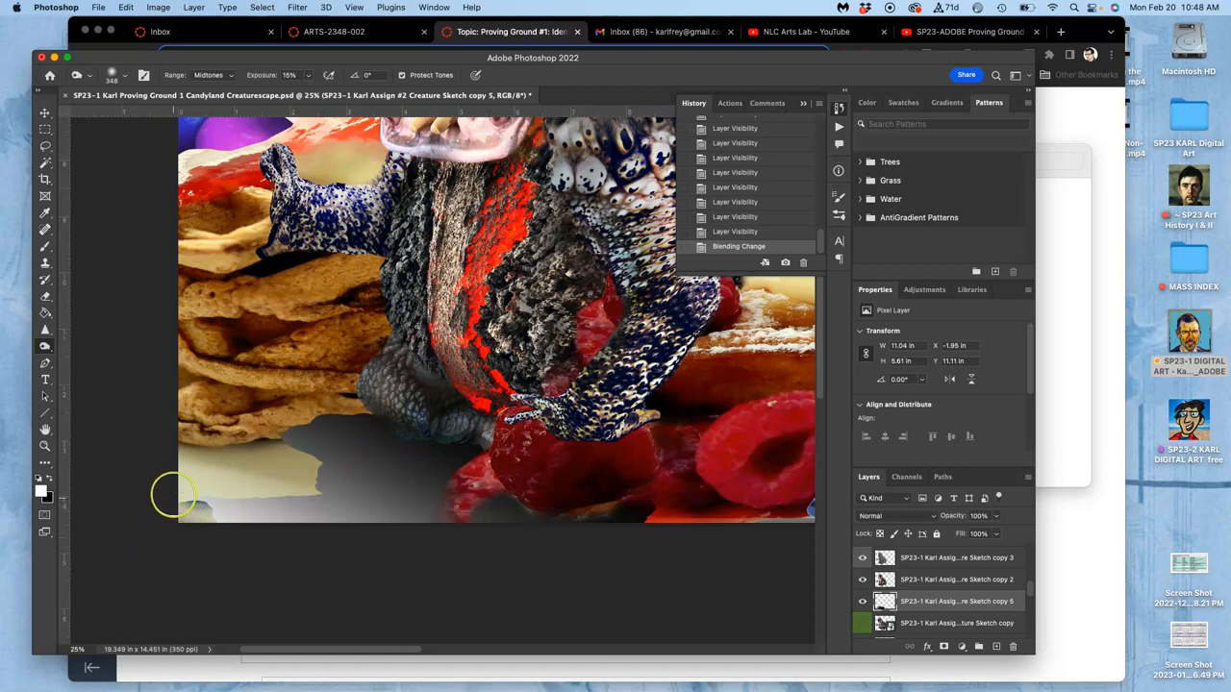
Zoom in on the shadow edge by the cracker and soften it with Blur Tool strokes
left_click(44, 341)
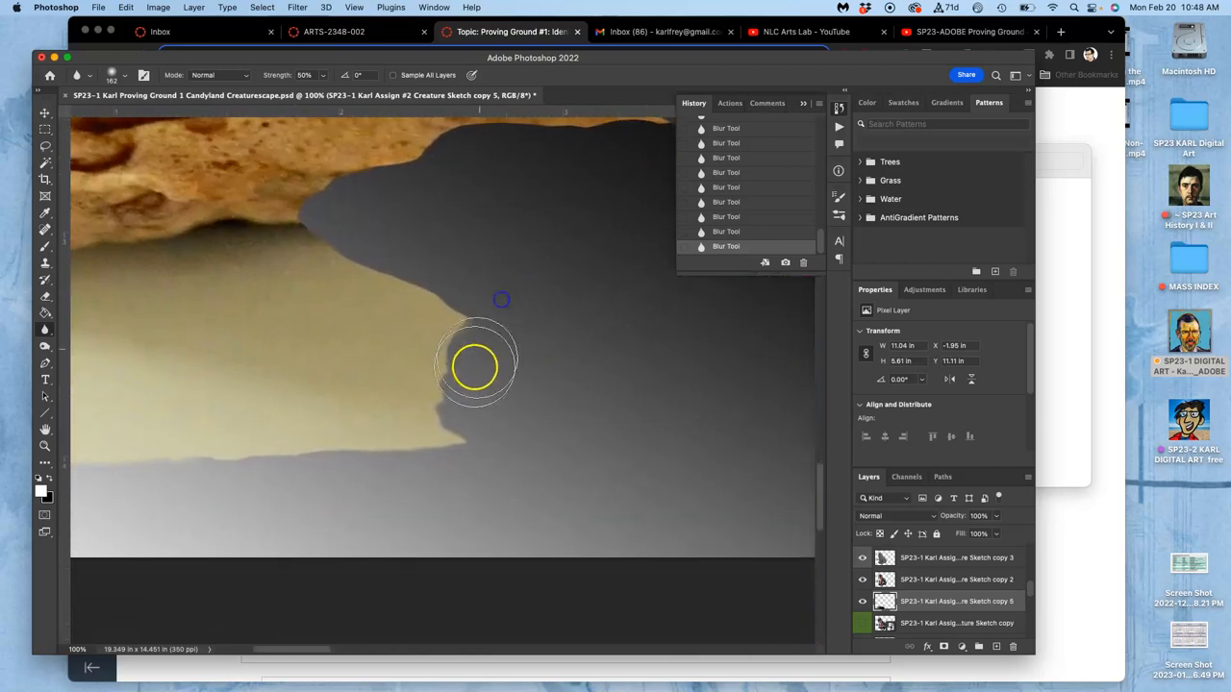
mouse_move(308, 443)
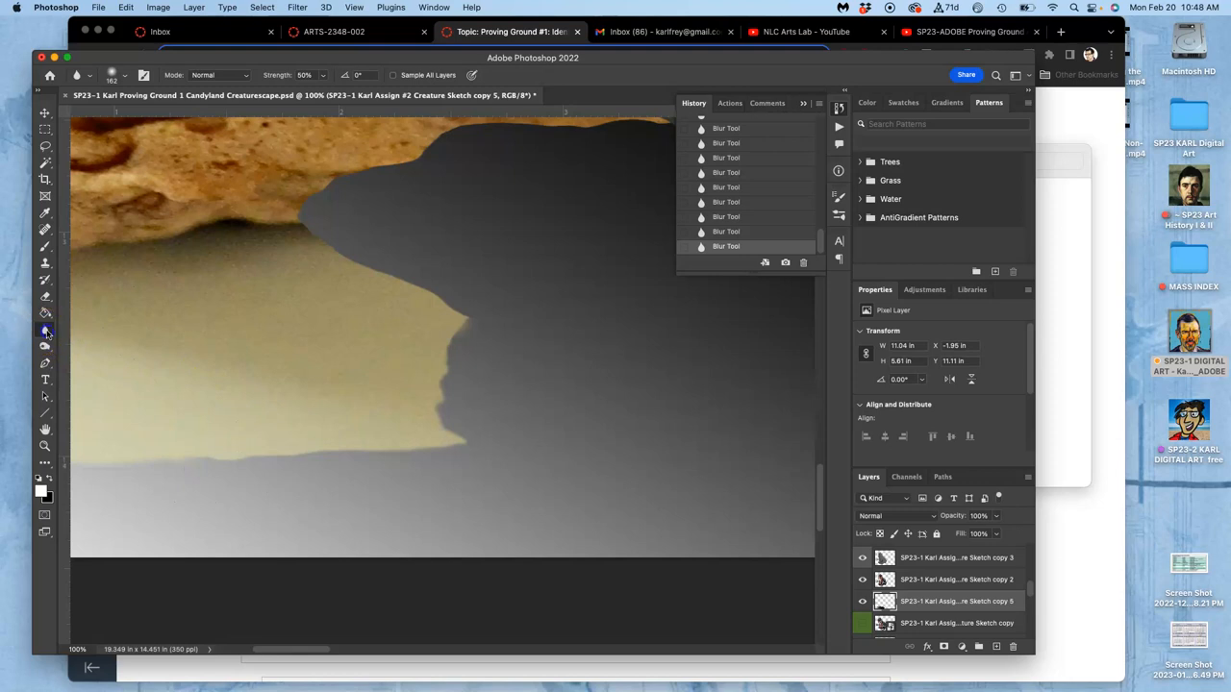
Switch to the Smudge Tool with a soft round brush and adjusted Strength
left_click(45, 327)
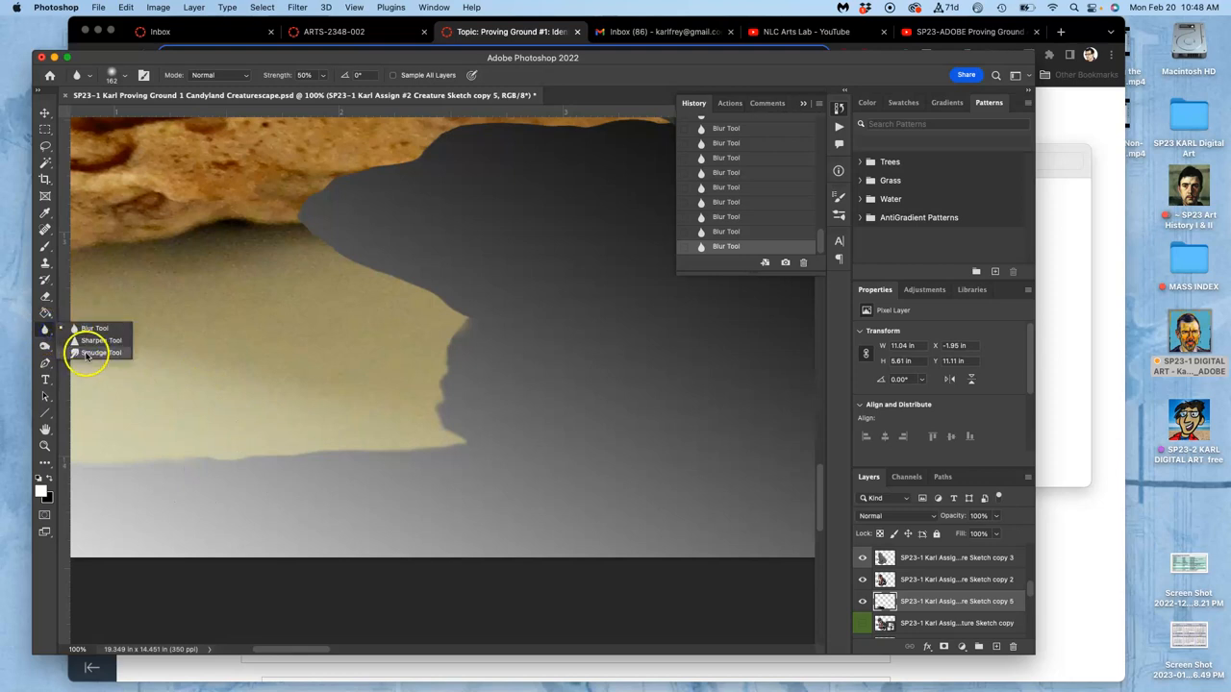
left_click(100, 352)
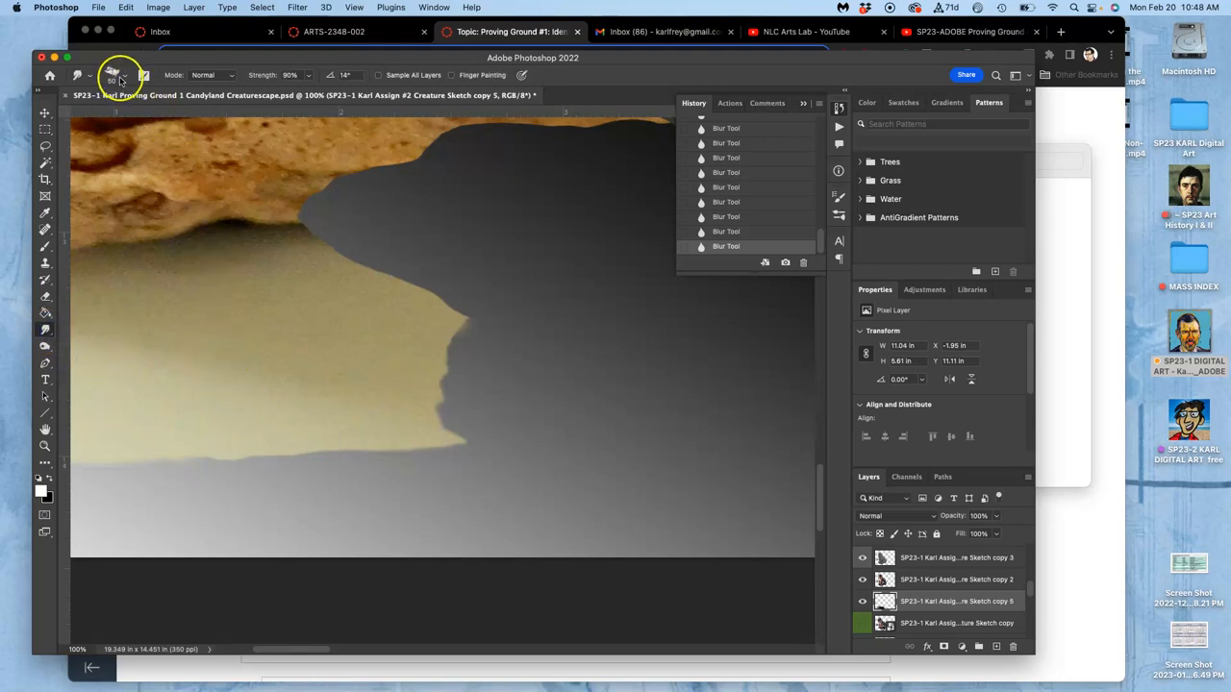
left_click(113, 75)
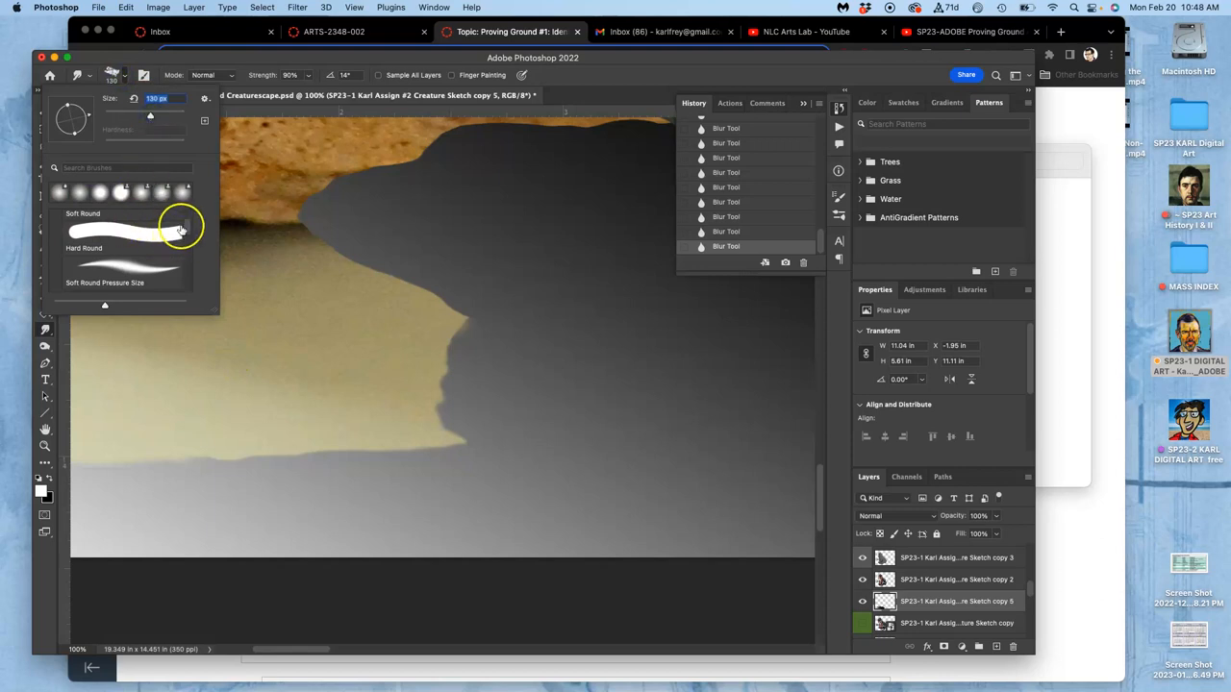
left_click(67, 219)
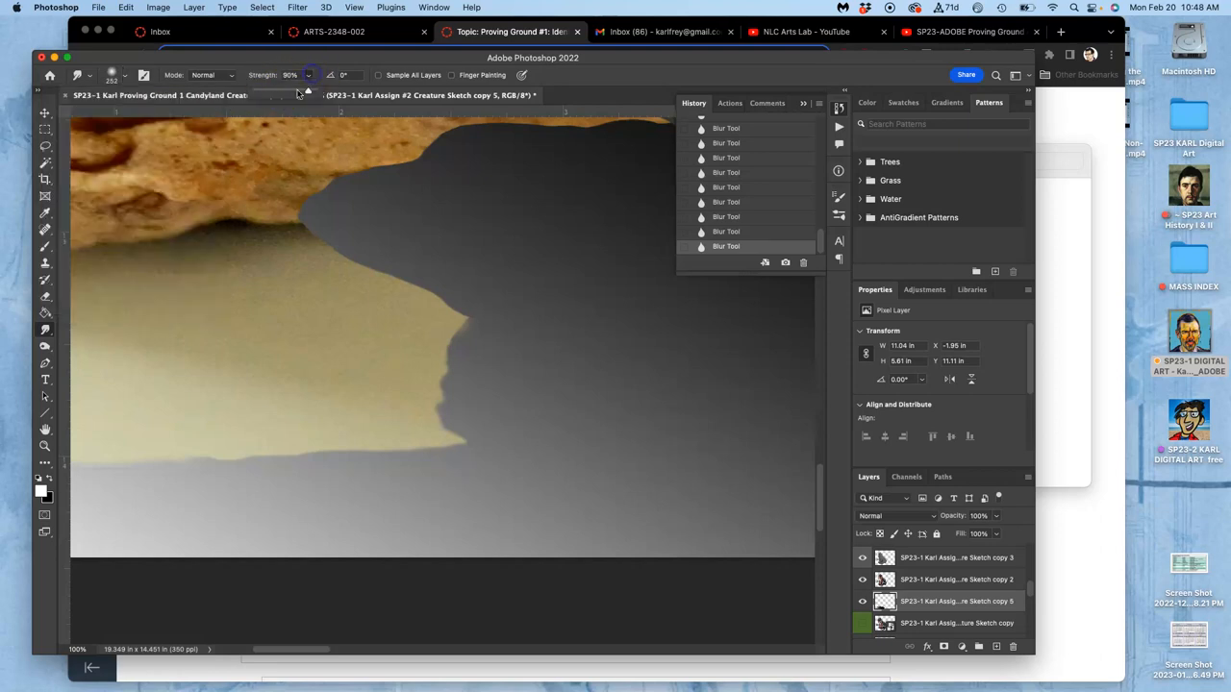
left_click_drag(288, 75, 273, 75)
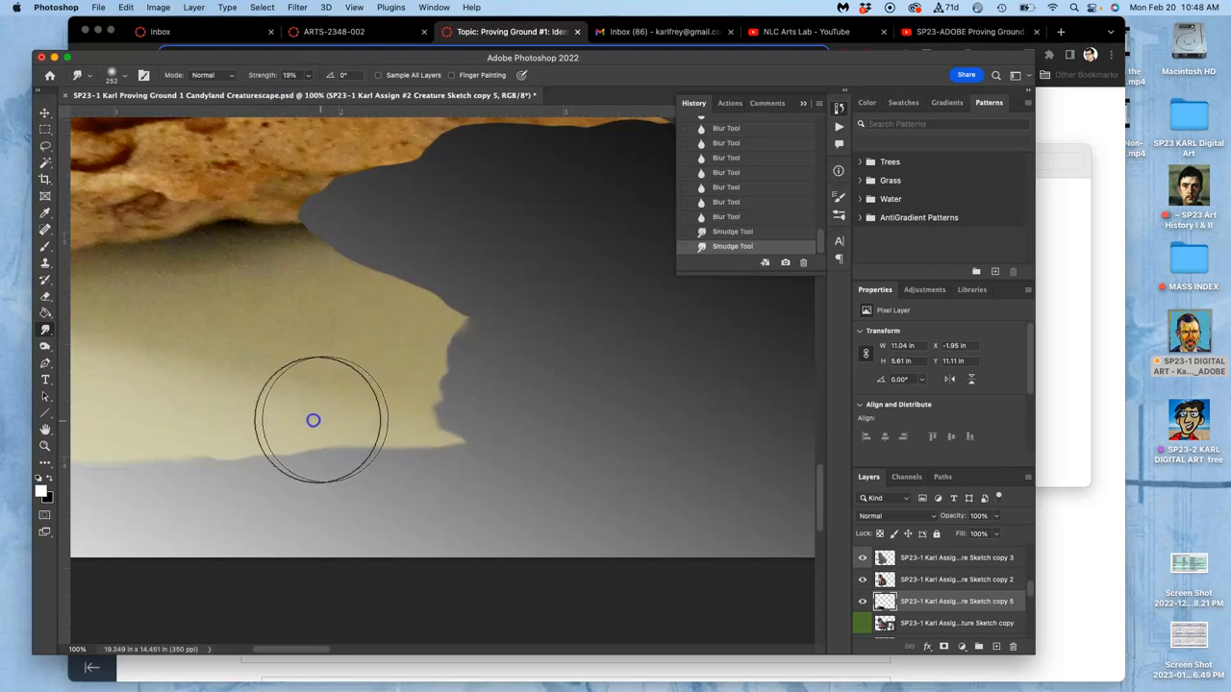
Smudge along the cast shadow's edge so it fades into the pale crust
left_click_drag(311, 419, 54, 435)
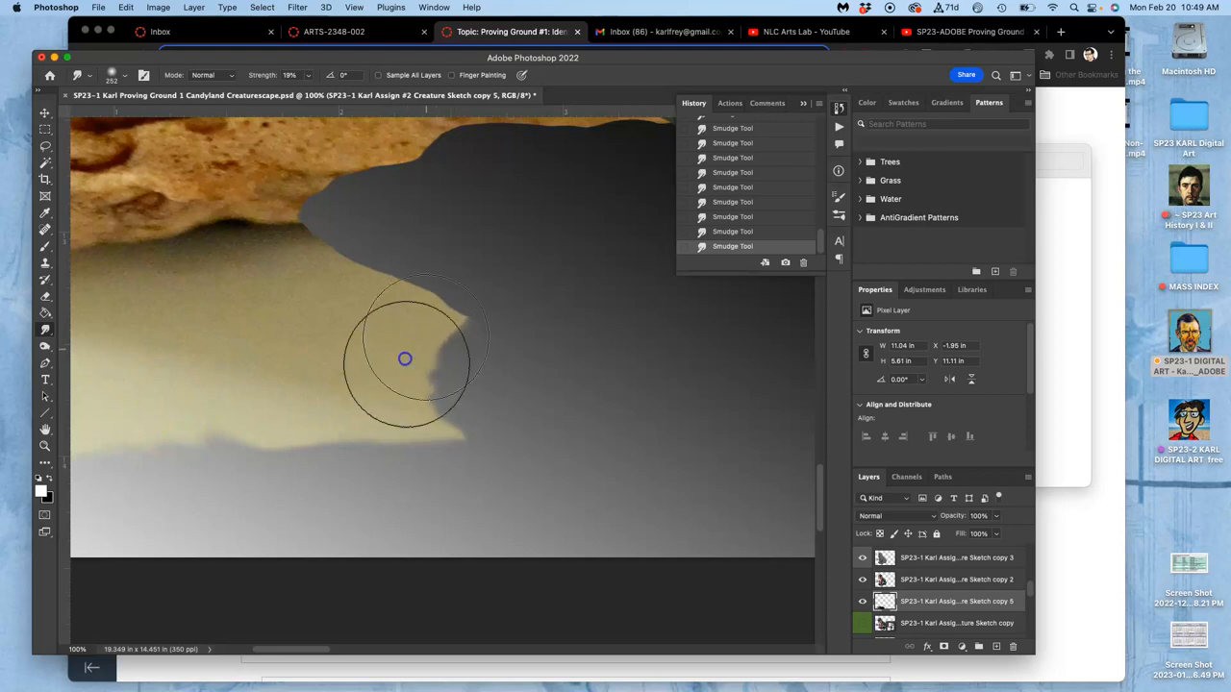
left_click_drag(404, 359, 373, 204)
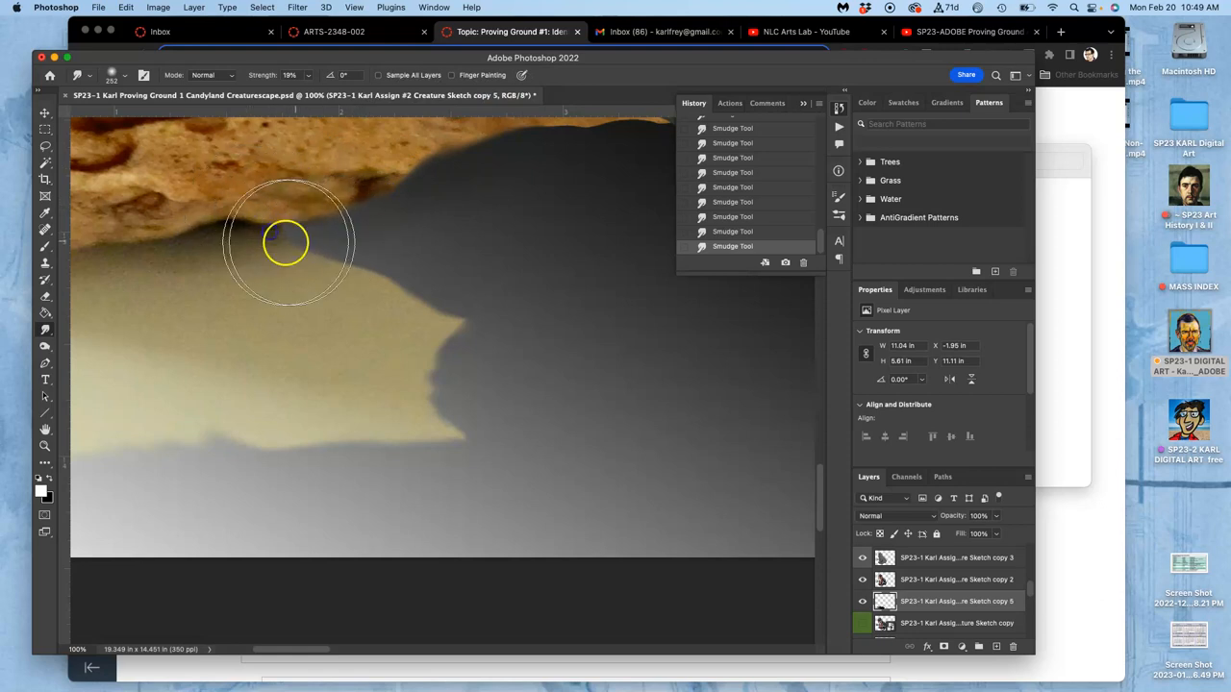
mouse_move(447, 331)
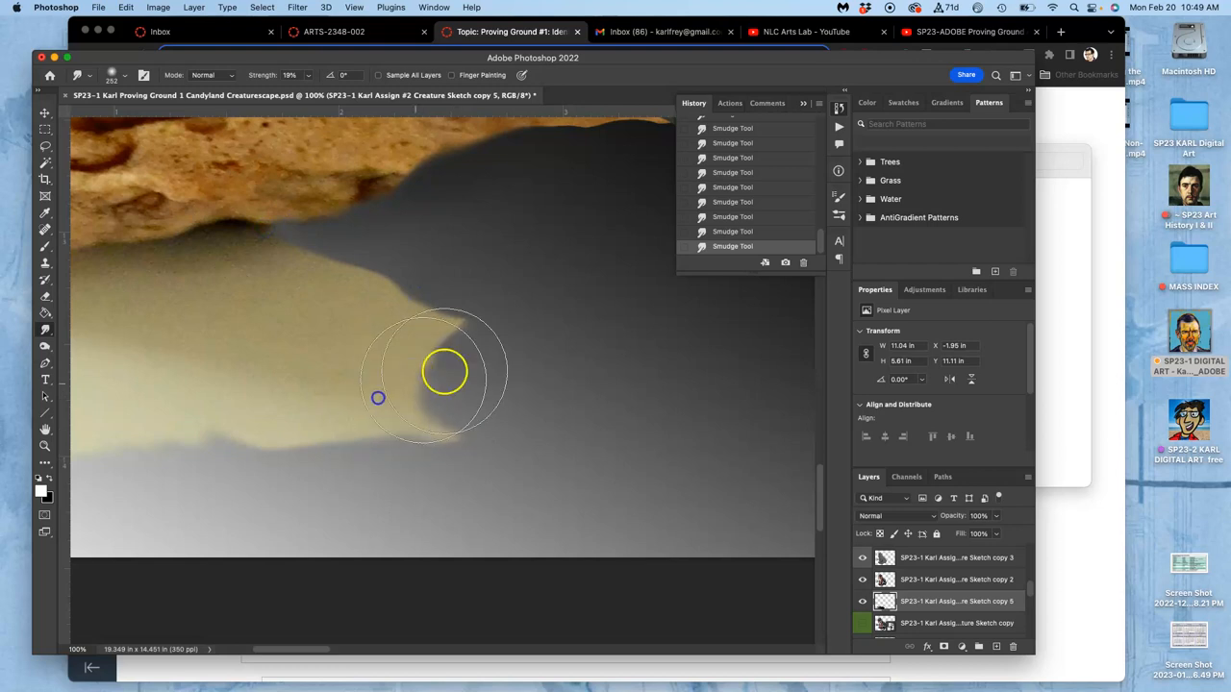
left_click_drag(446, 373, 233, 446)
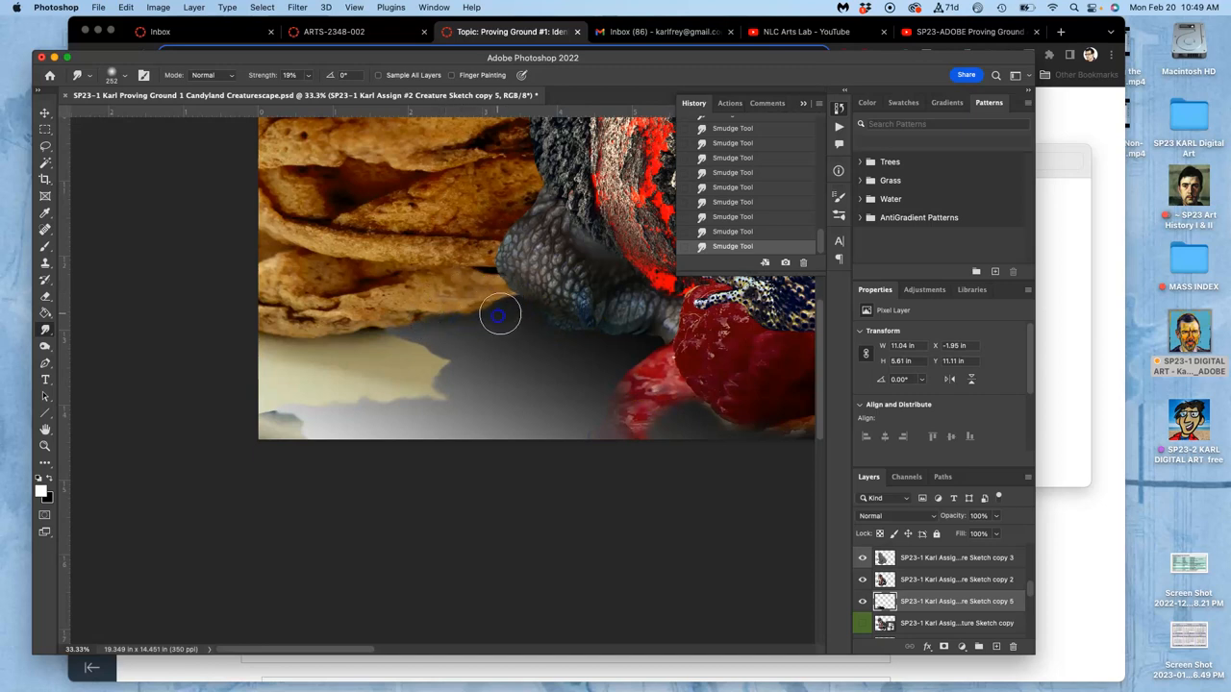
mouse_move(370, 435)
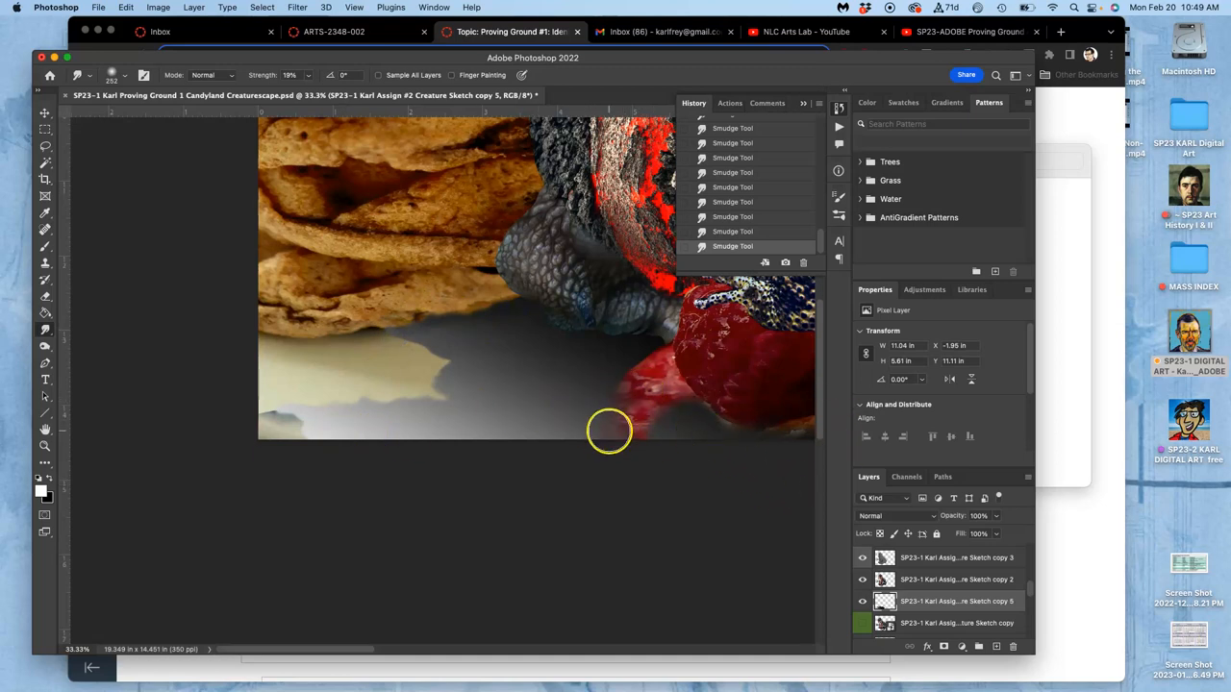
mouse_move(954, 492)
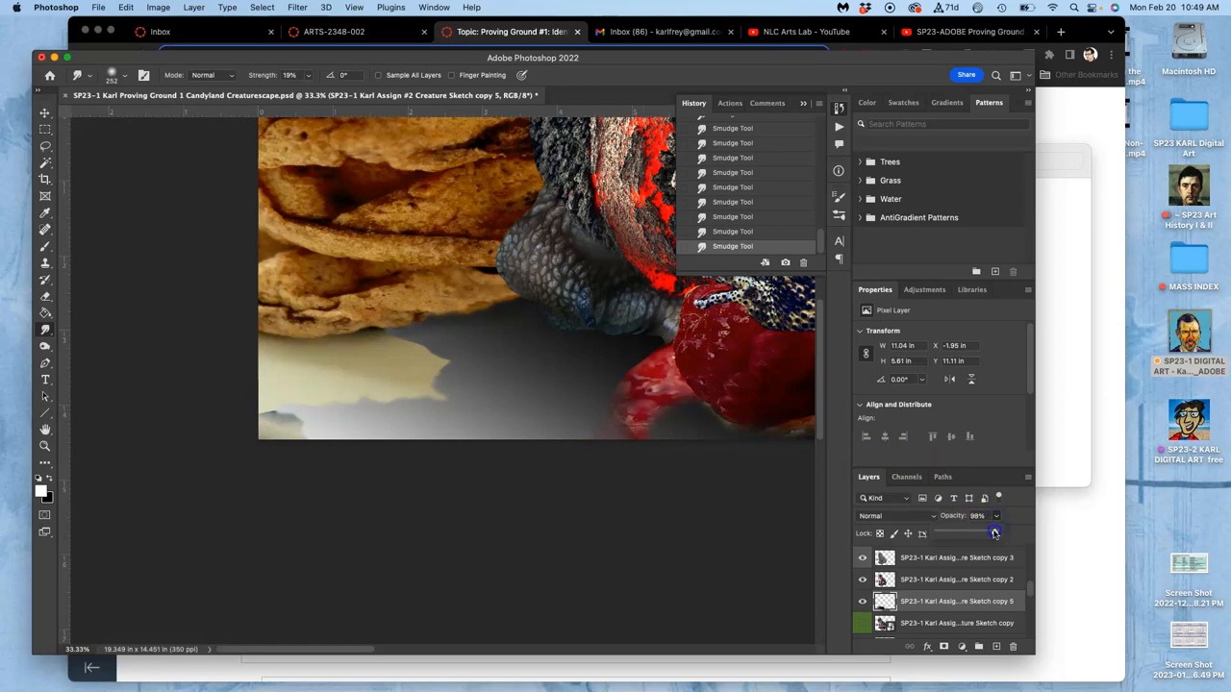
Lower the shading layer's opacity and set it to Soft Light before duplicating it twice
left_click(997, 531)
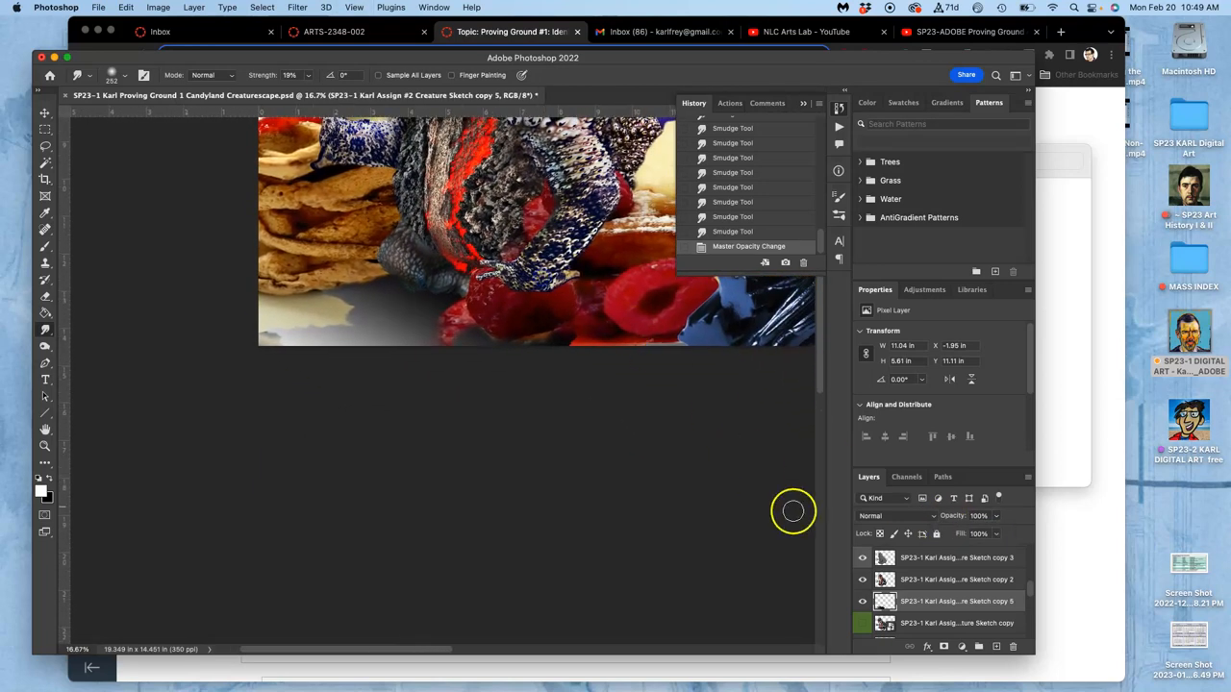
mouse_move(902, 519)
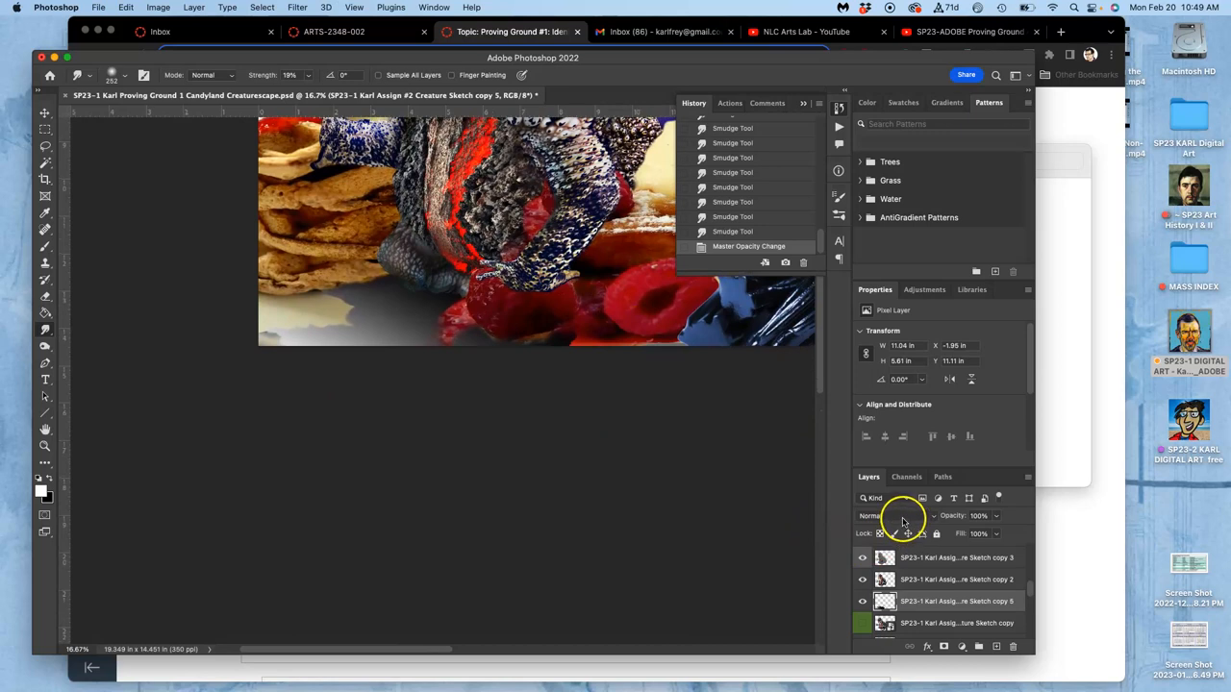
left_click(873, 516)
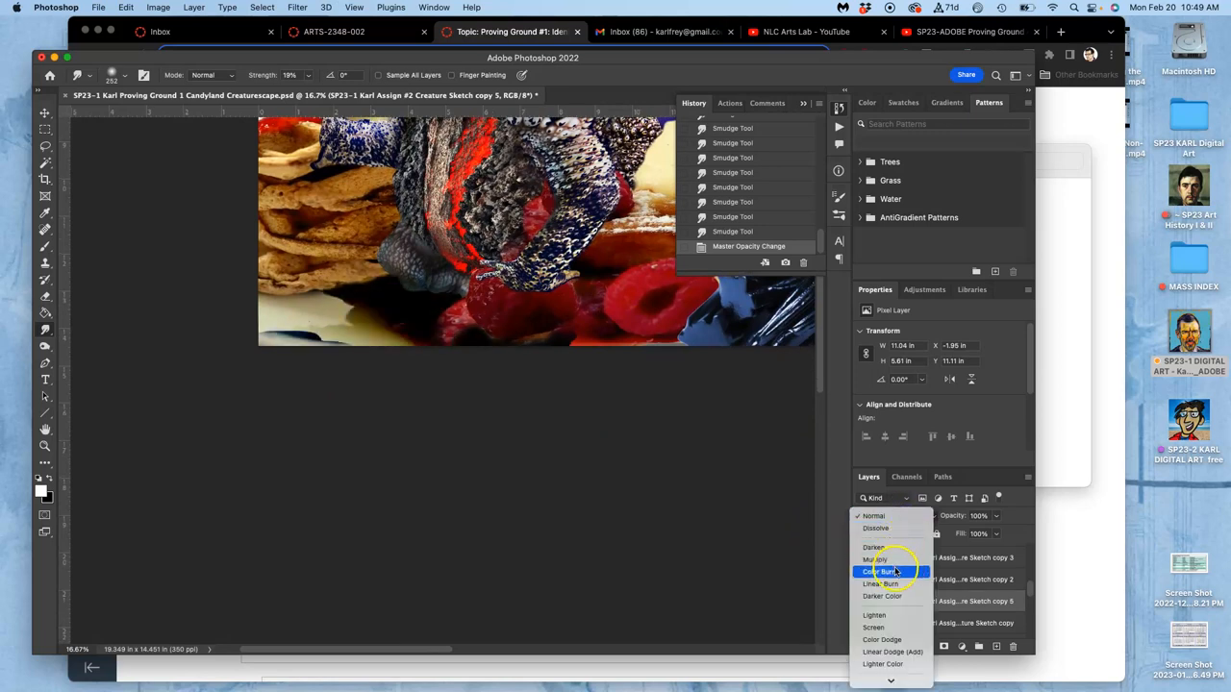
mouse_move(885, 596)
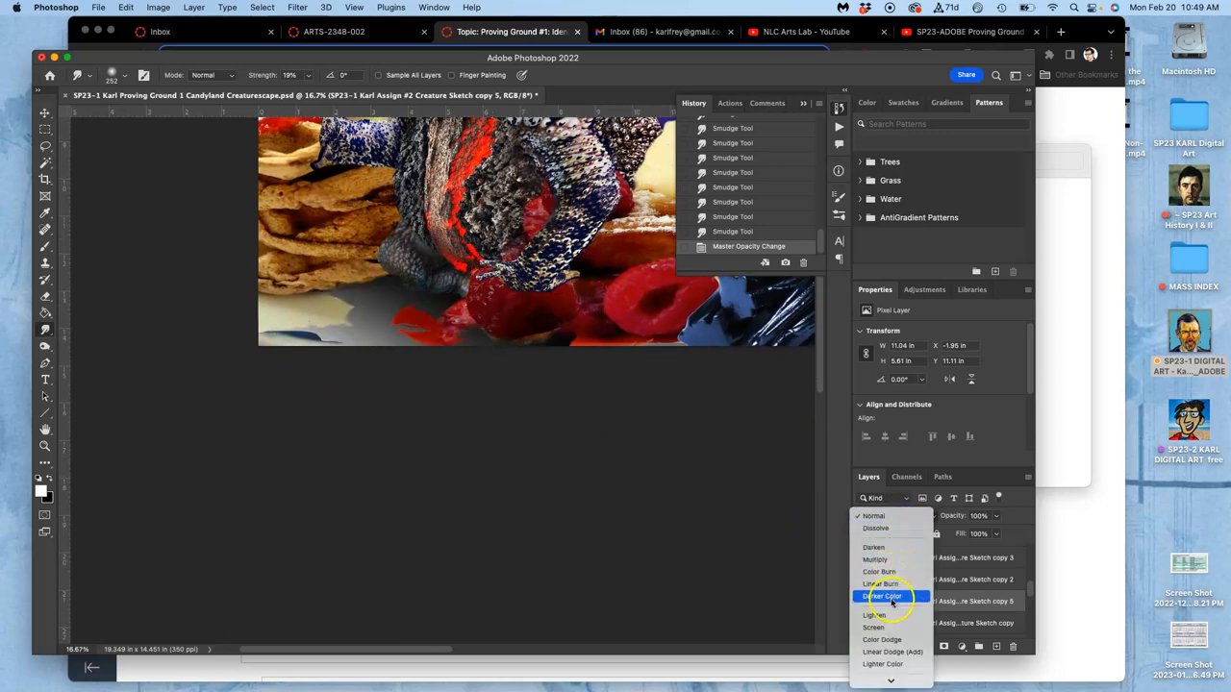
mouse_move(881, 584)
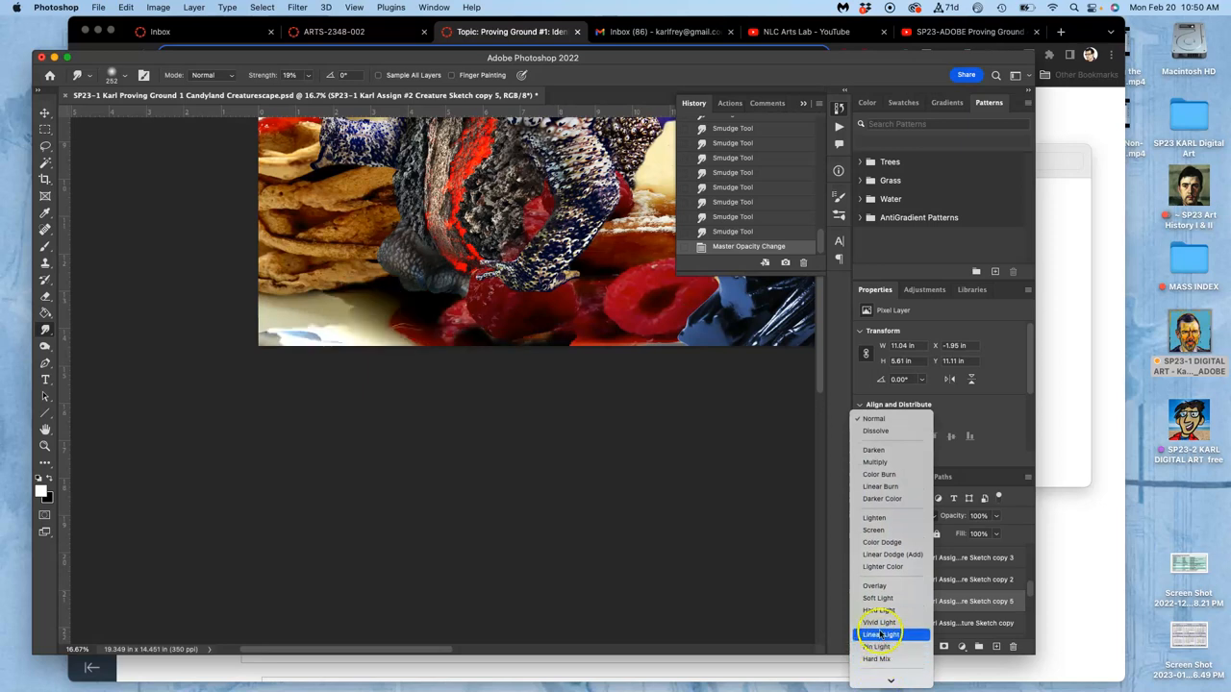
mouse_move(877, 596)
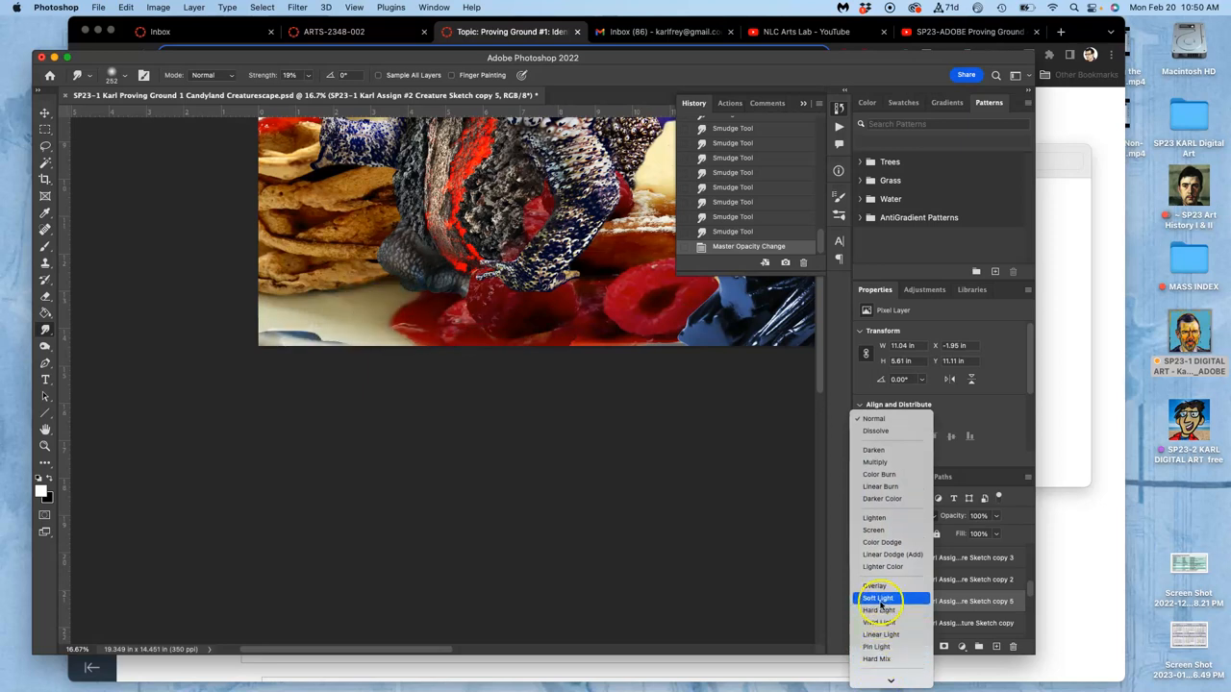
left_click(877, 598)
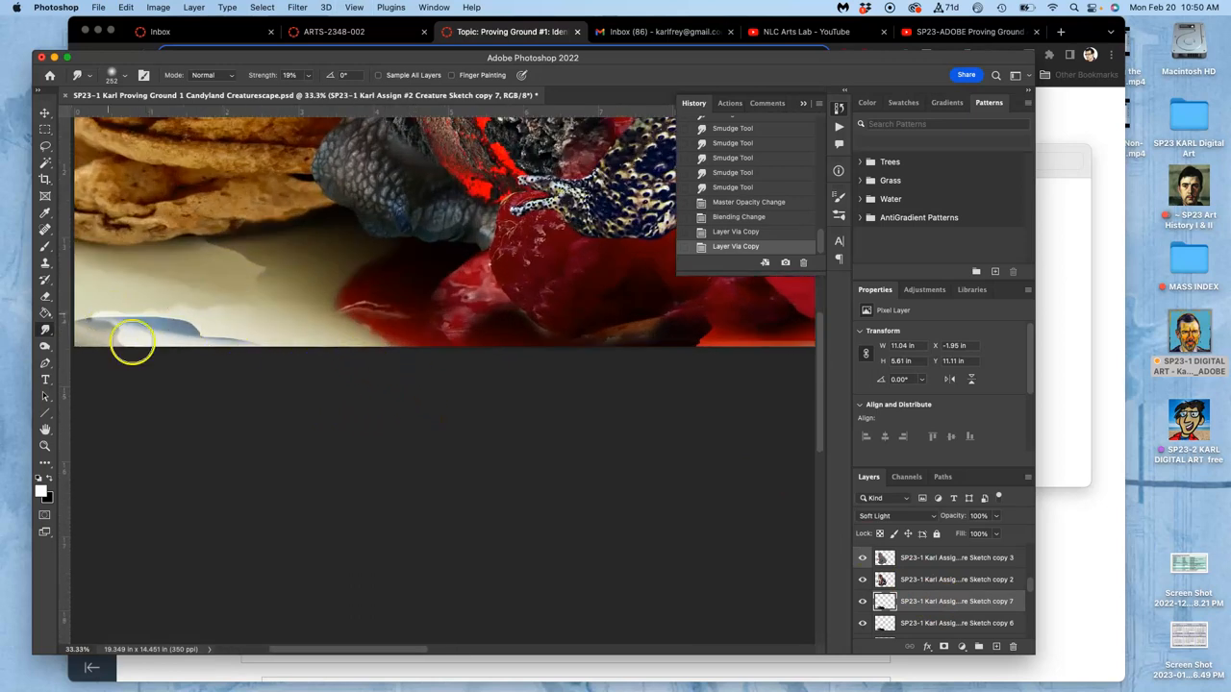
mouse_move(641, 446)
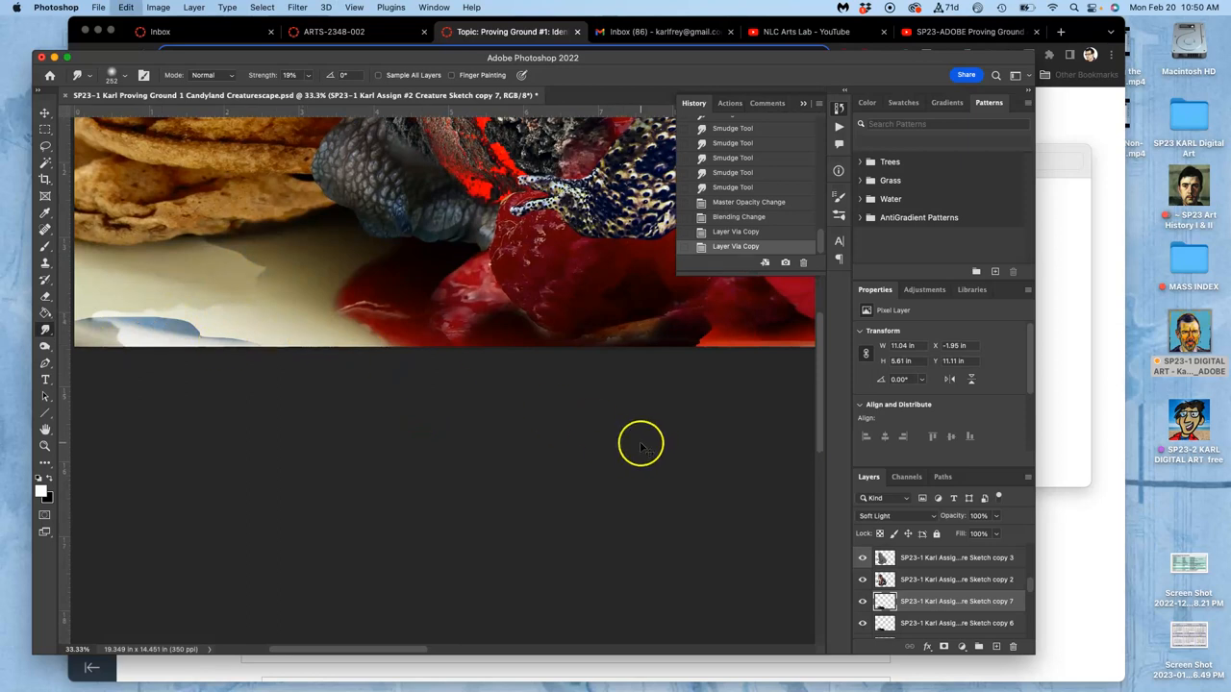
Step back in History to remove the copies and set the shading layer to Normal
left_click(933, 611)
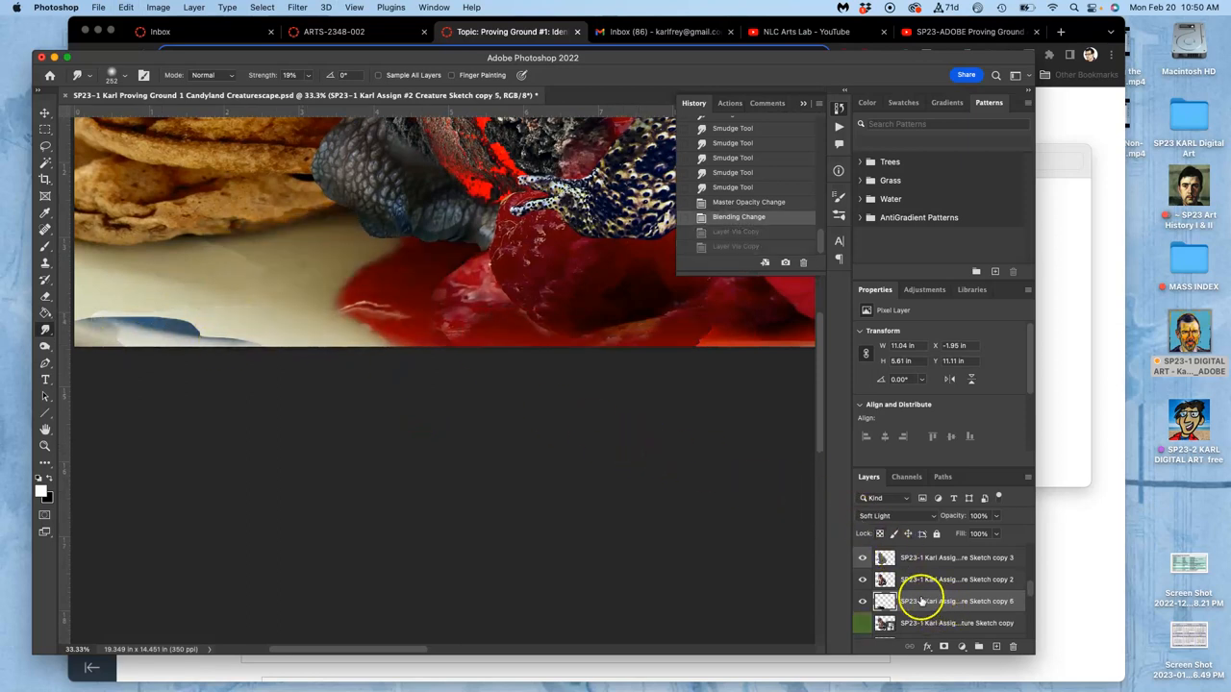
left_click(862, 600)
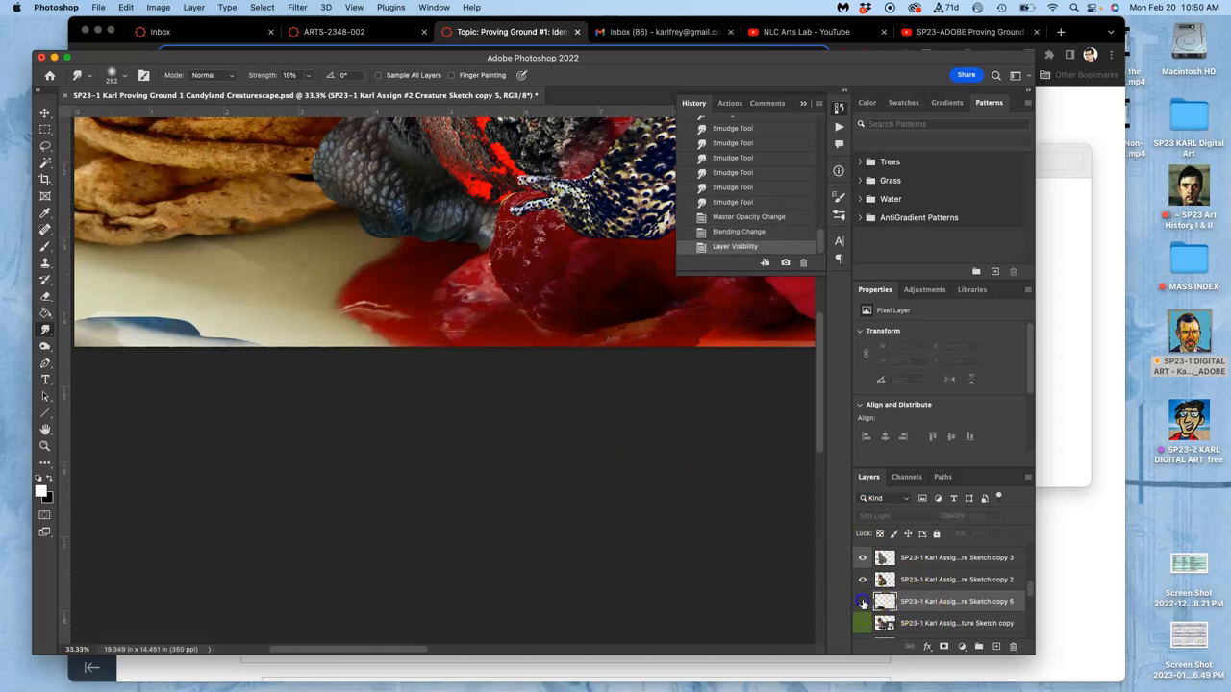
left_click(862, 600)
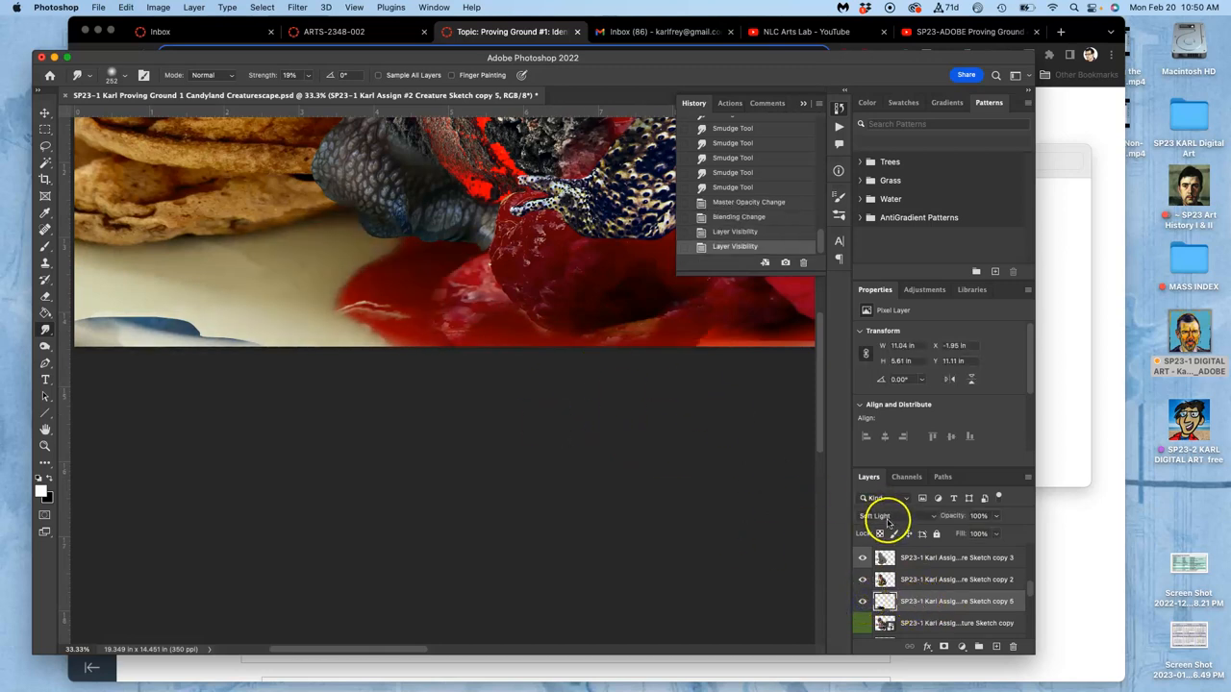
left_click(895, 515)
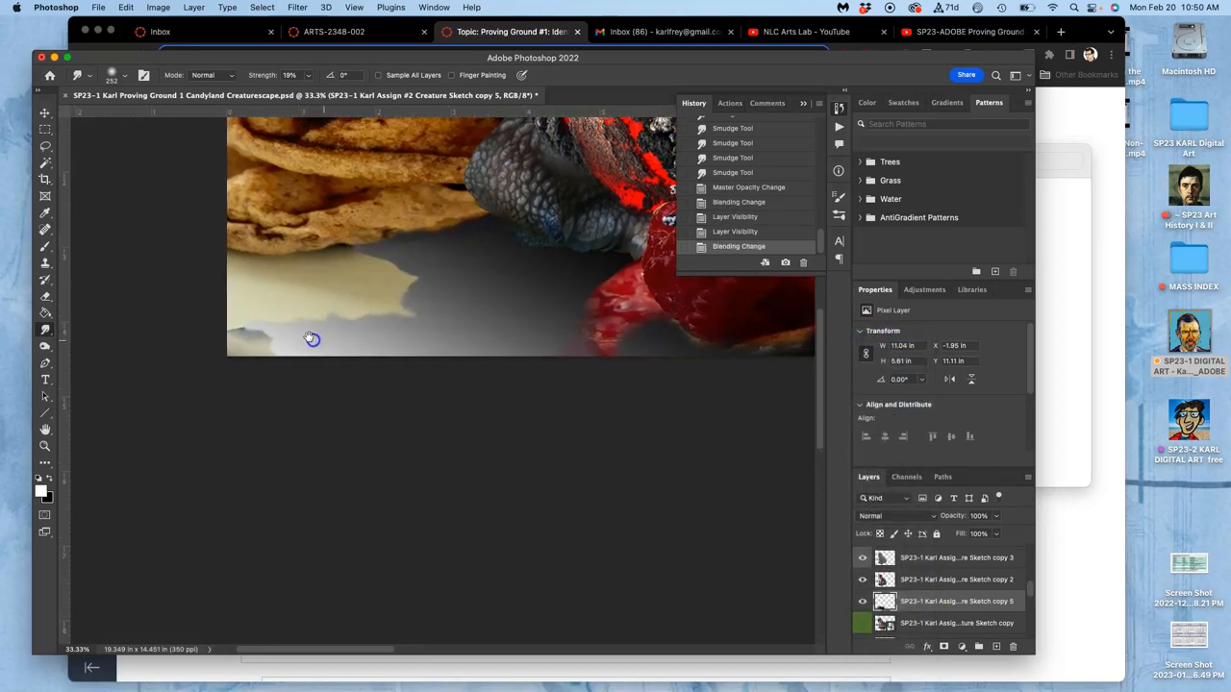
Lighten the cast shadow with the Dodge Tool, then return the layer to Soft Light
left_click(44, 347)
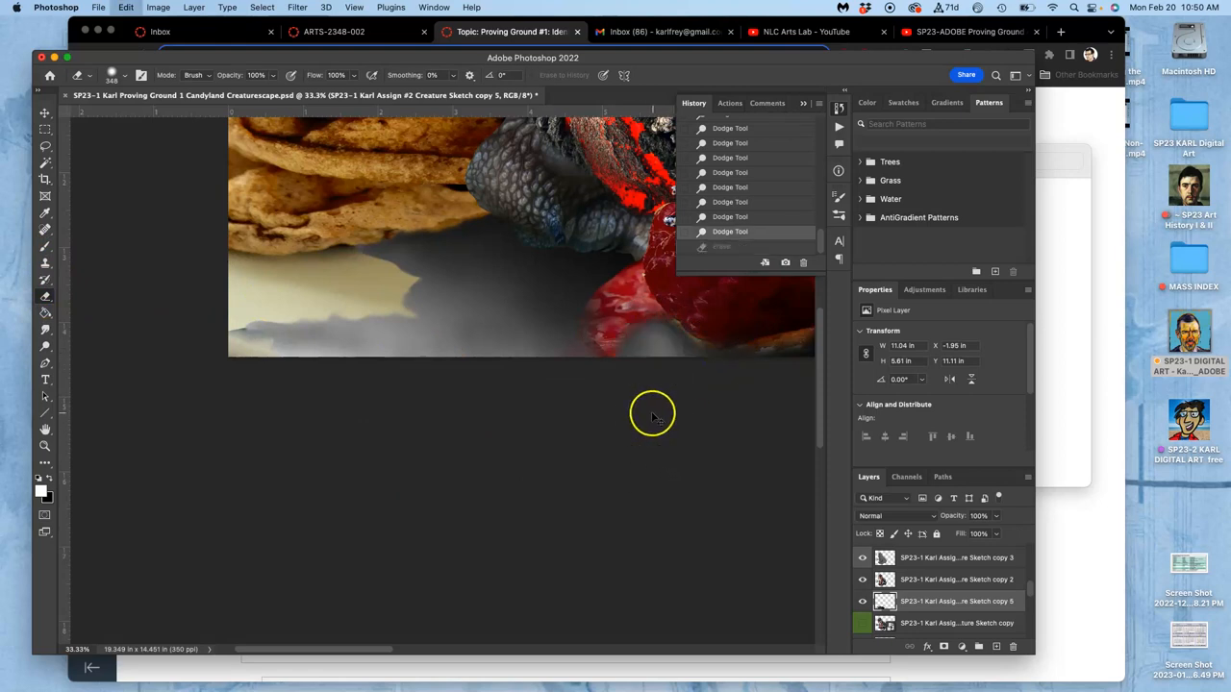
mouse_move(977, 551)
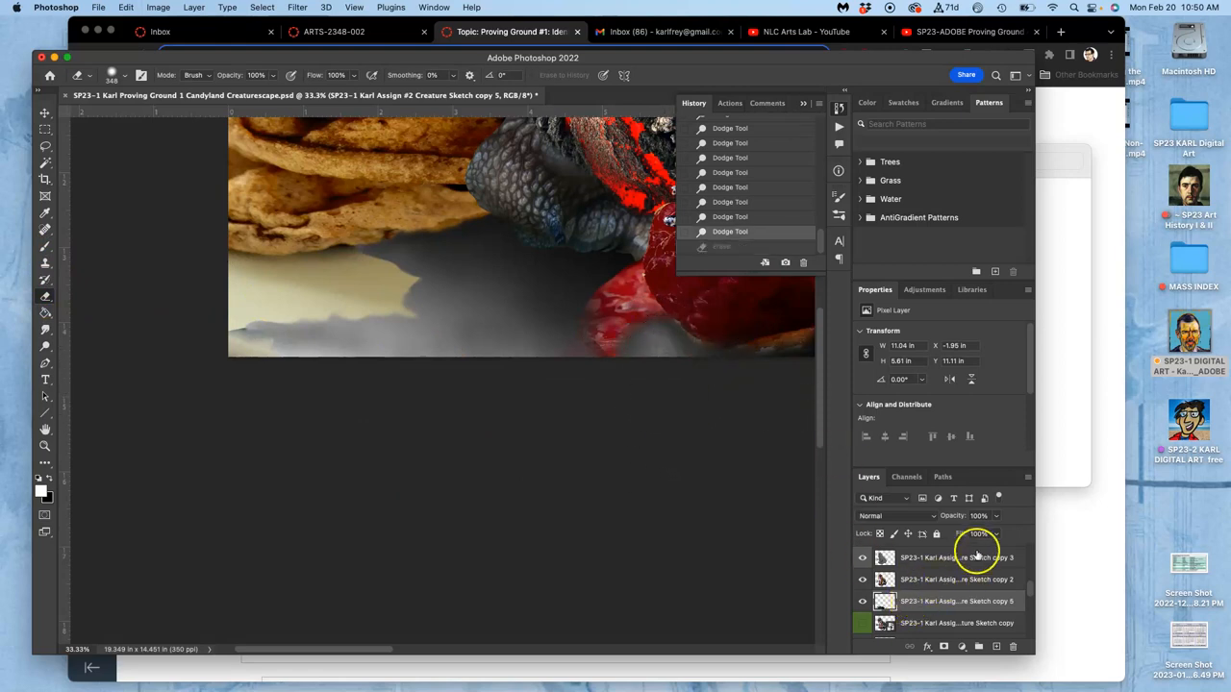
left_click(895, 515)
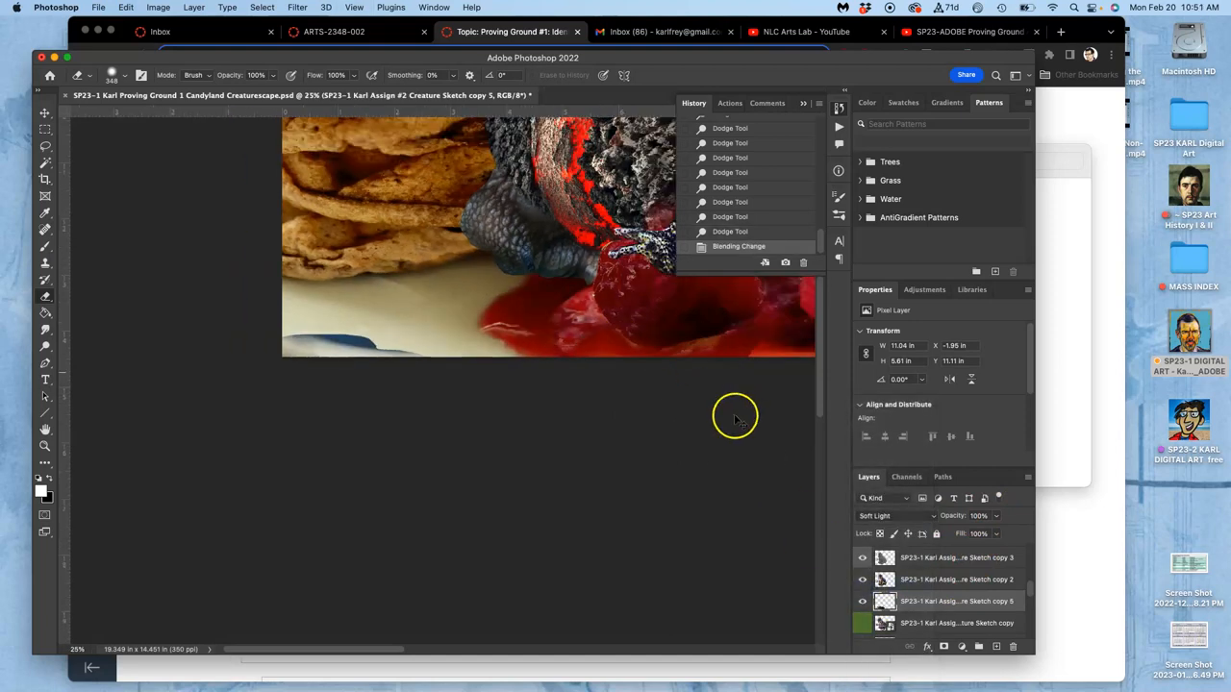
Duplicate the shading layer as a lowered-opacity Soft Light copy and pull out a ruler guide
left_click(862, 602)
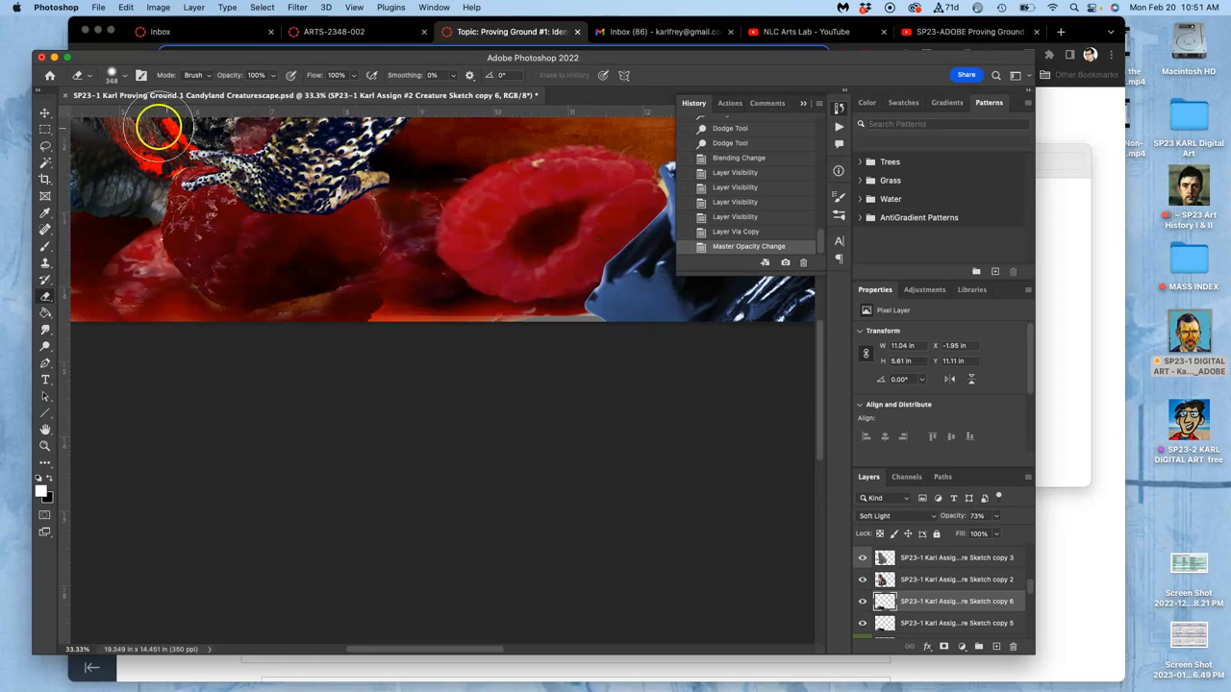
left_click(45, 113)
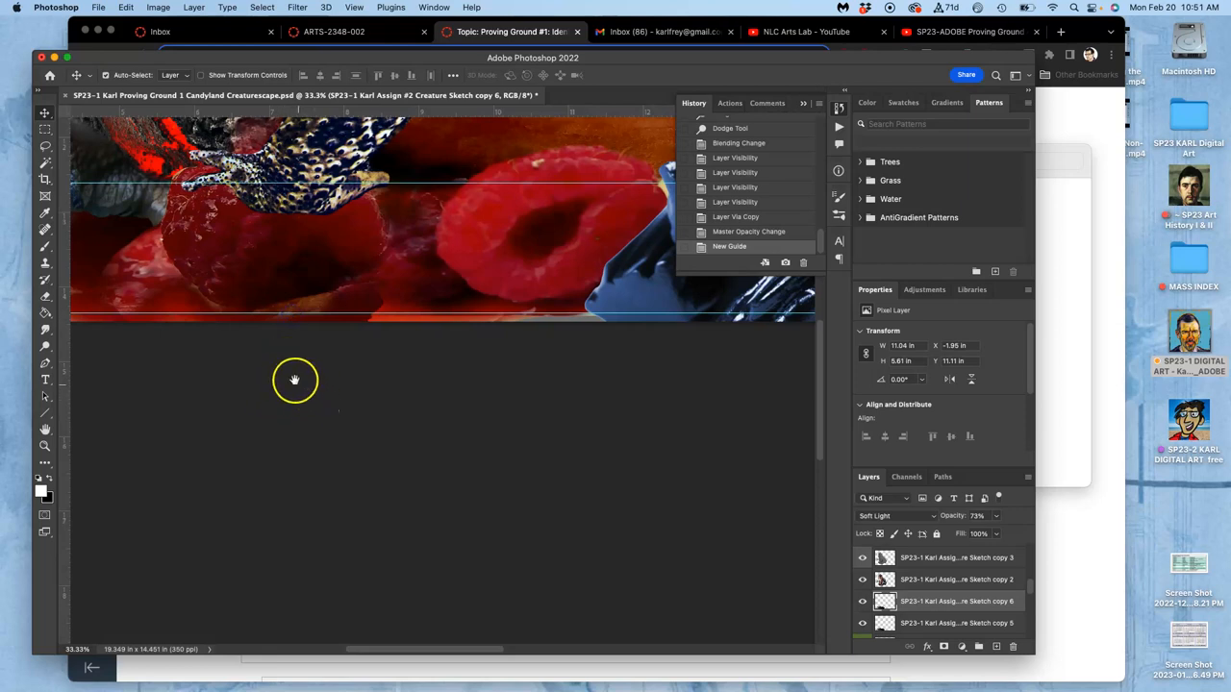
Reposition the guides along the image edges and commit the crop to the landscape frame
left_click_drag(296, 381, 500, 376)
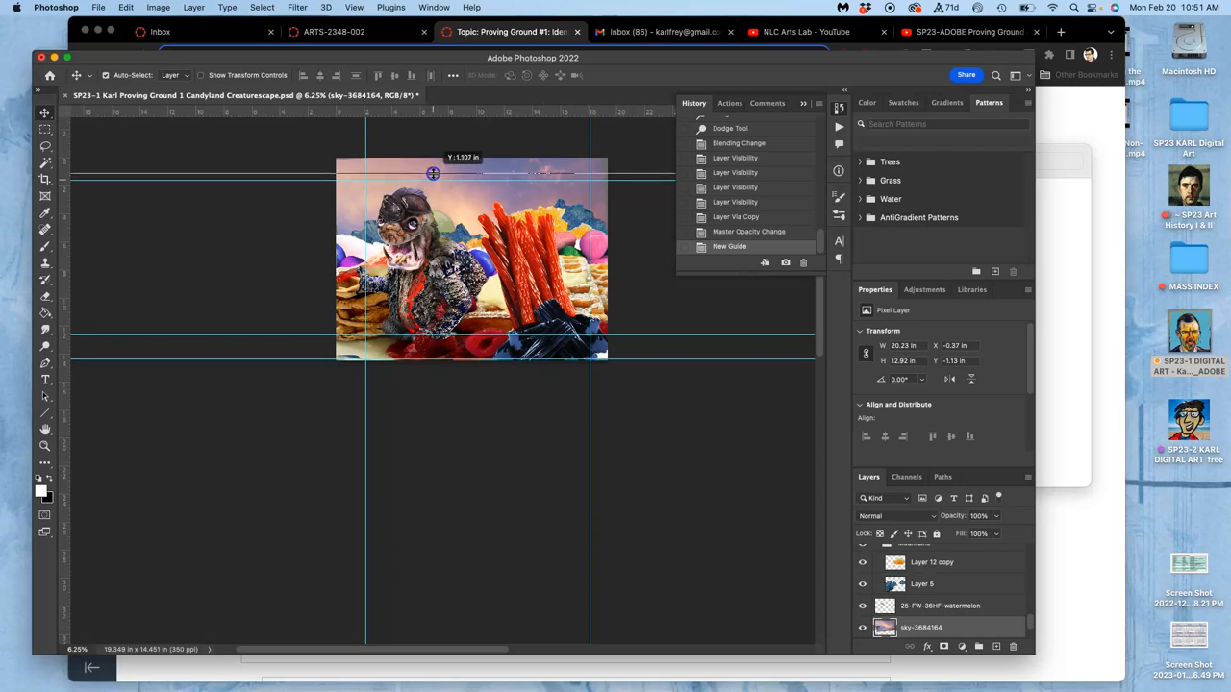
left_click_drag(433, 173, 528, 215)
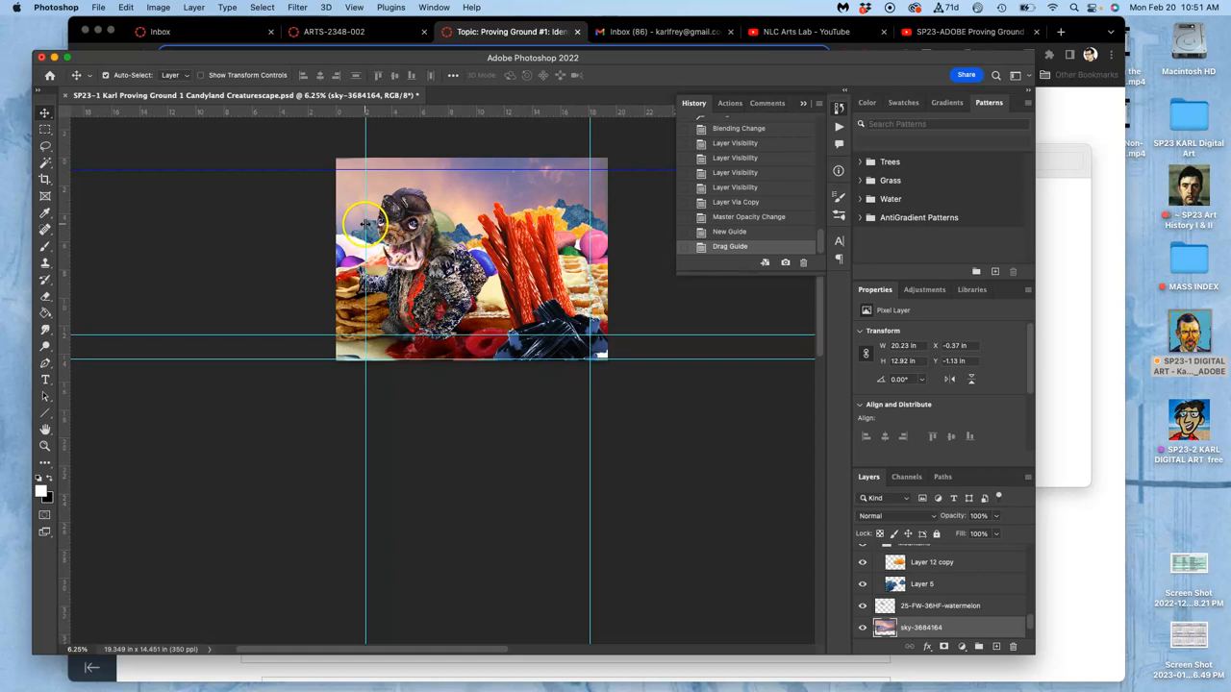
mouse_move(373, 335)
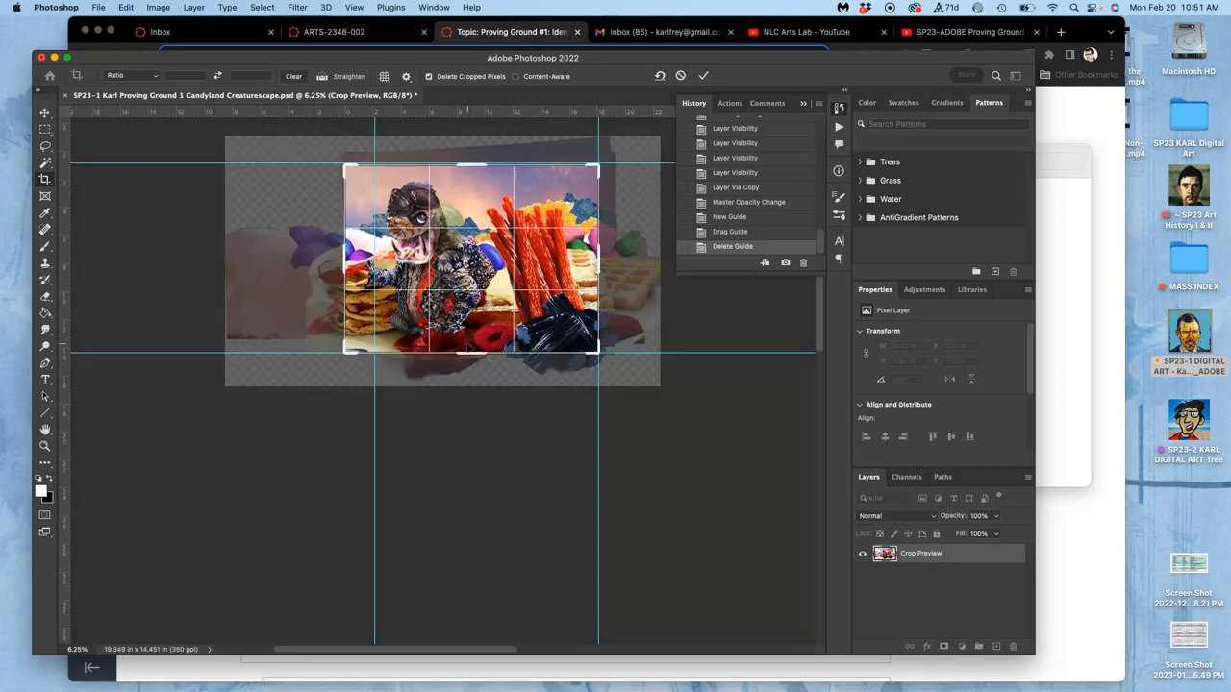
left_click(704, 75)
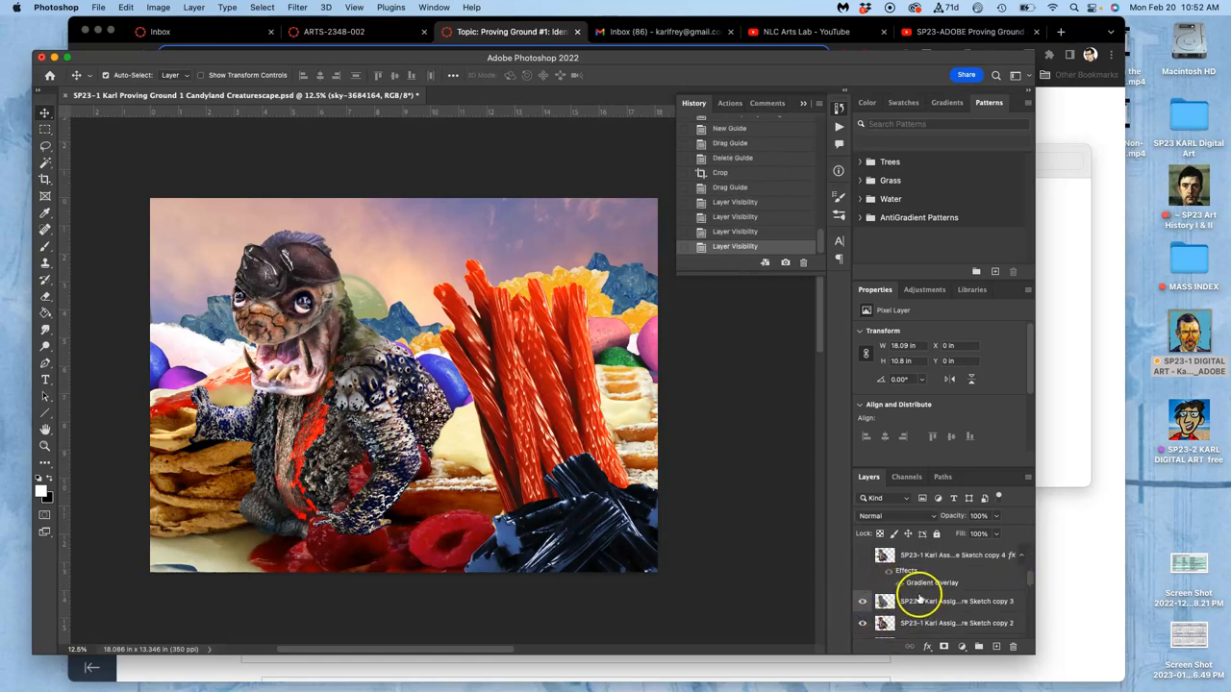
Duplicate the creature layer and give the copy a Gradient Overlay layer style
left_click(956, 600)
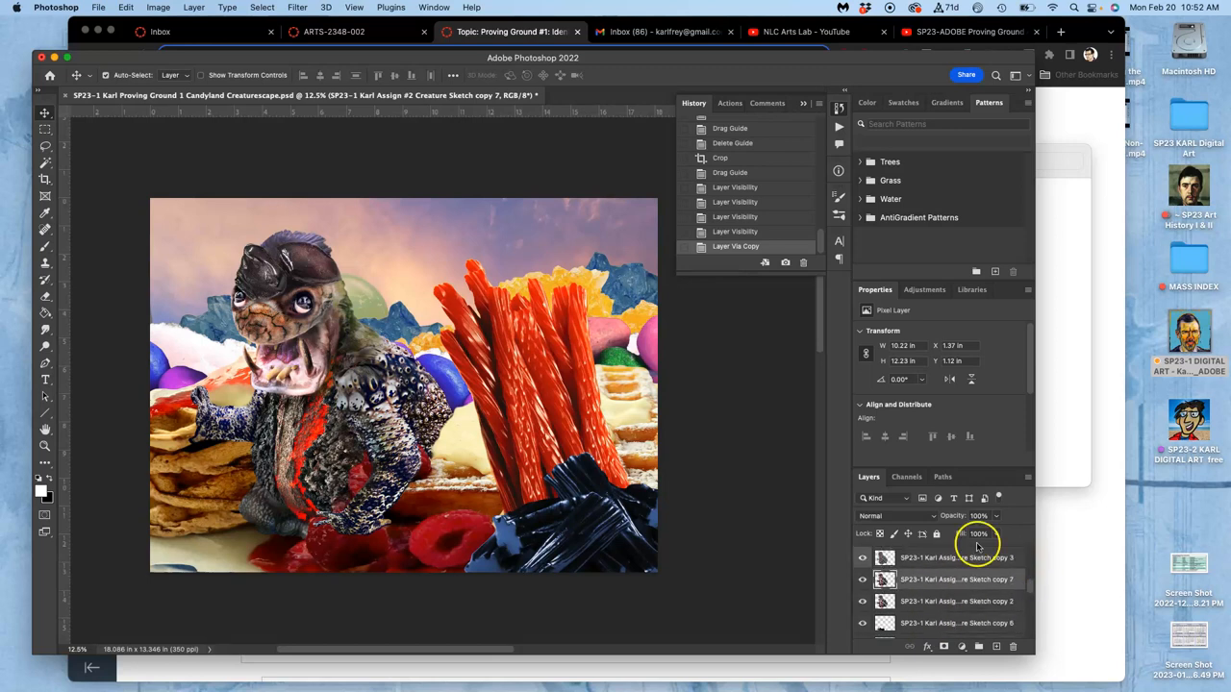
mouse_move(966, 578)
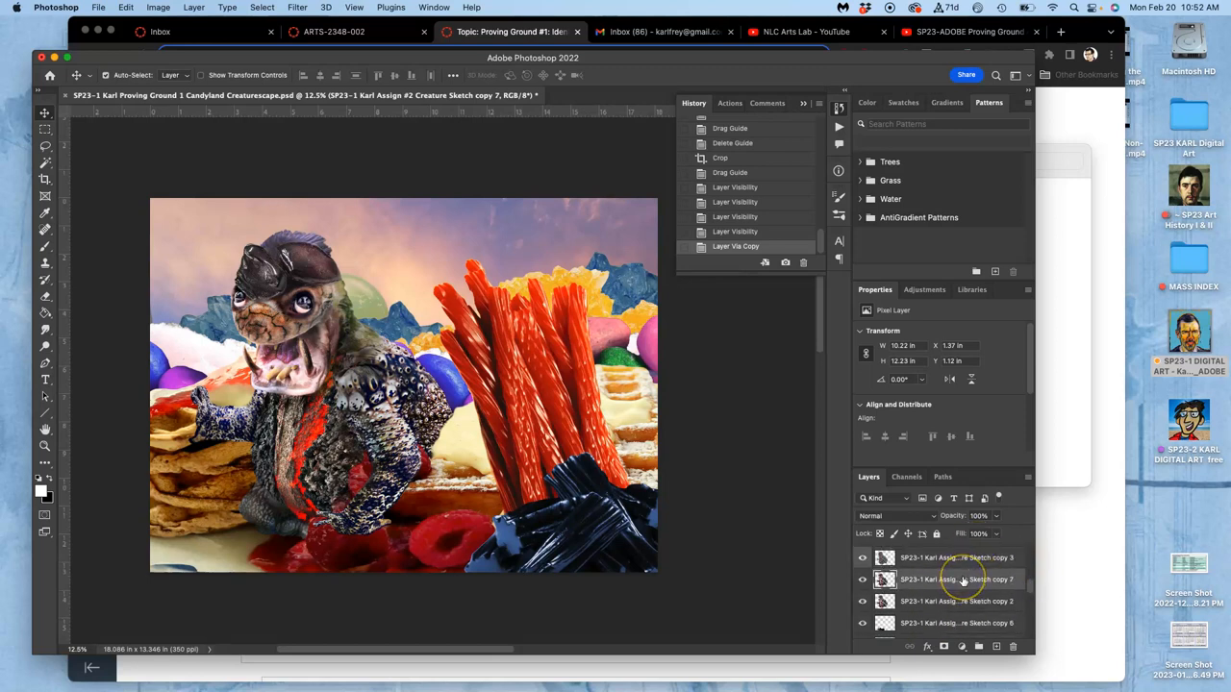
right_click(958, 579)
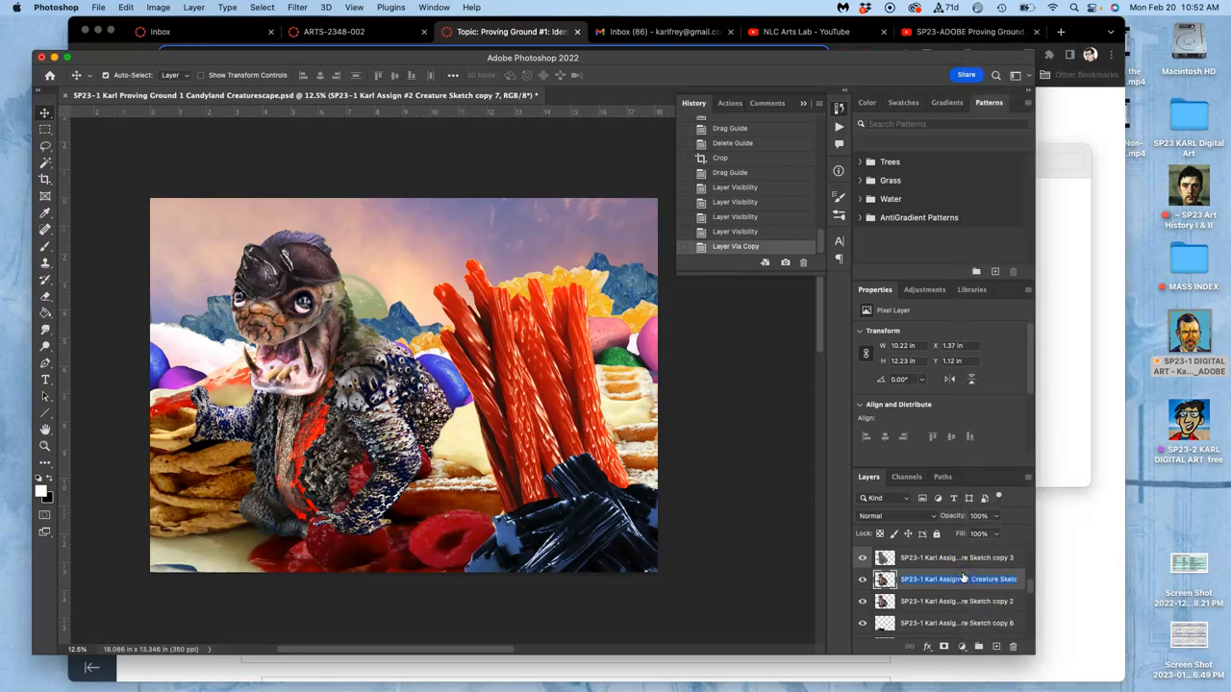
double_click(958, 579)
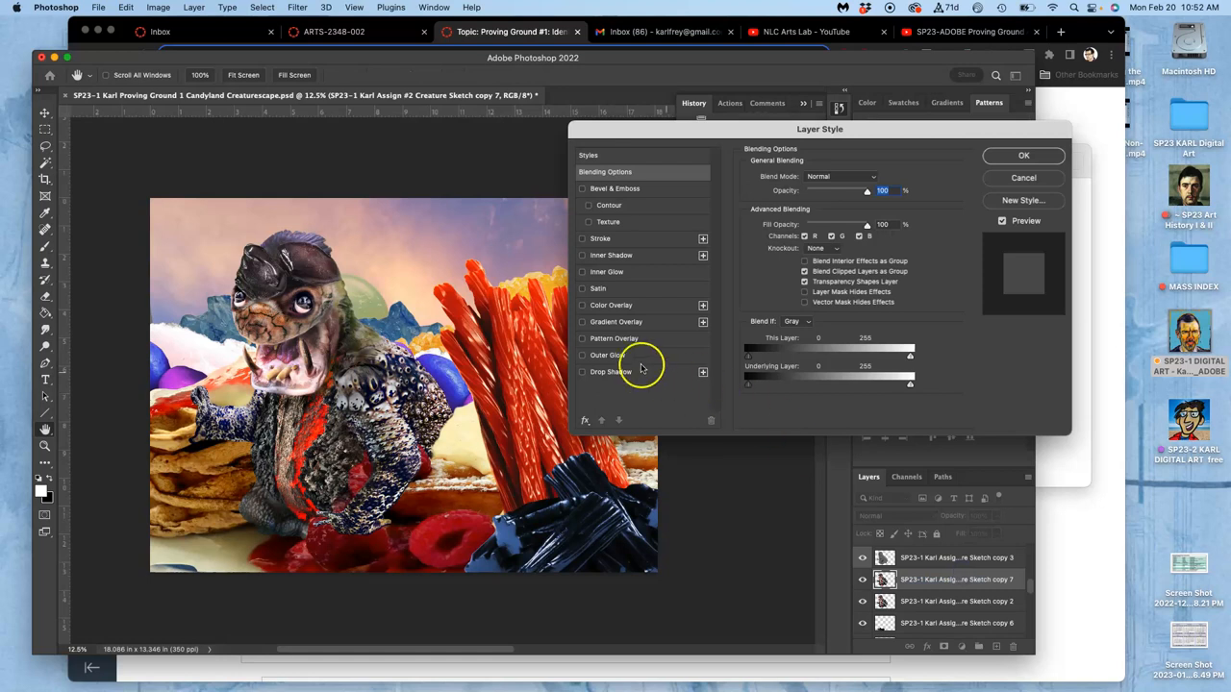
left_click(581, 321)
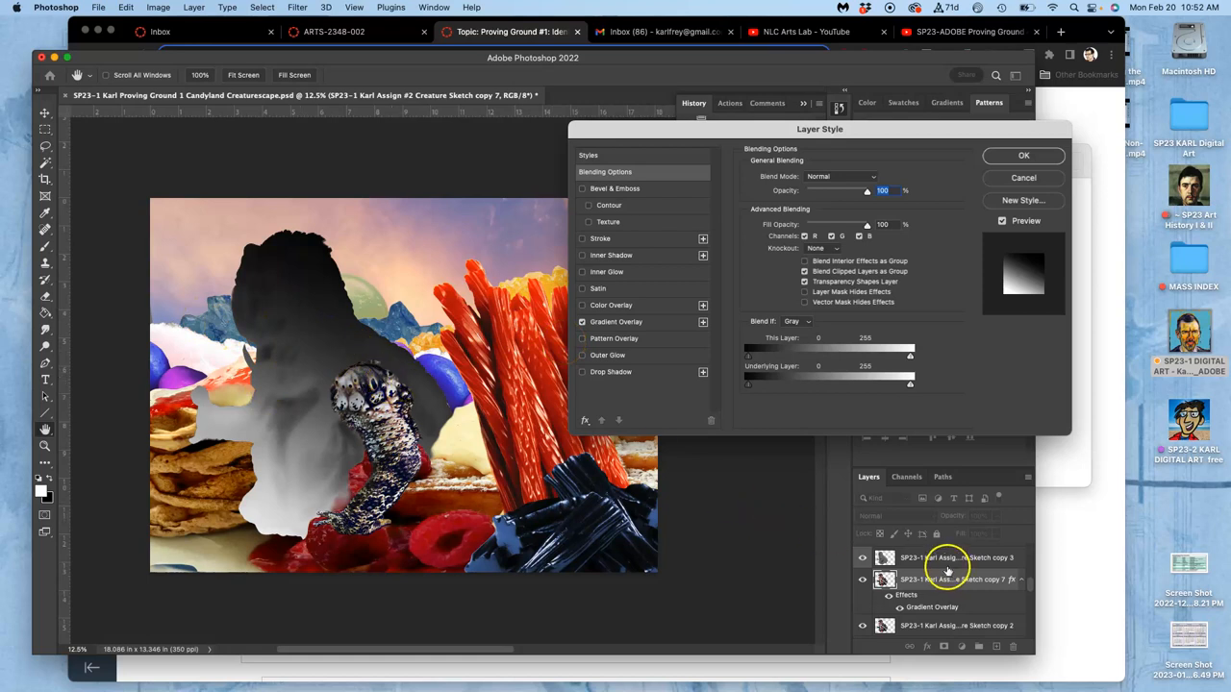
left_click(1023, 154)
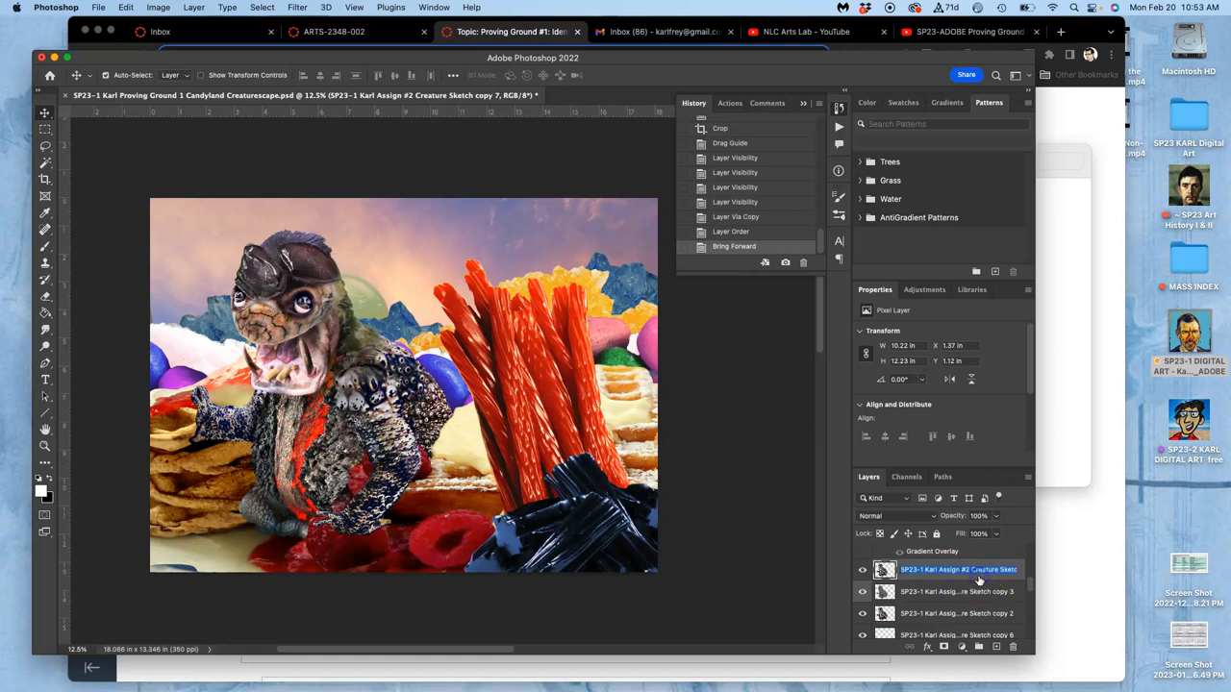
Reverse, re-angle and rescale the copy's gradient overlay and apply it
double_click(957, 570)
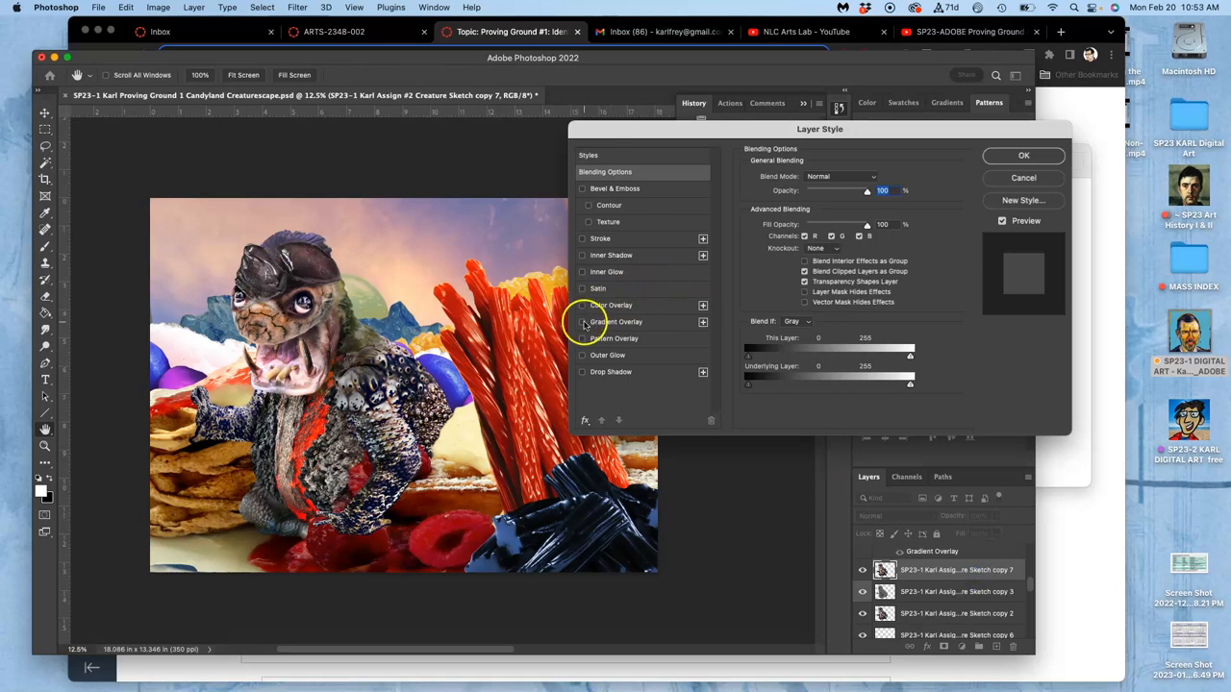
left_click(615, 321)
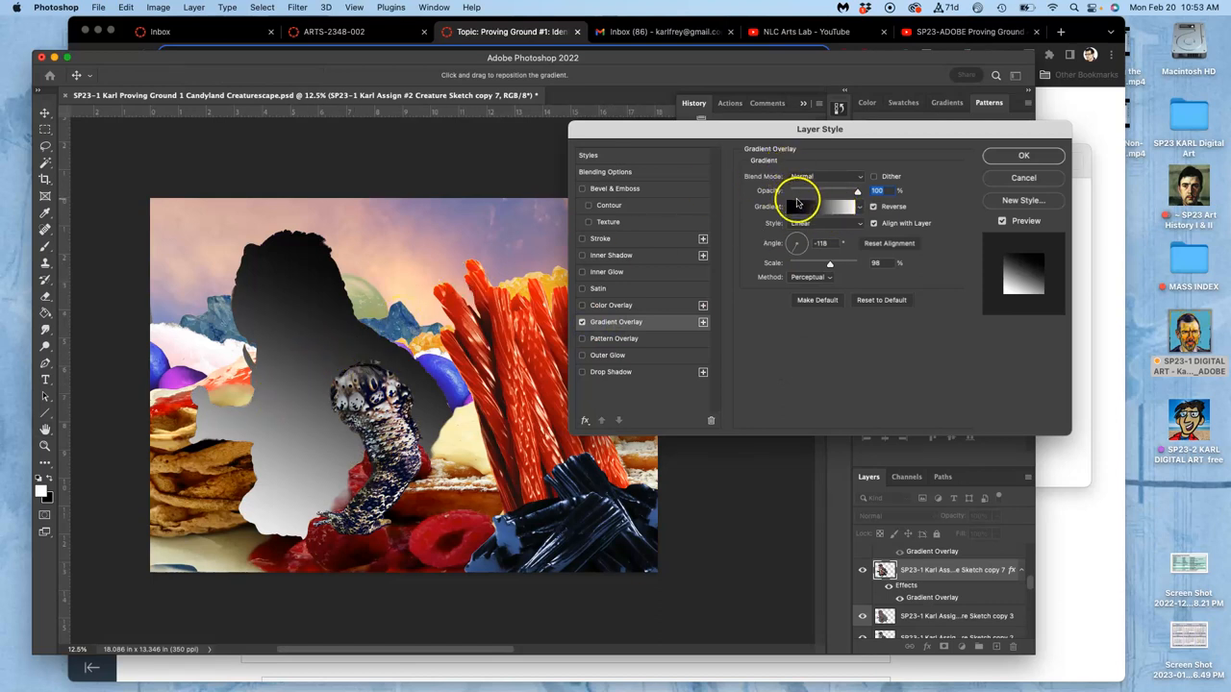
left_click_drag(796, 242, 806, 239)
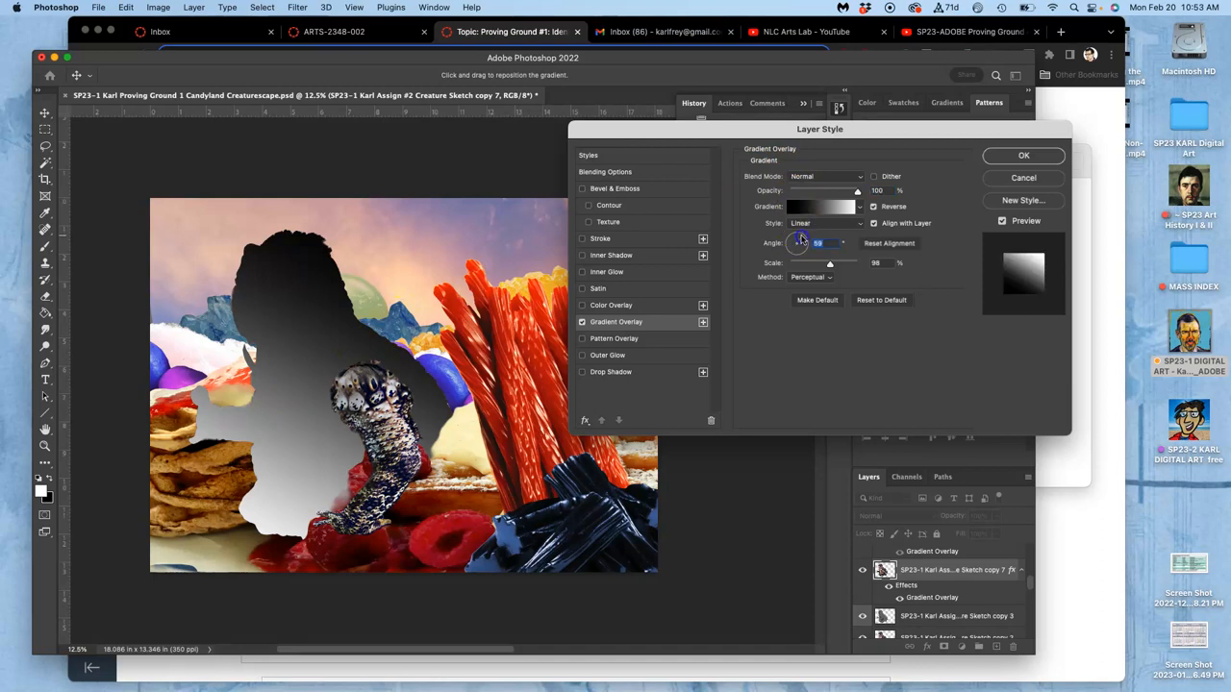
left_click_drag(804, 238, 811, 246)
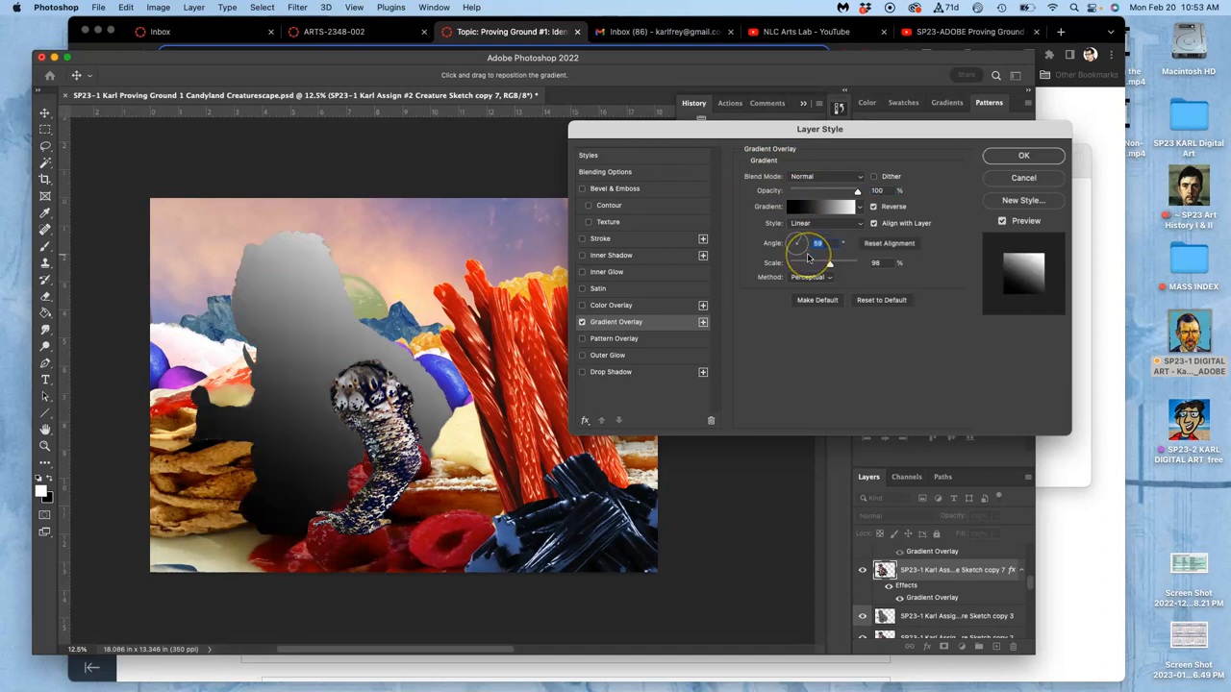
left_click_drag(843, 261, 848, 262)
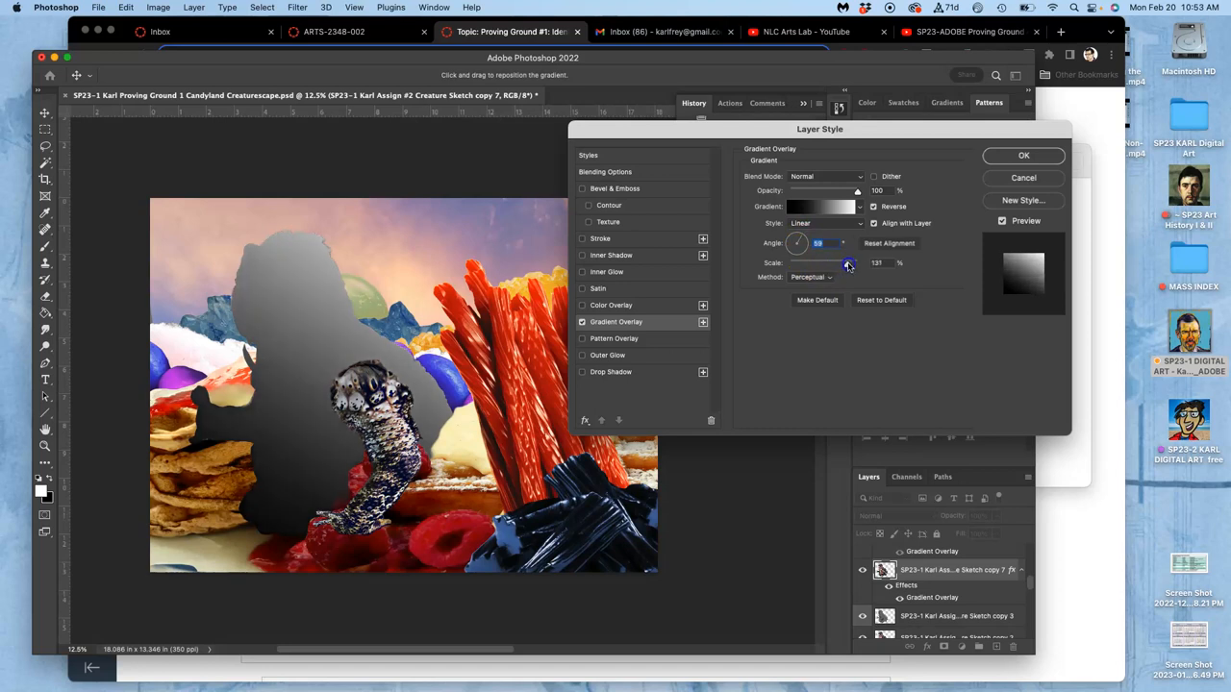
left_click_drag(846, 266, 817, 266)
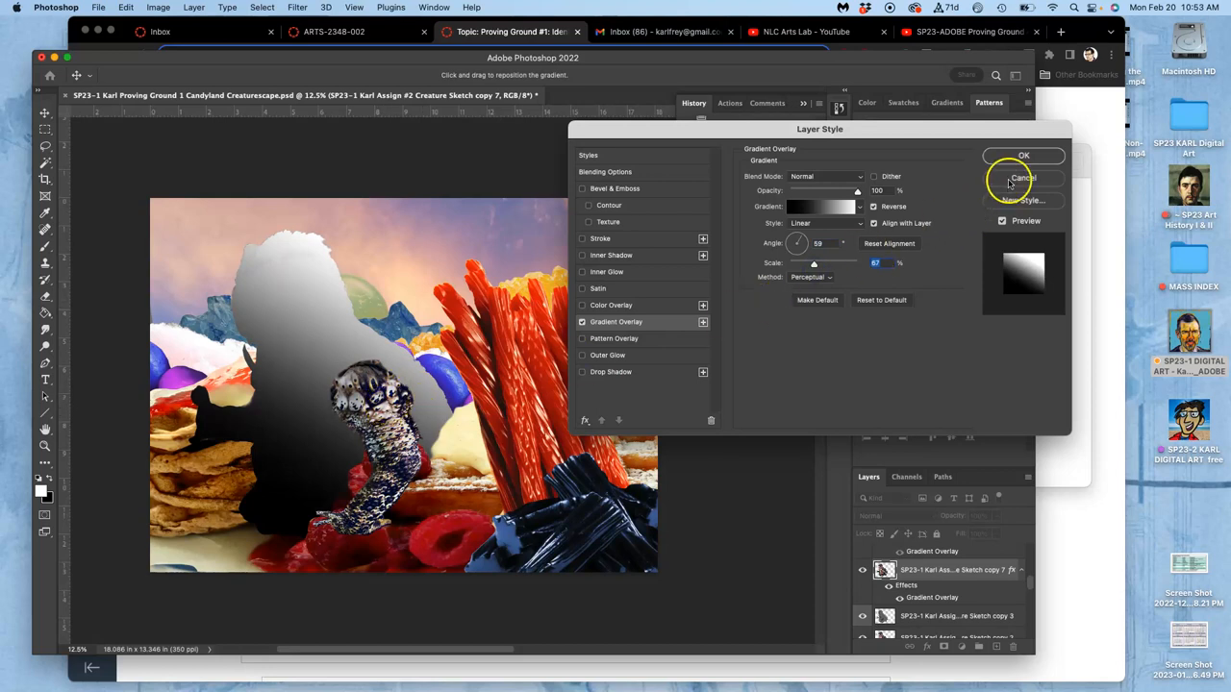
left_click(1023, 155)
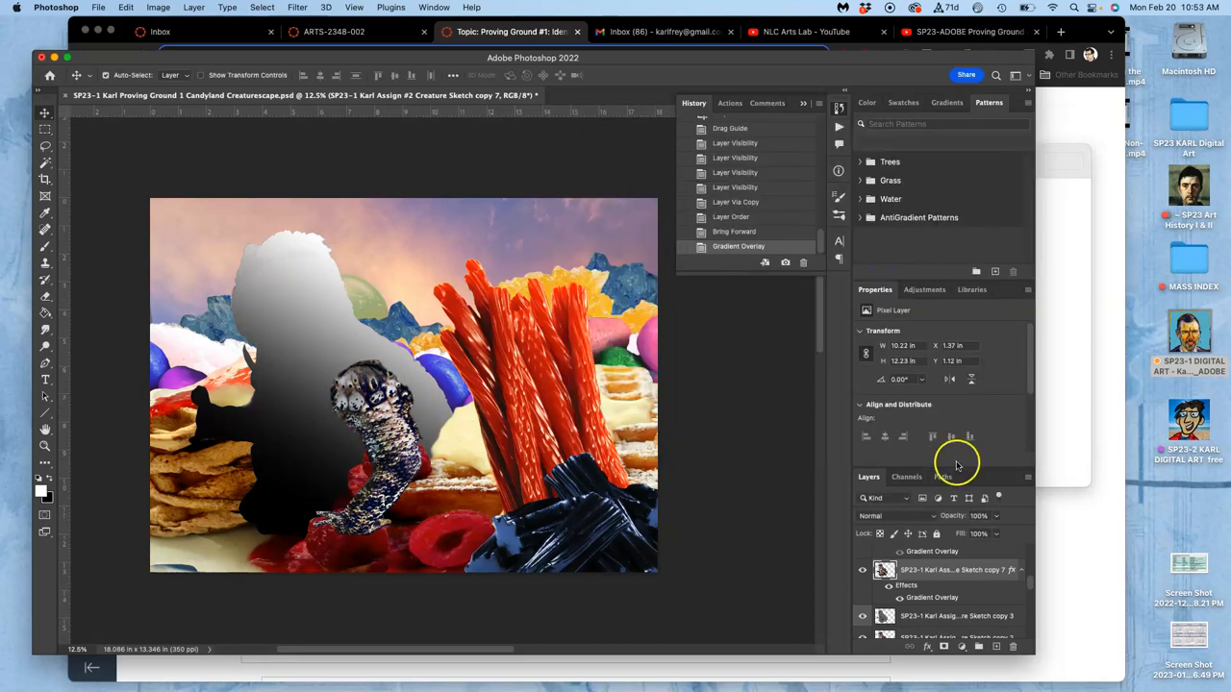
Keep the gradient-overlaid layer at Normal blending and lower its opacity
left_click(880, 516)
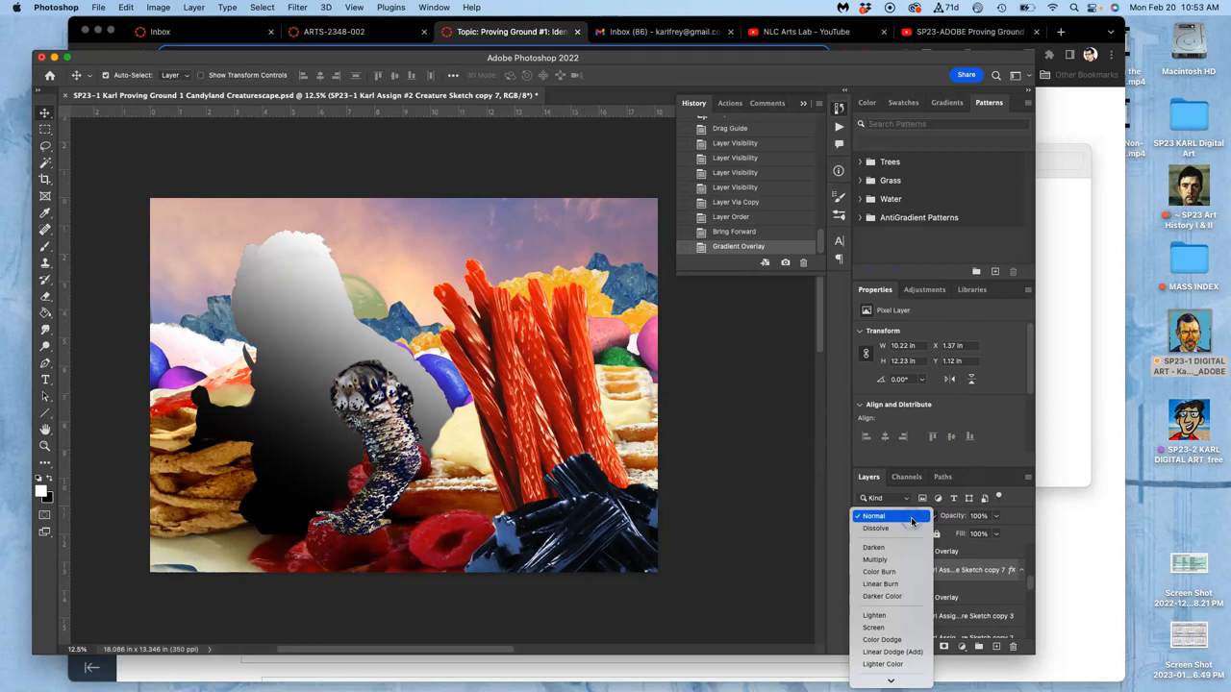
left_click(869, 515)
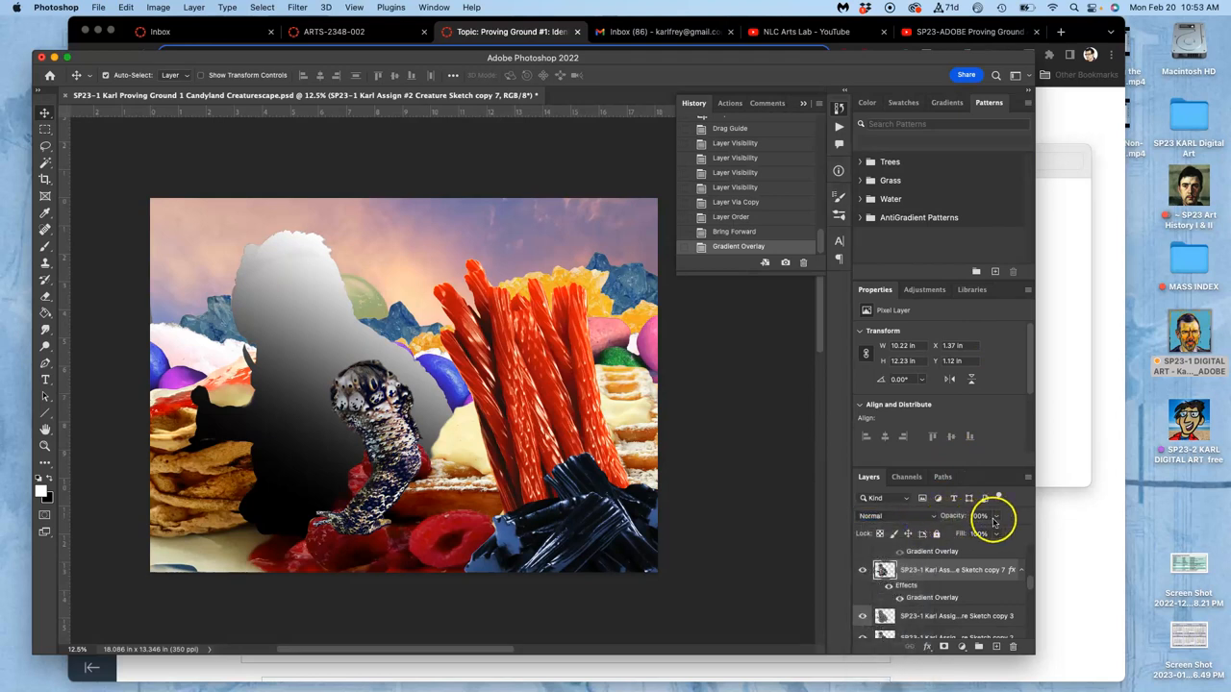
left_click_drag(996, 534, 969, 534)
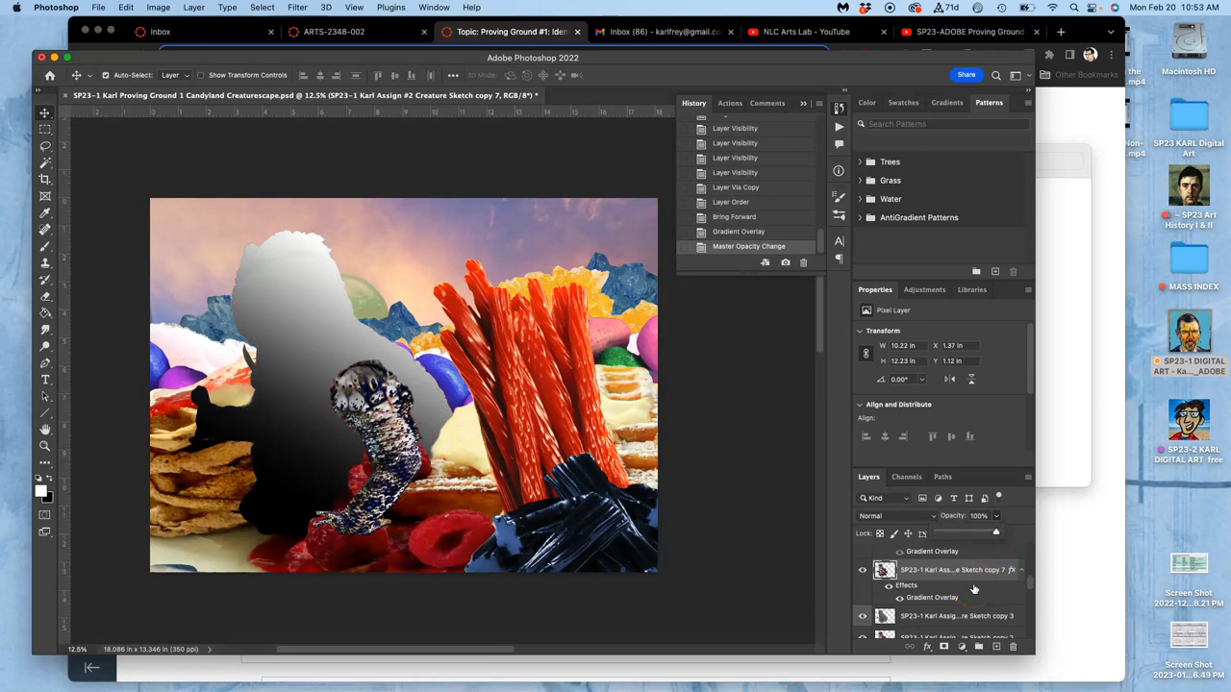
Rasterize the layer style and blend the shading layer in Soft Light
right_click(952, 569)
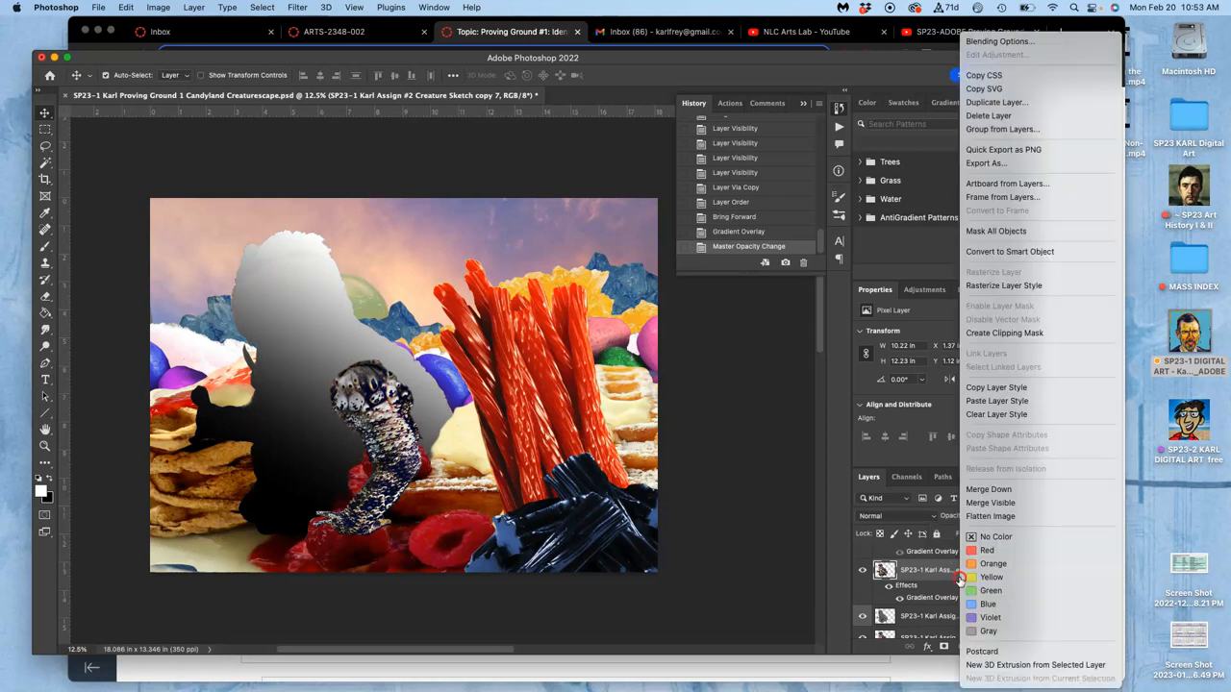
mouse_move(1004, 285)
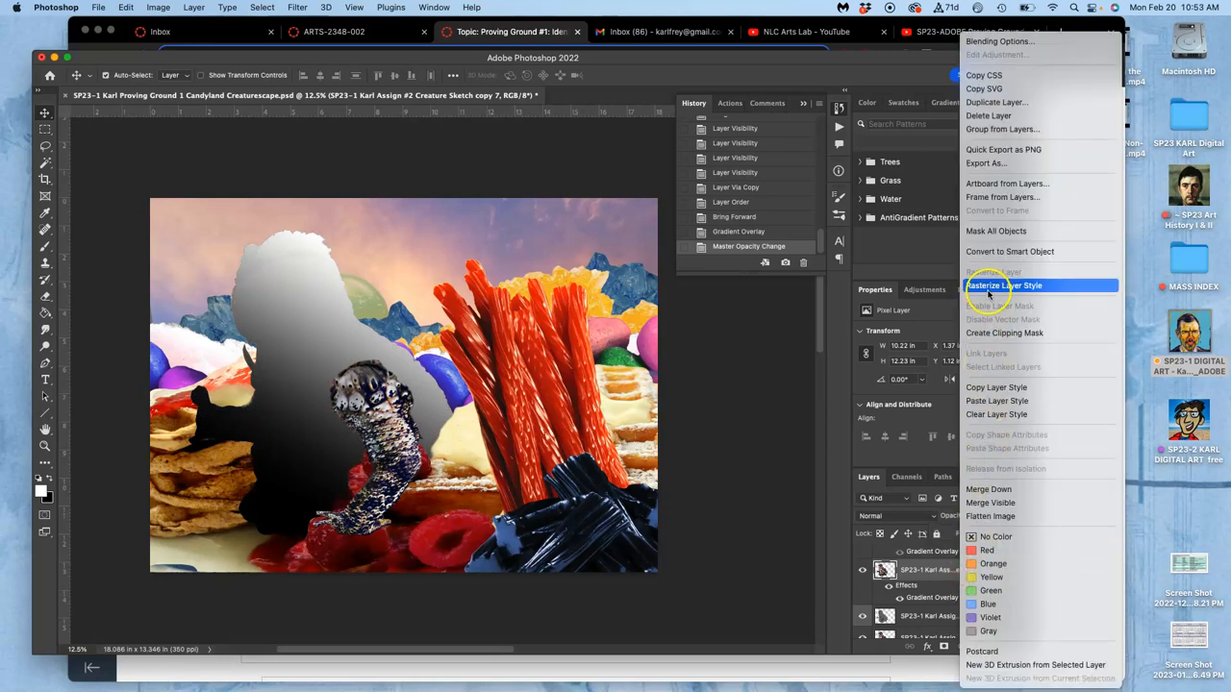
left_click(1004, 284)
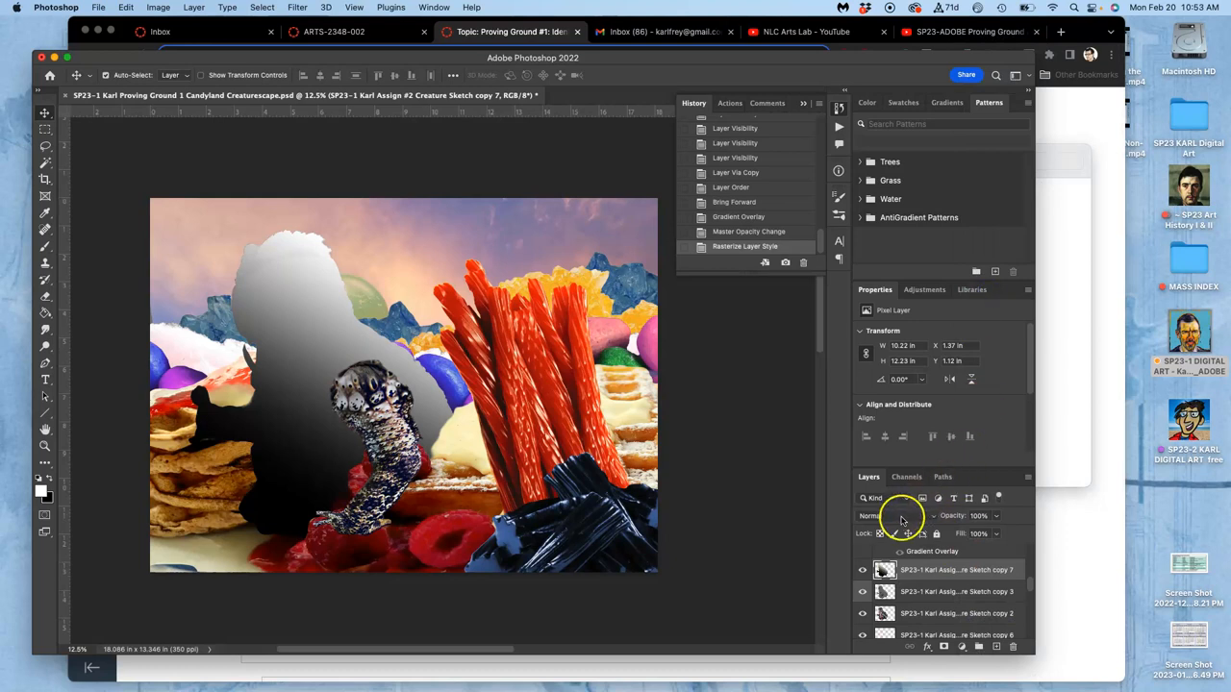
left_click(900, 515)
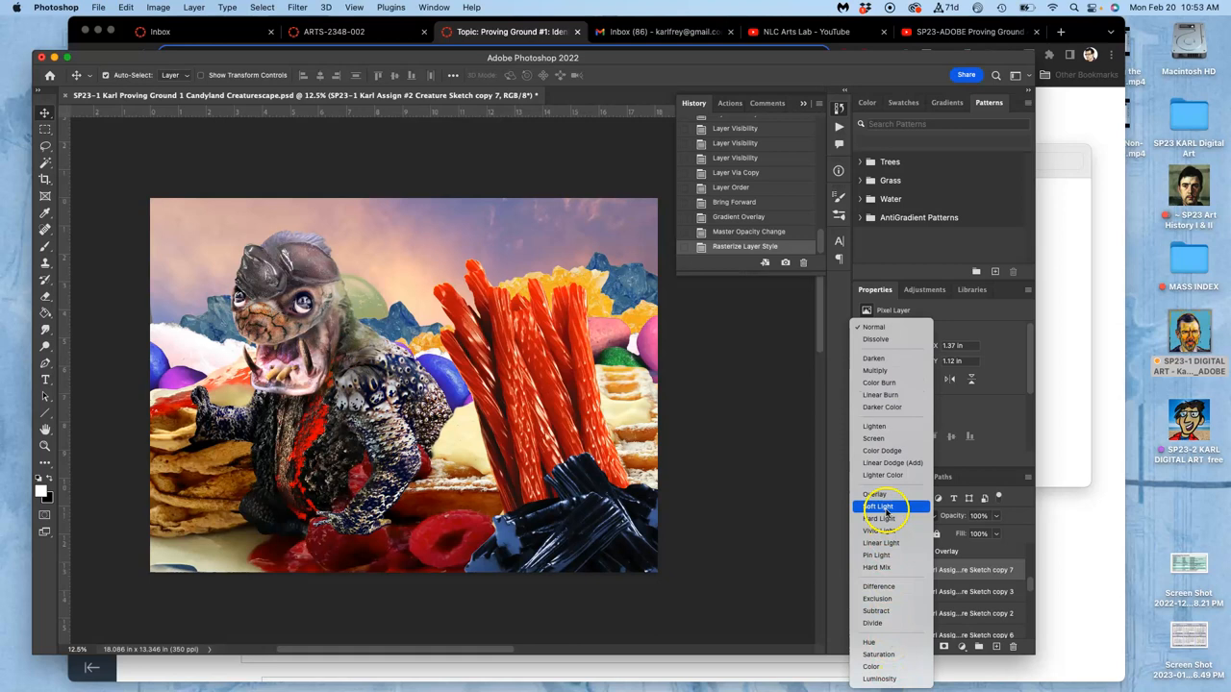
left_click(877, 507)
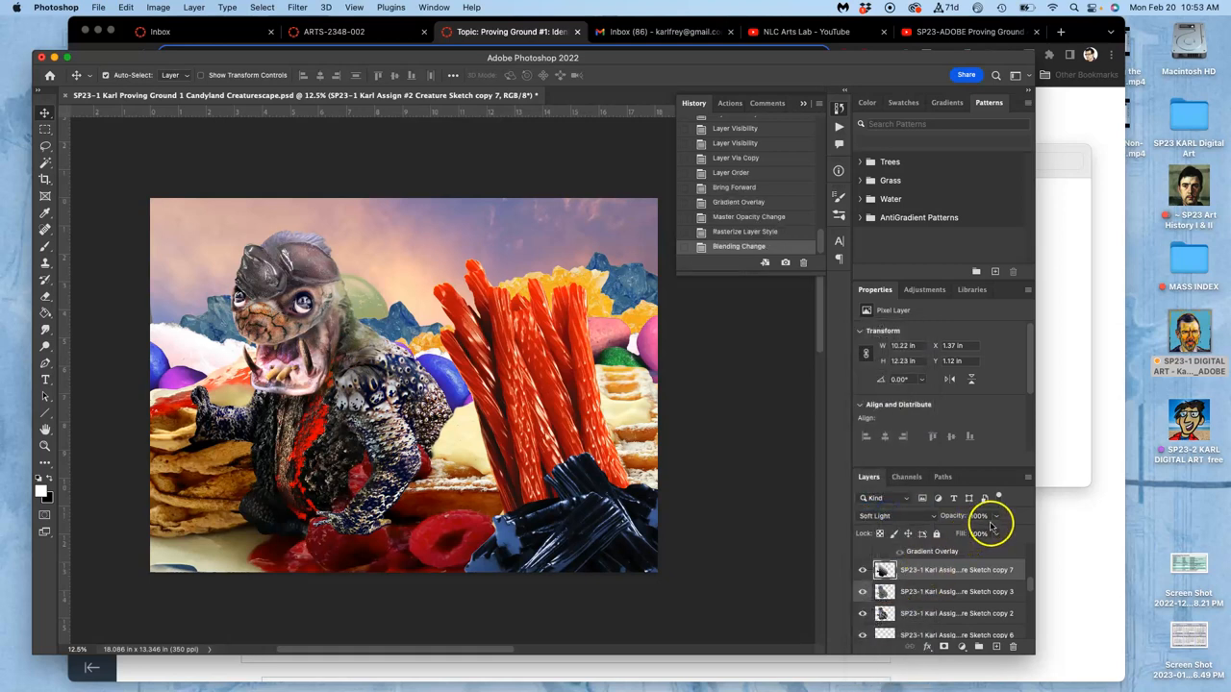
Lower the shading layer's opacity and toggle its visibility to compare
left_click_drag(992, 527, 978, 535)
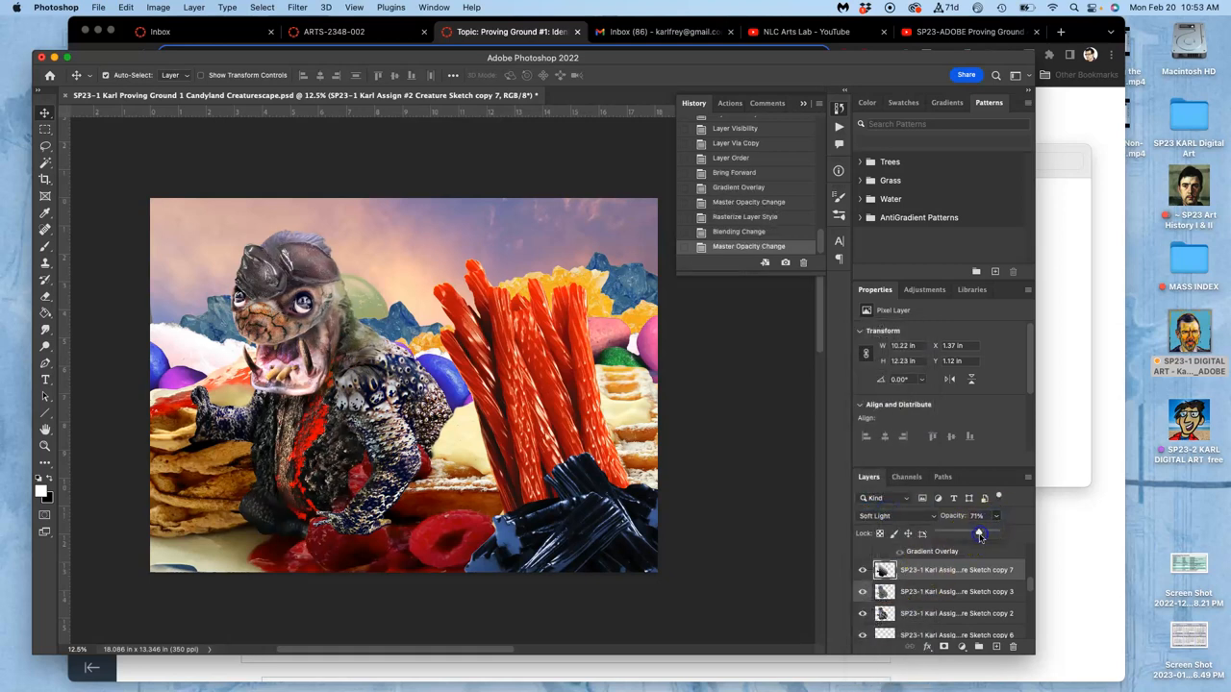
left_click_drag(981, 534, 969, 535)
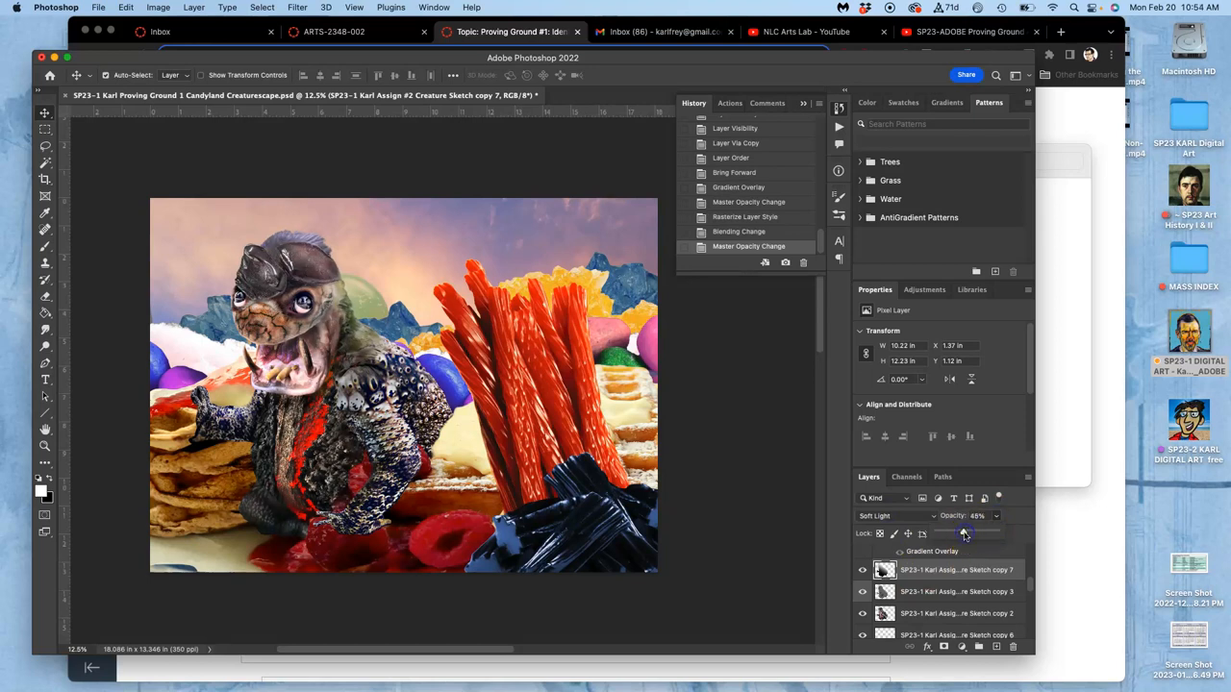
left_click(861, 569)
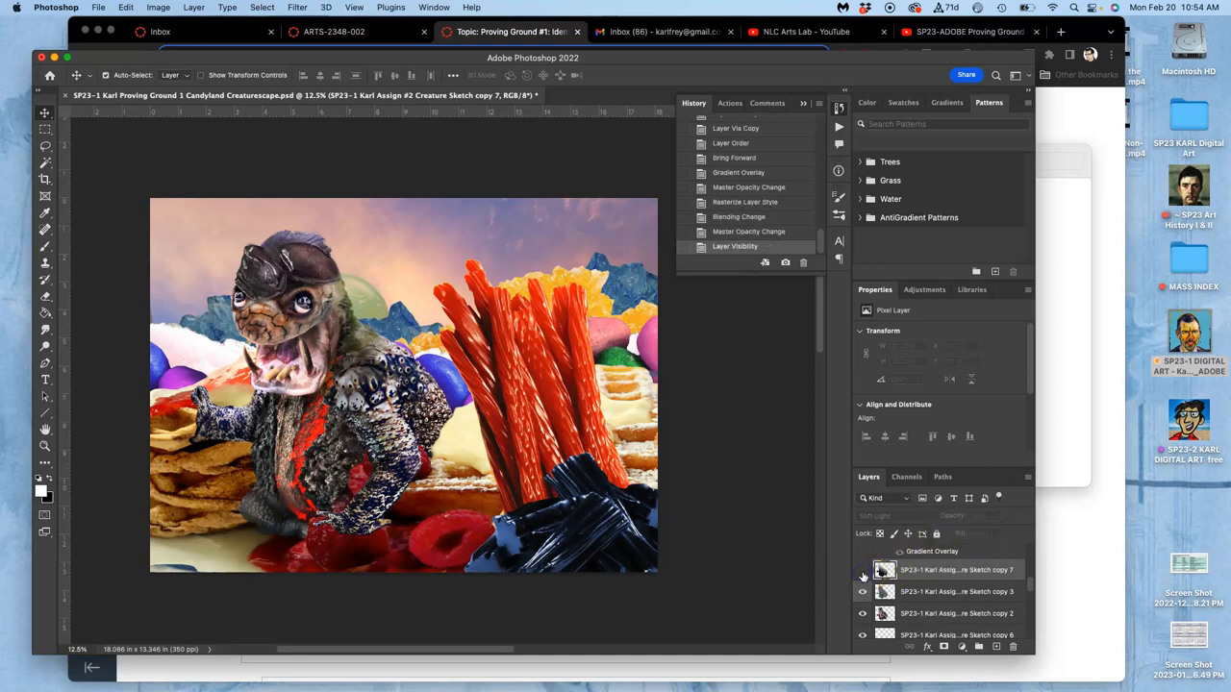
left_click(862, 570)
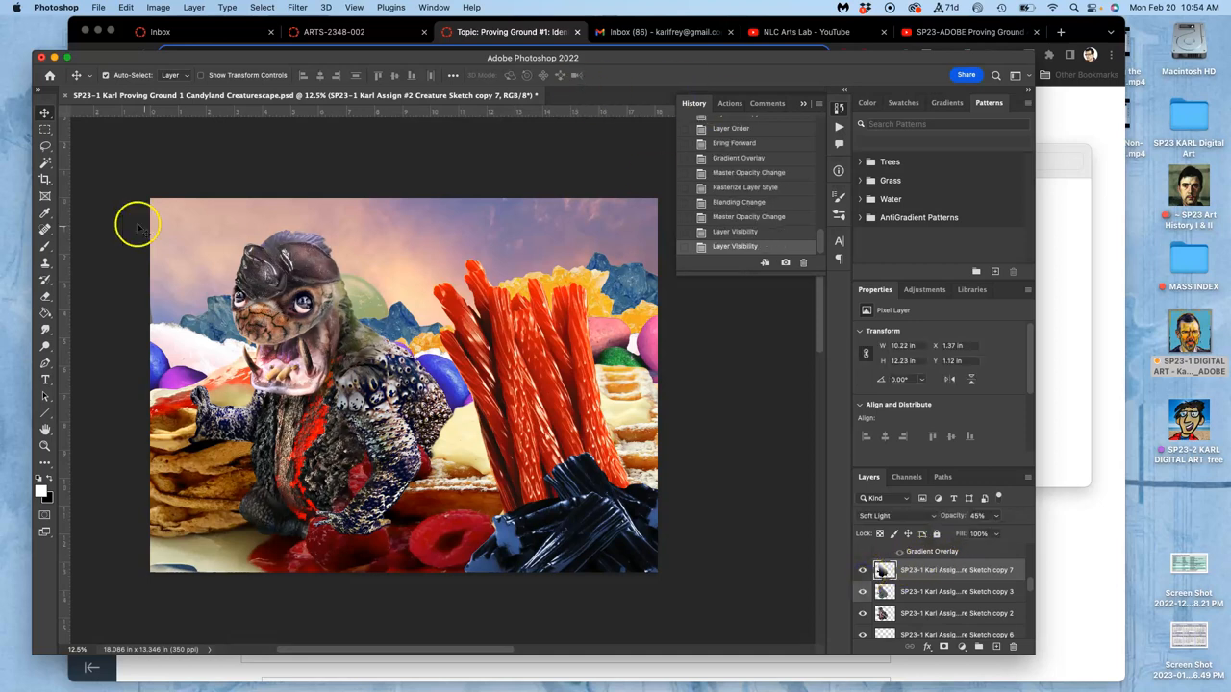
Dodge highlights onto the creature's head, compare the shading layer, and reveal the gradient-overlaid sketch copy
left_click(46, 346)
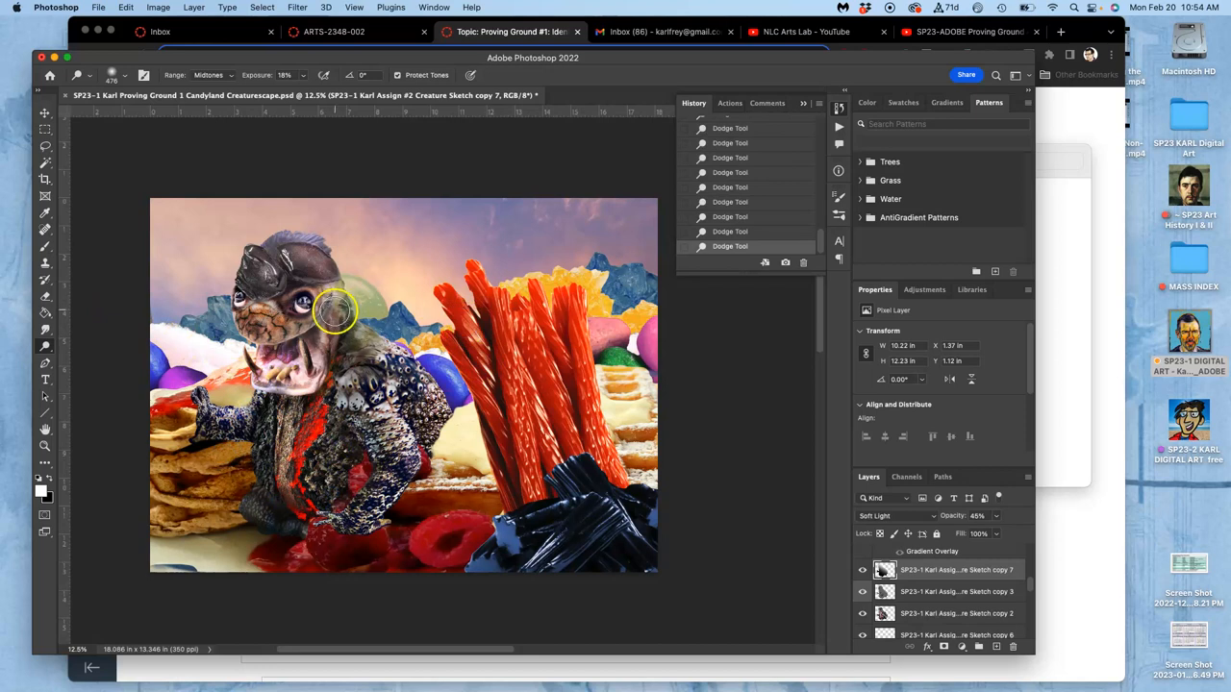
left_click(862, 569)
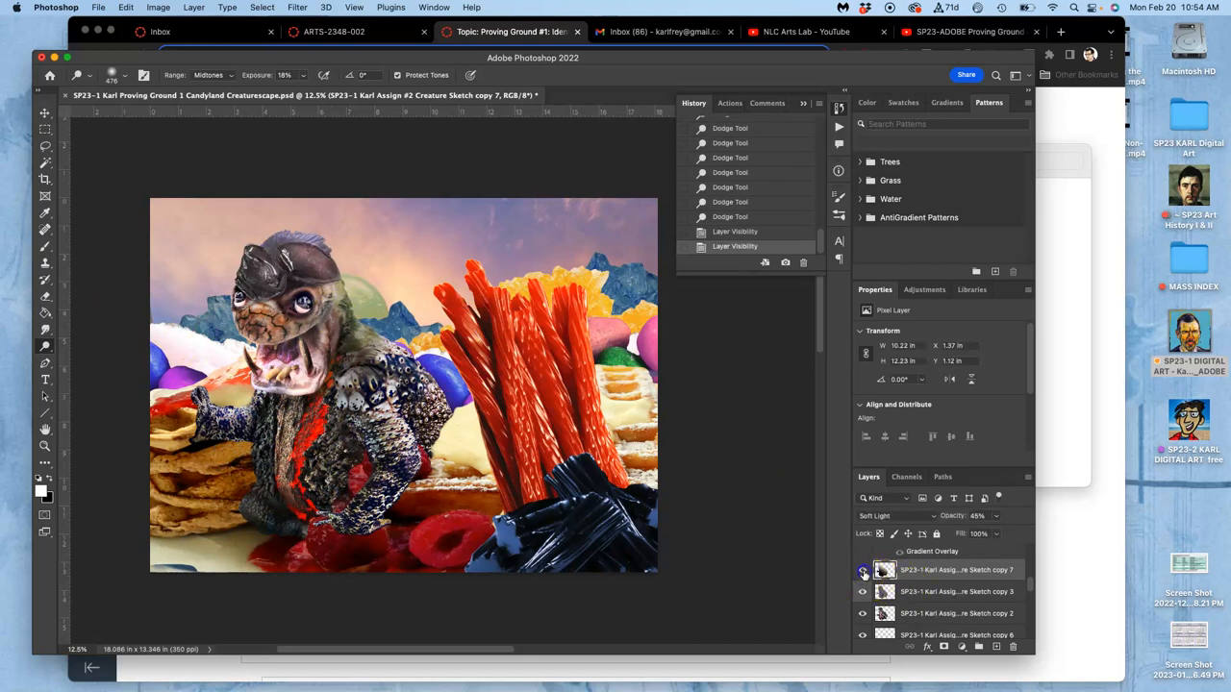
left_click(861, 569)
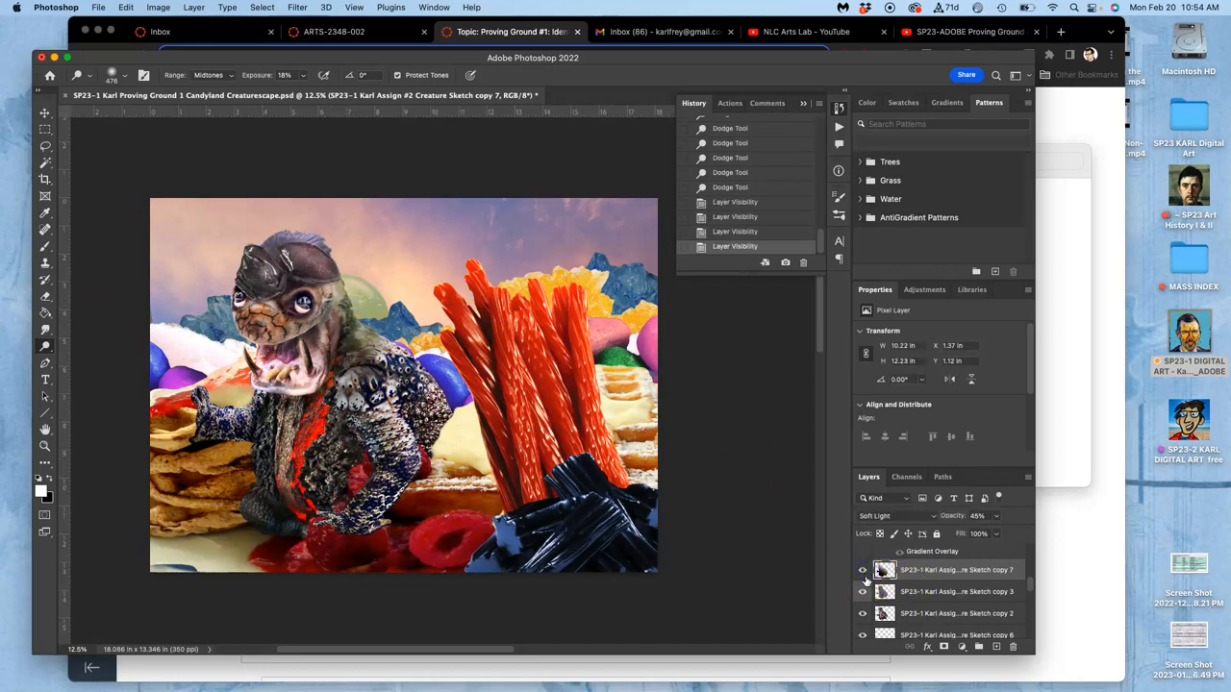
left_click(861, 569)
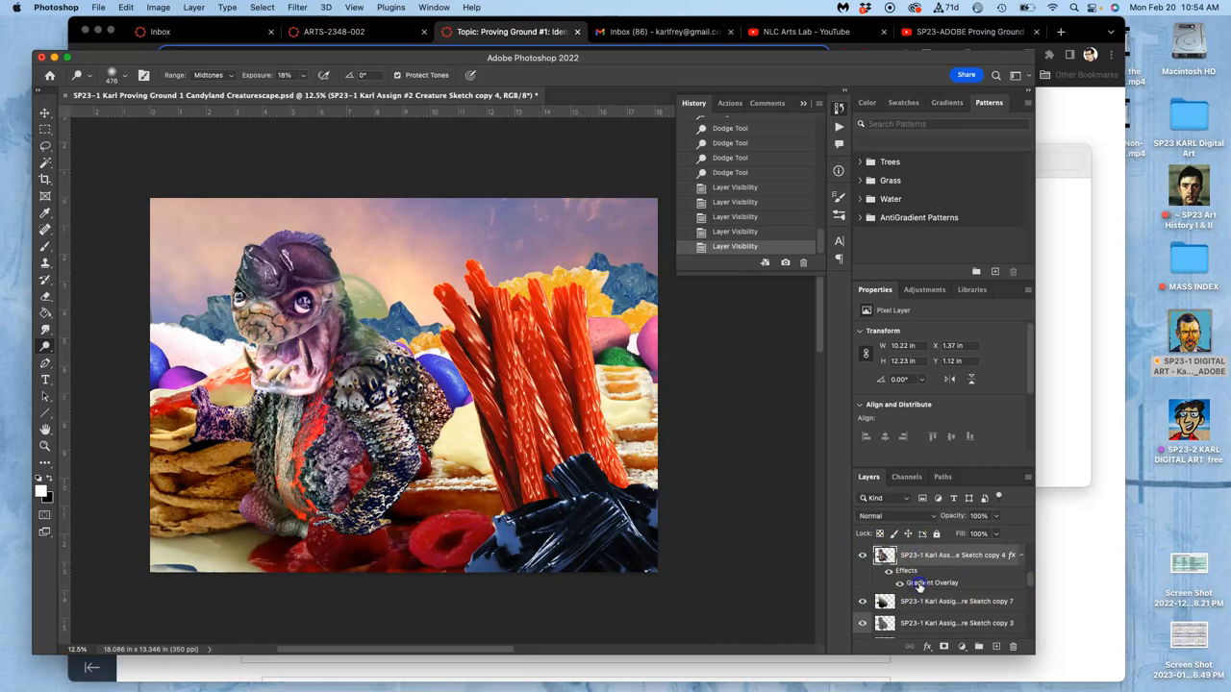
Recolour the gradient overlay's magenta stop to orange in the gradient editor
double_click(931, 583)
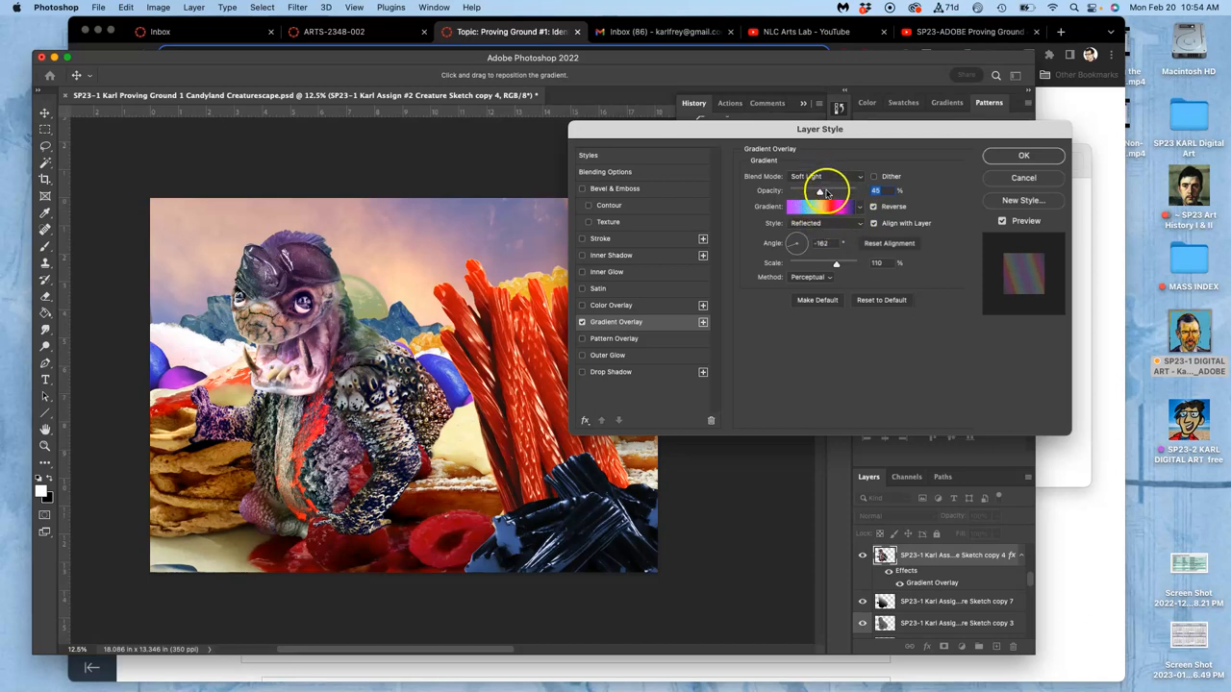
left_click(820, 206)
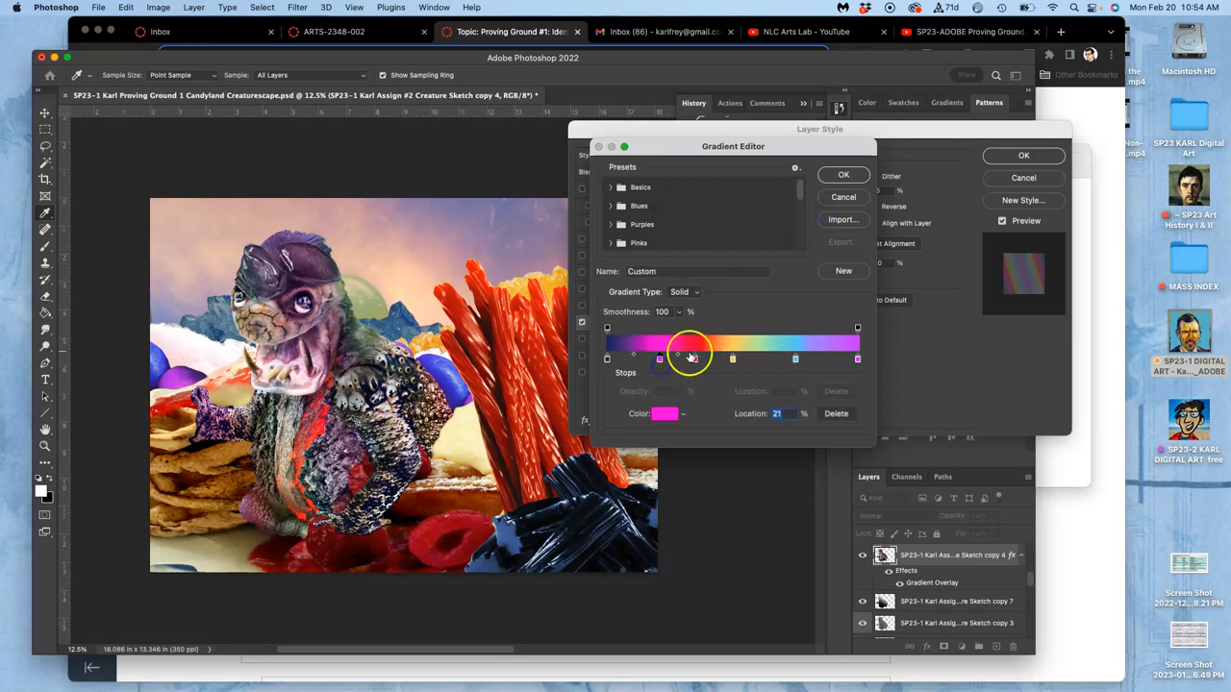
left_click(666, 413)
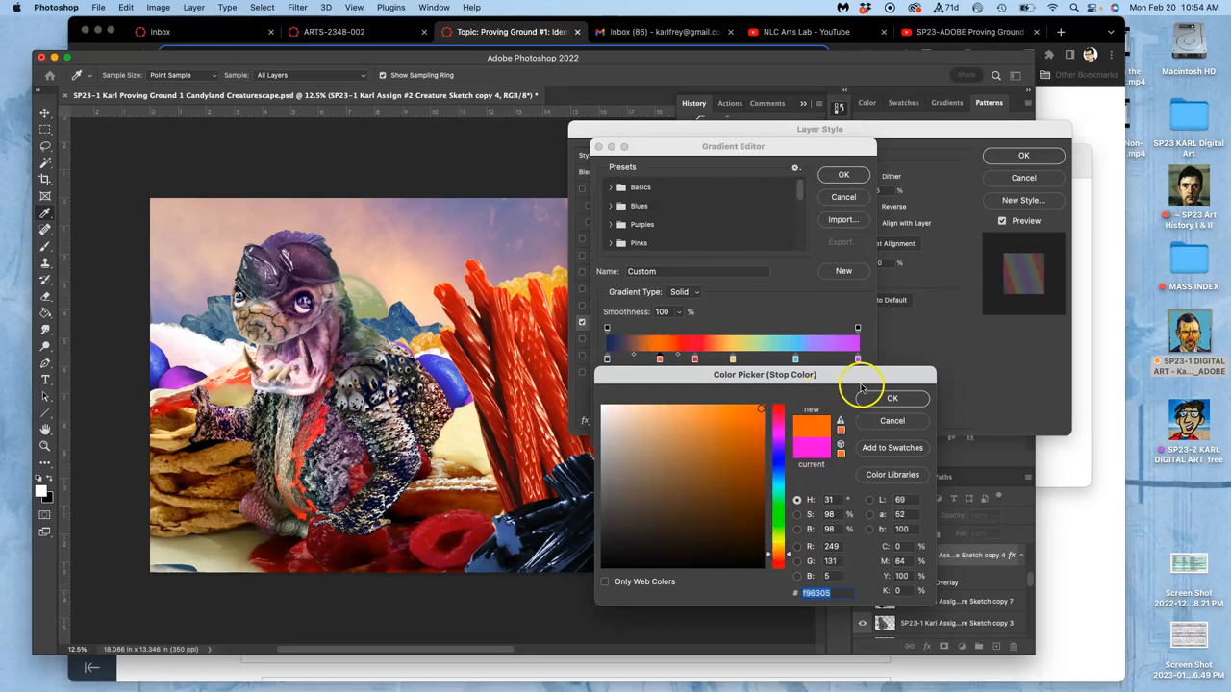
left_click(893, 399)
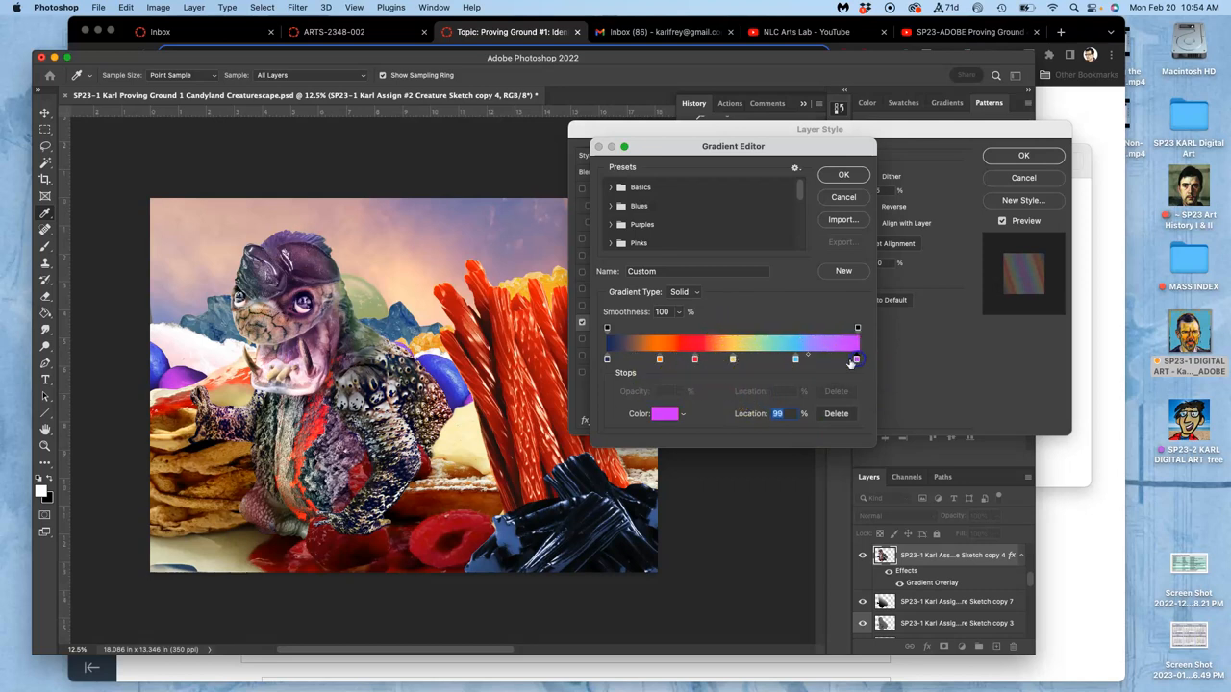
Shift the purple stop to a warm red-orange and accept the edited warm gradient
left_click(664, 413)
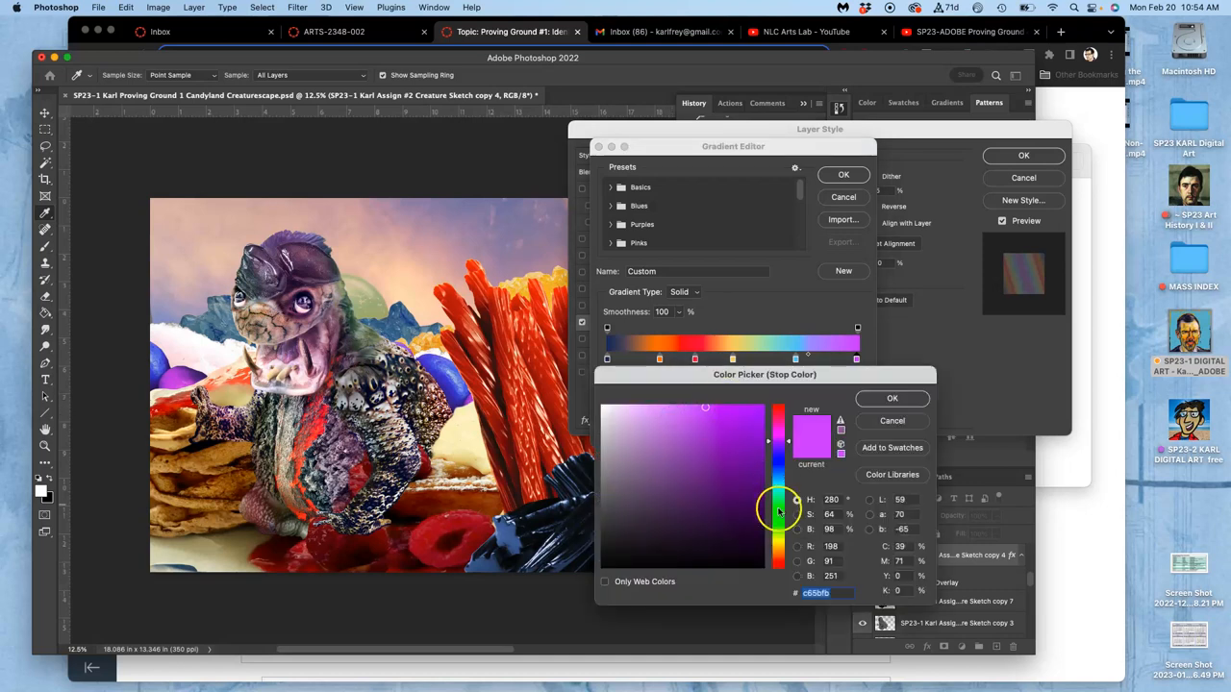
left_click_drag(779, 510, 779, 558)
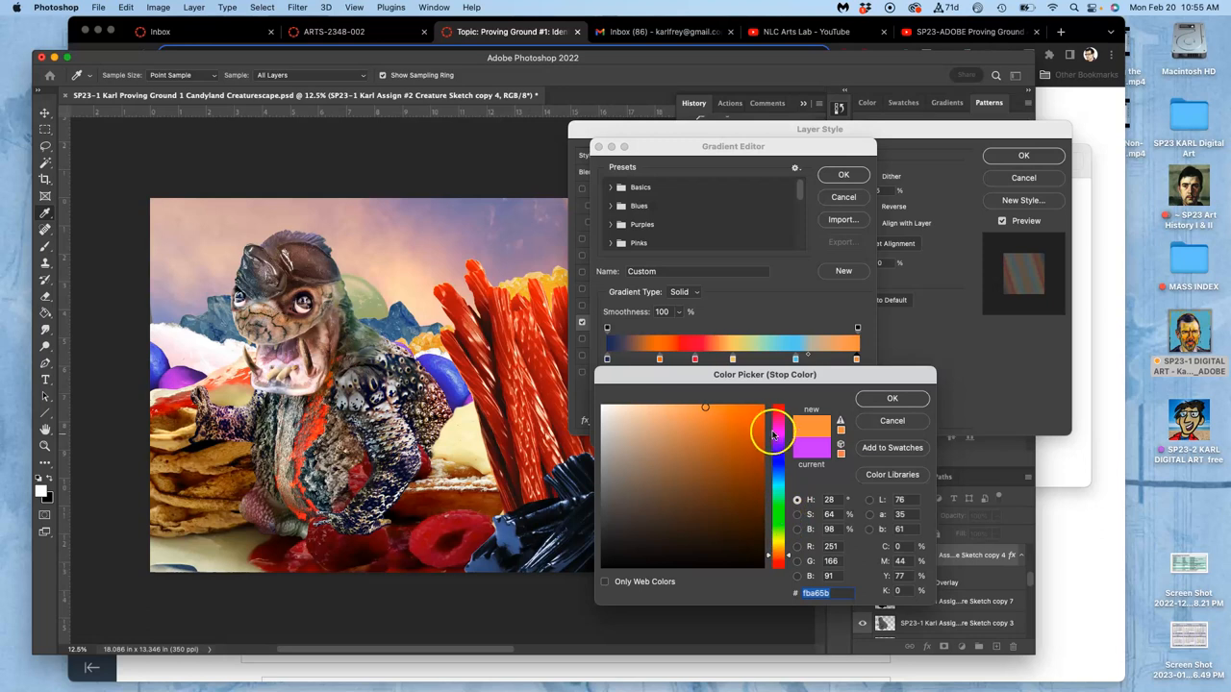
left_click(892, 398)
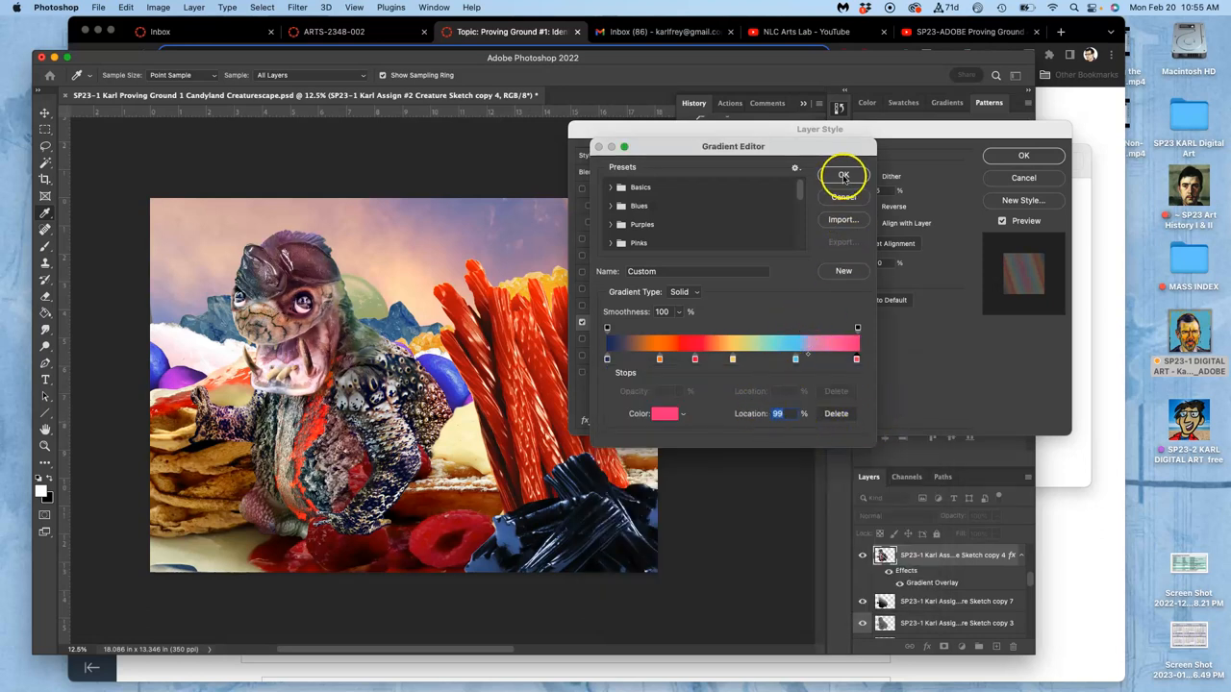
left_click(843, 175)
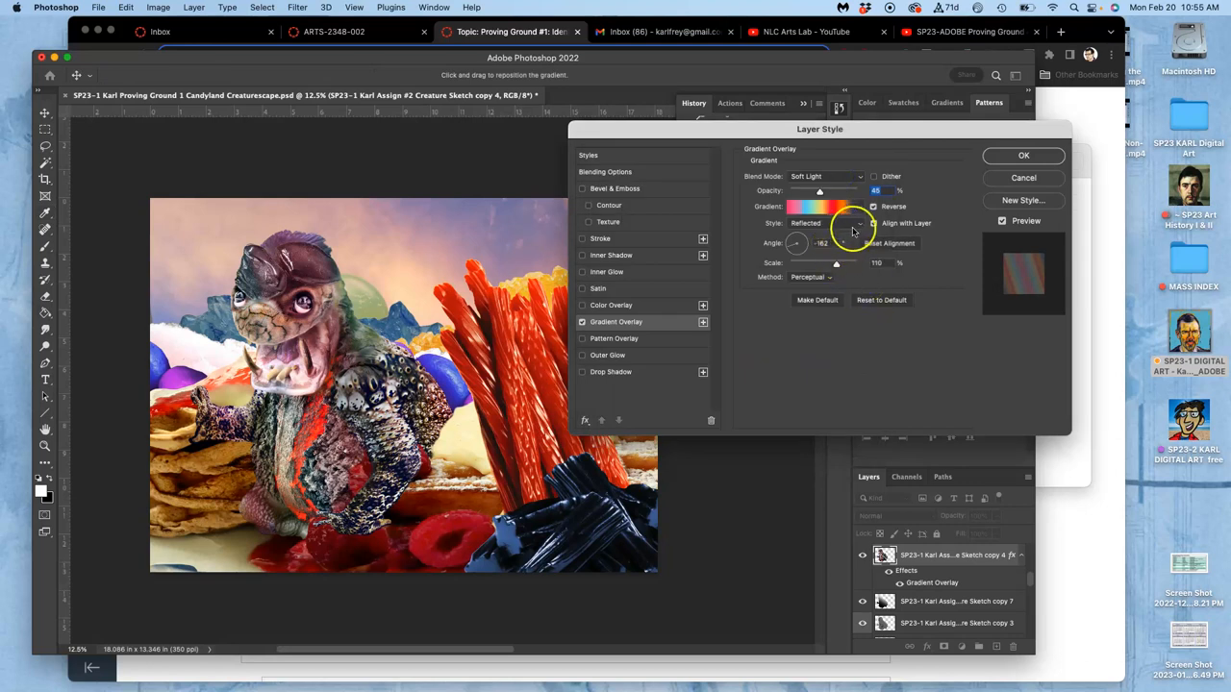
Try linear and radial styles, adjust scale and angle, then set the gradient overlay style to Reflected
left_click(823, 223)
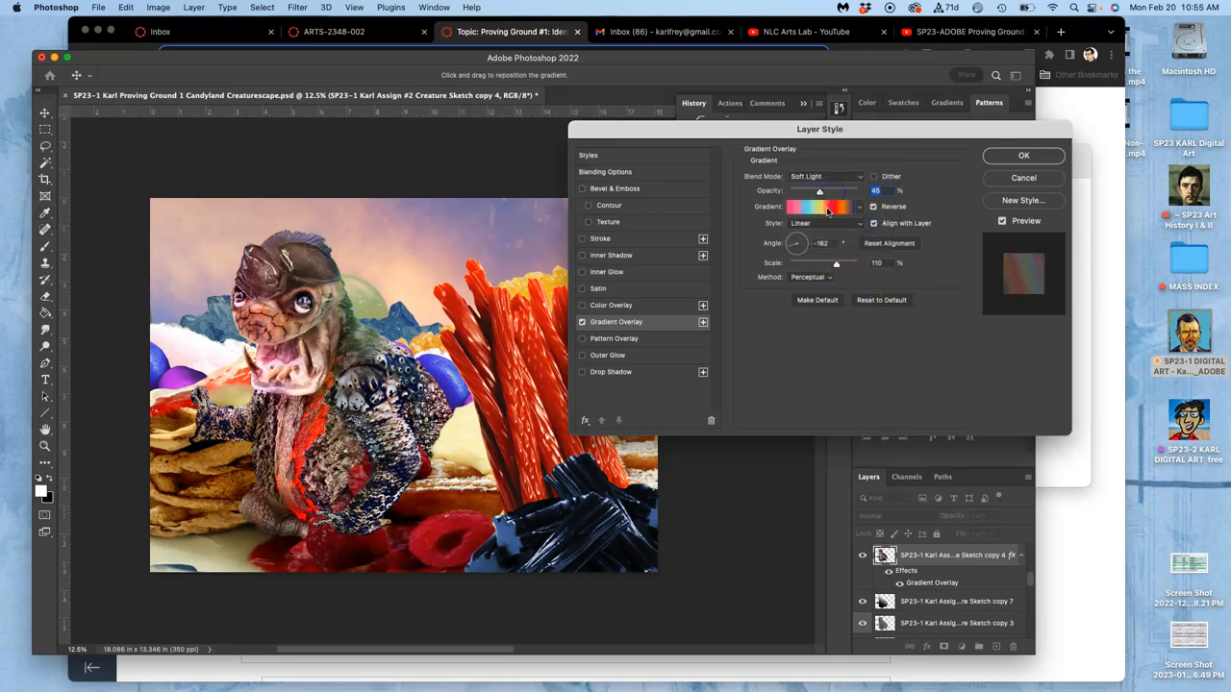
left_click(823, 223)
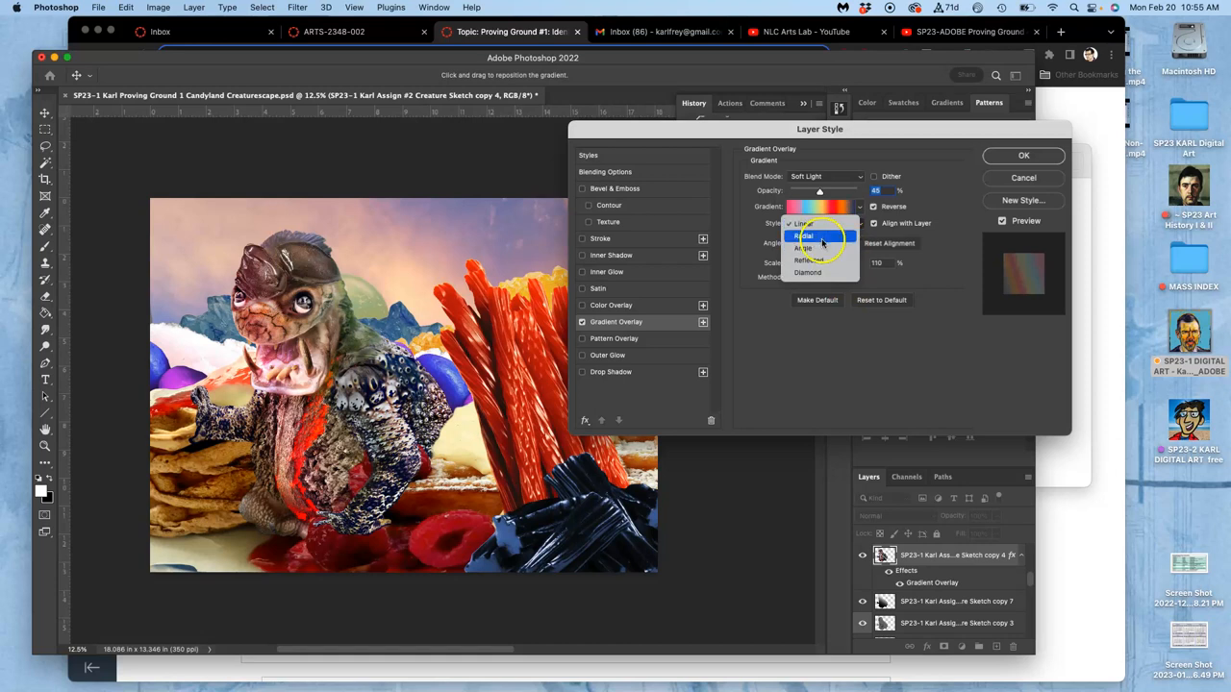
left_click(804, 234)
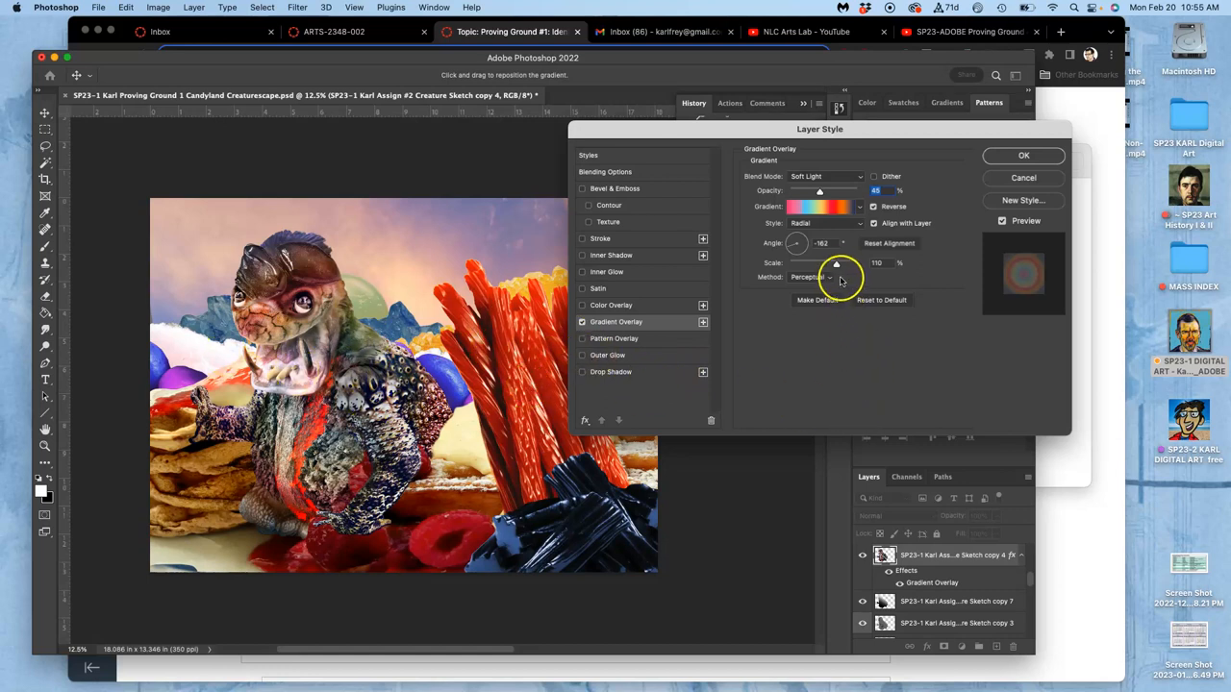
left_click_drag(837, 264, 829, 263)
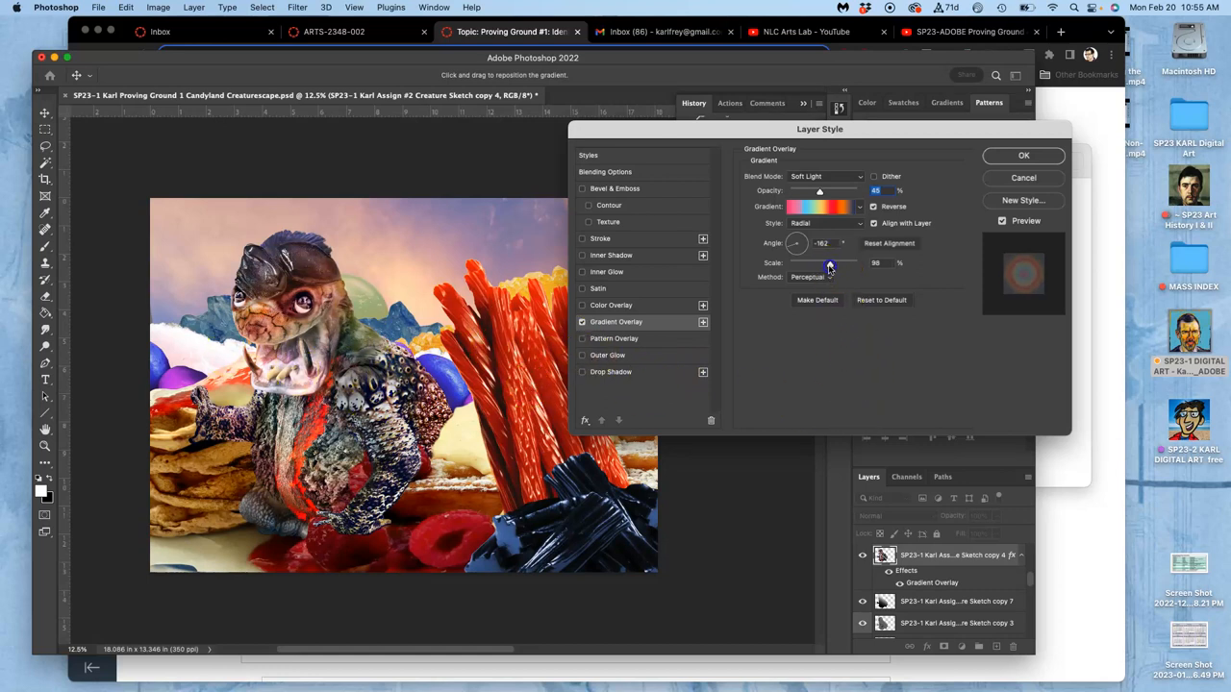
left_click_drag(827, 264, 804, 264)
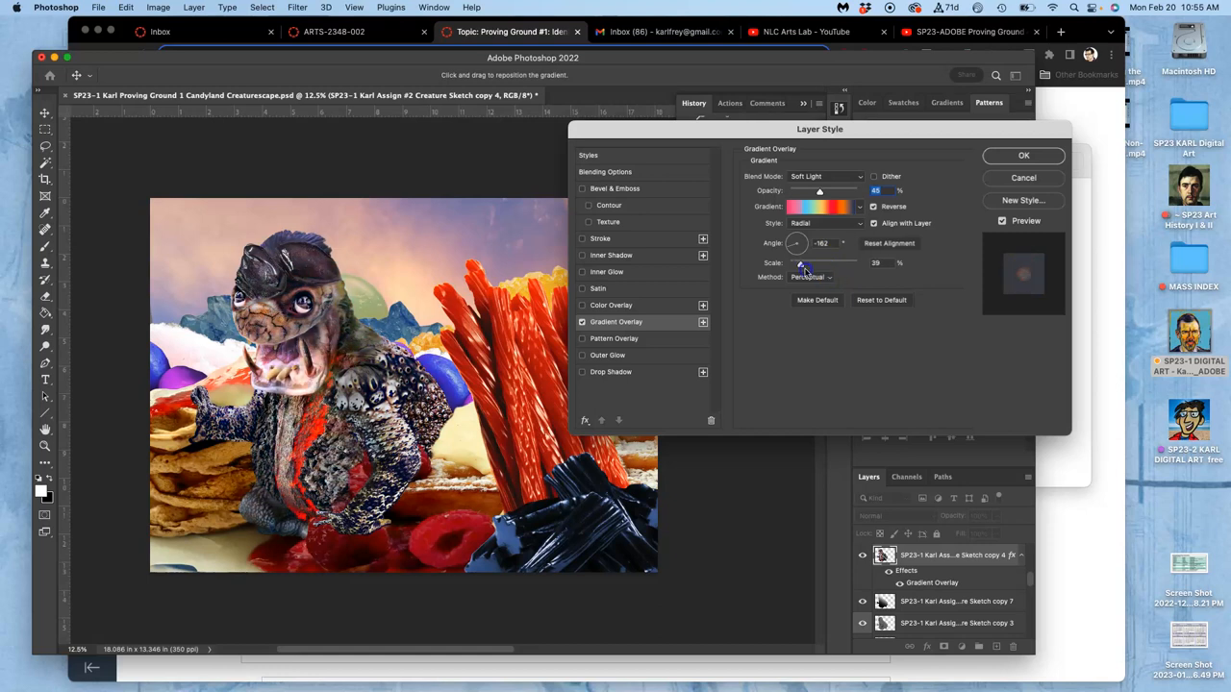
left_click_drag(808, 263, 861, 264)
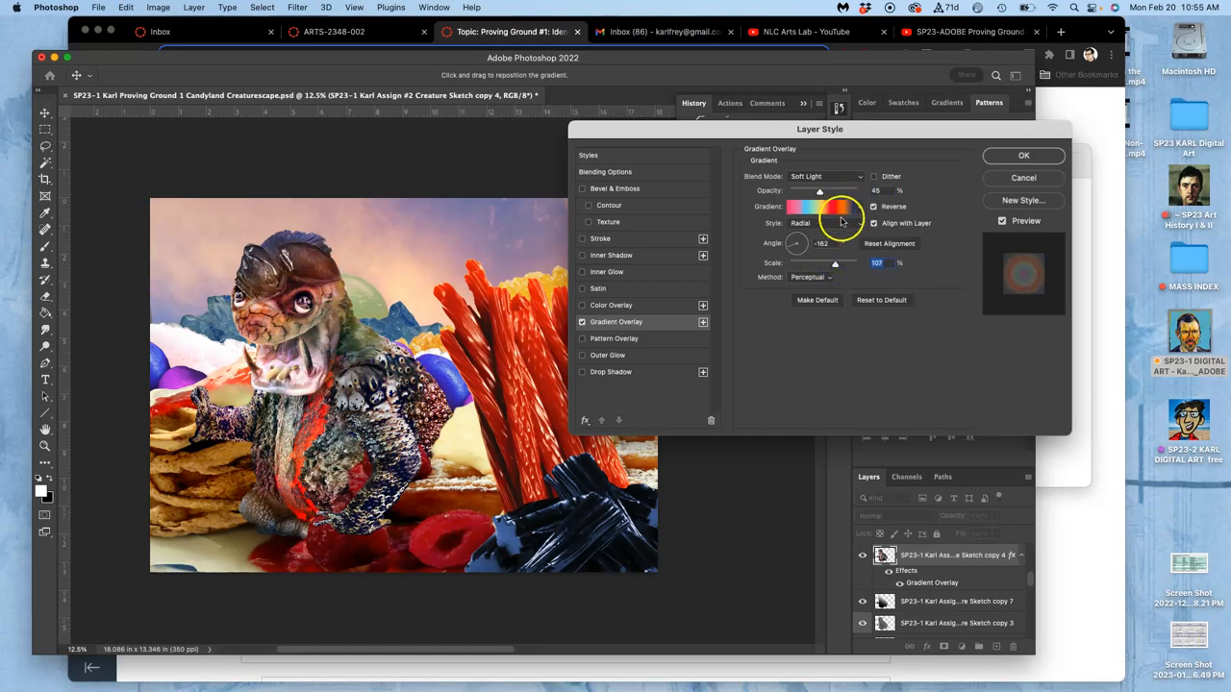
left_click(824, 223)
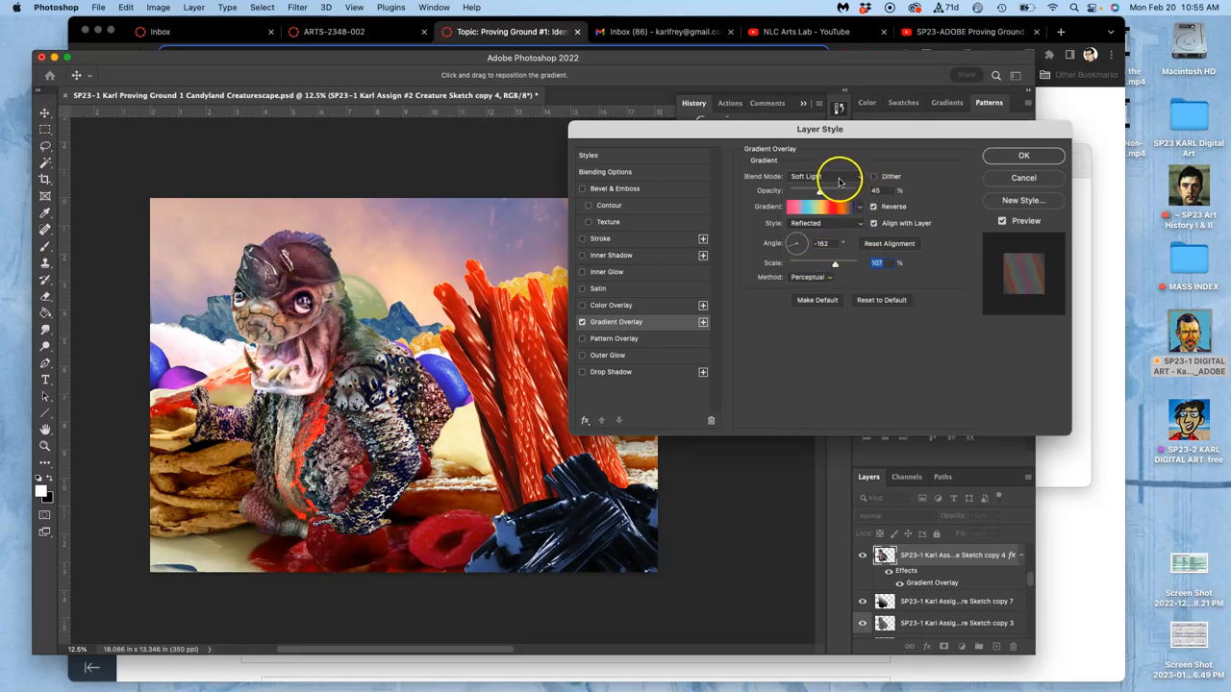
Compare Normal blending, keep the overlay in Soft Light, and apply the layer style
left_click(818, 177)
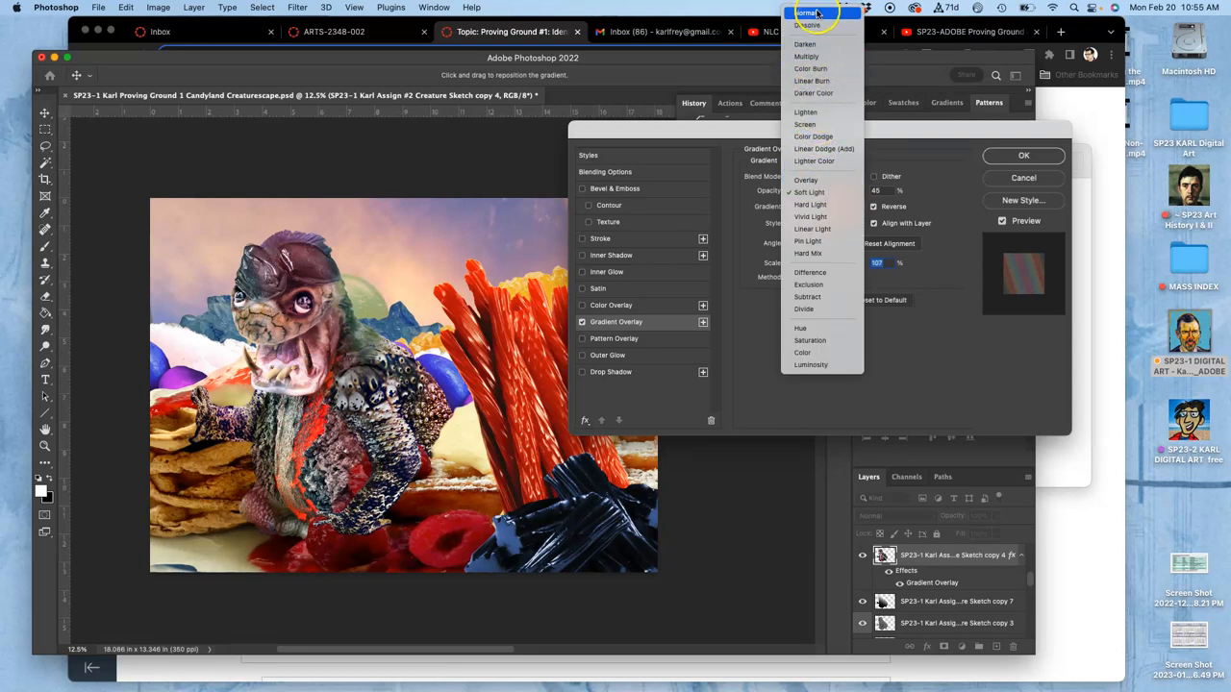
left_click(806, 13)
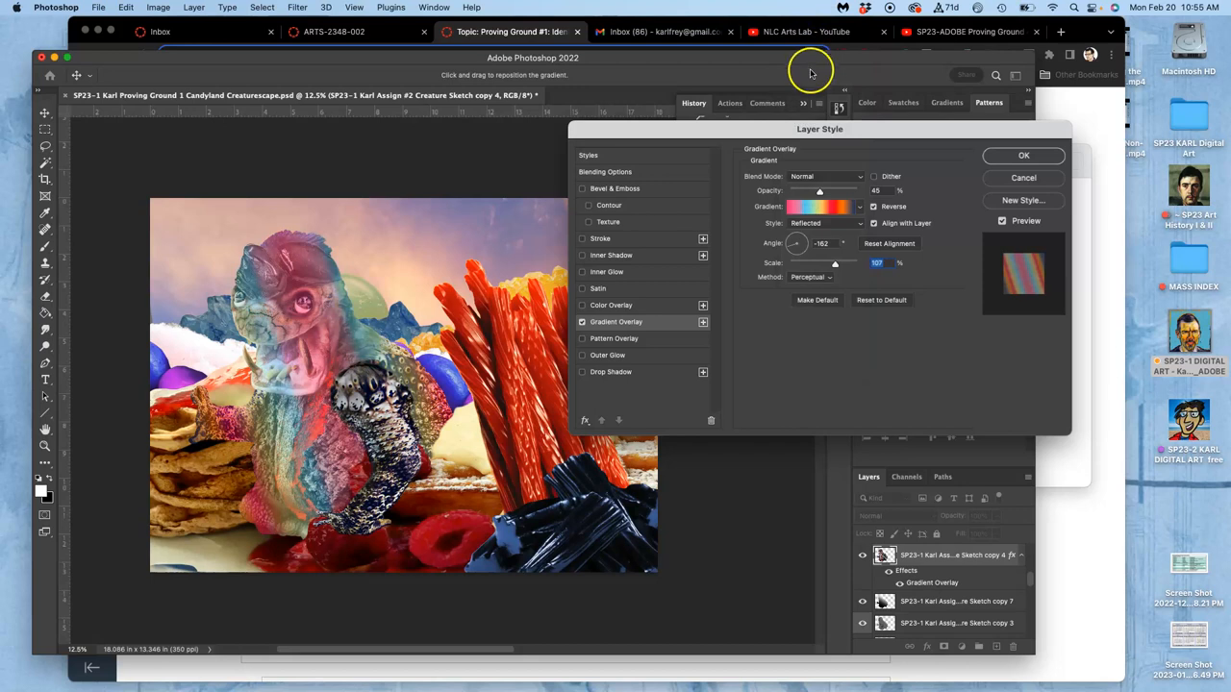
mouse_move(804, 123)
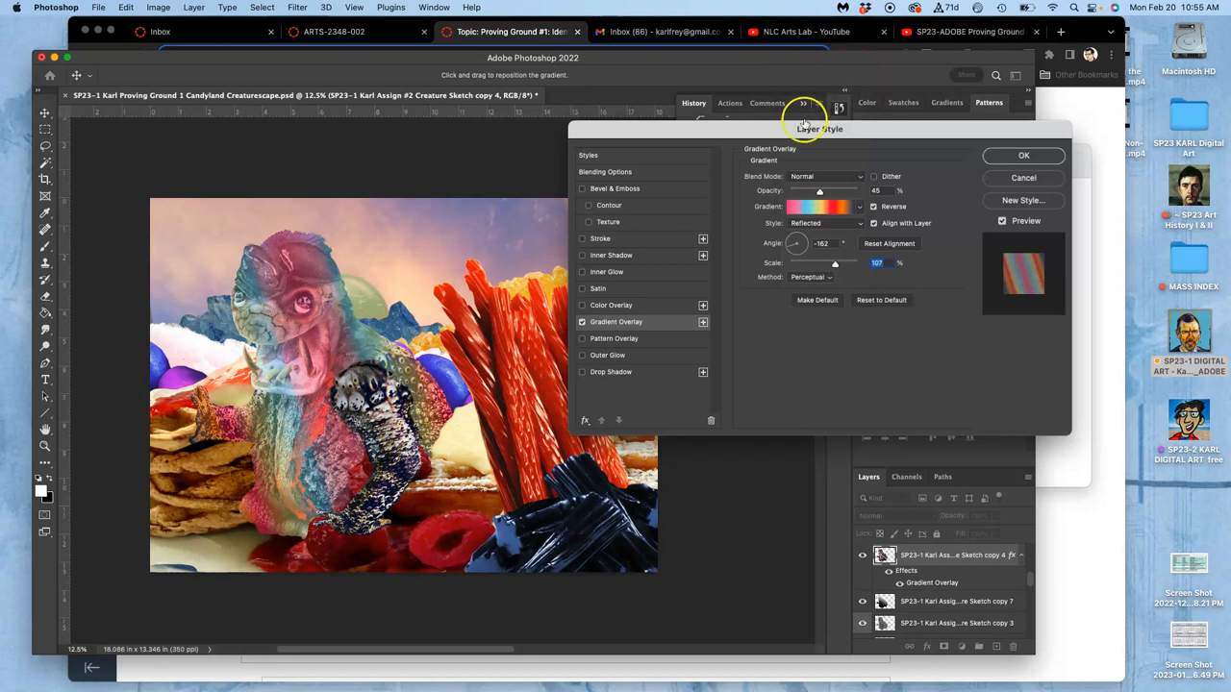
left_click(825, 177)
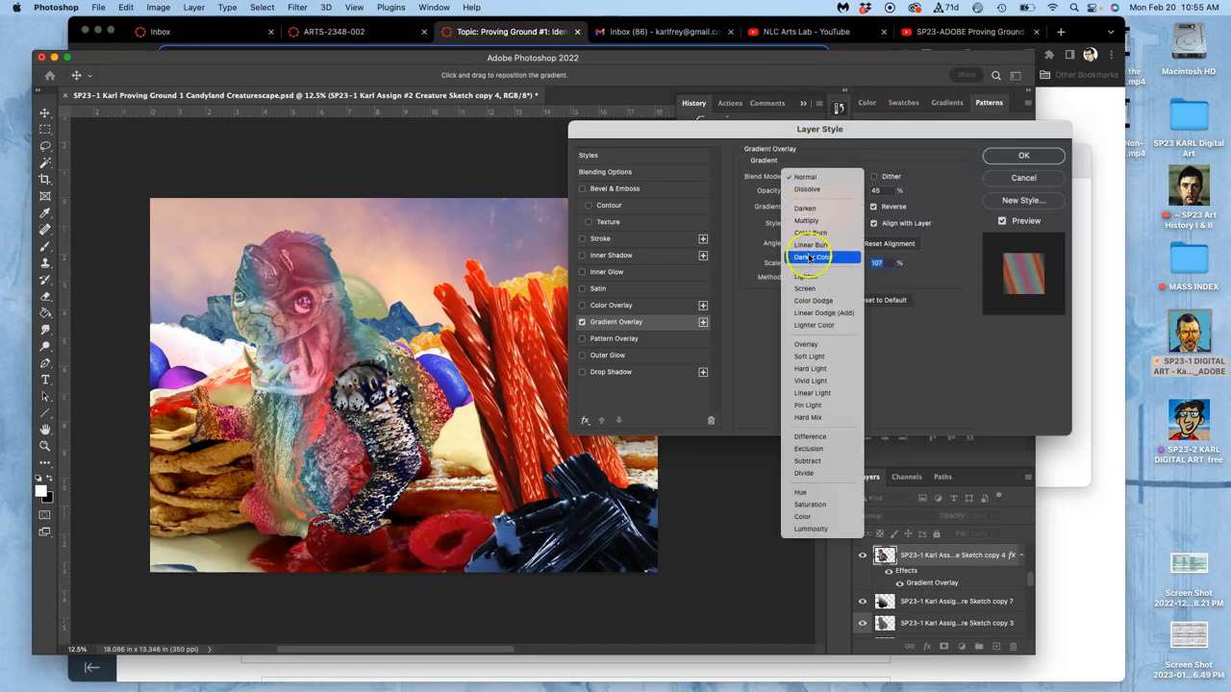
left_click(806, 345)
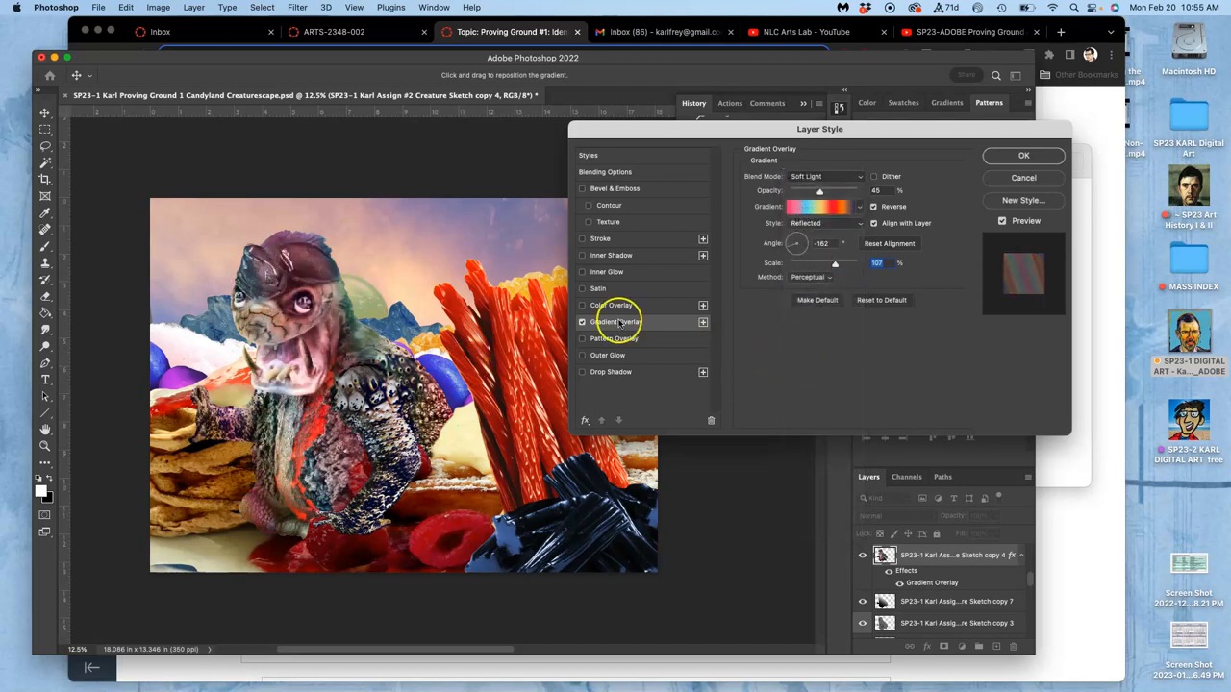
left_click(825, 177)
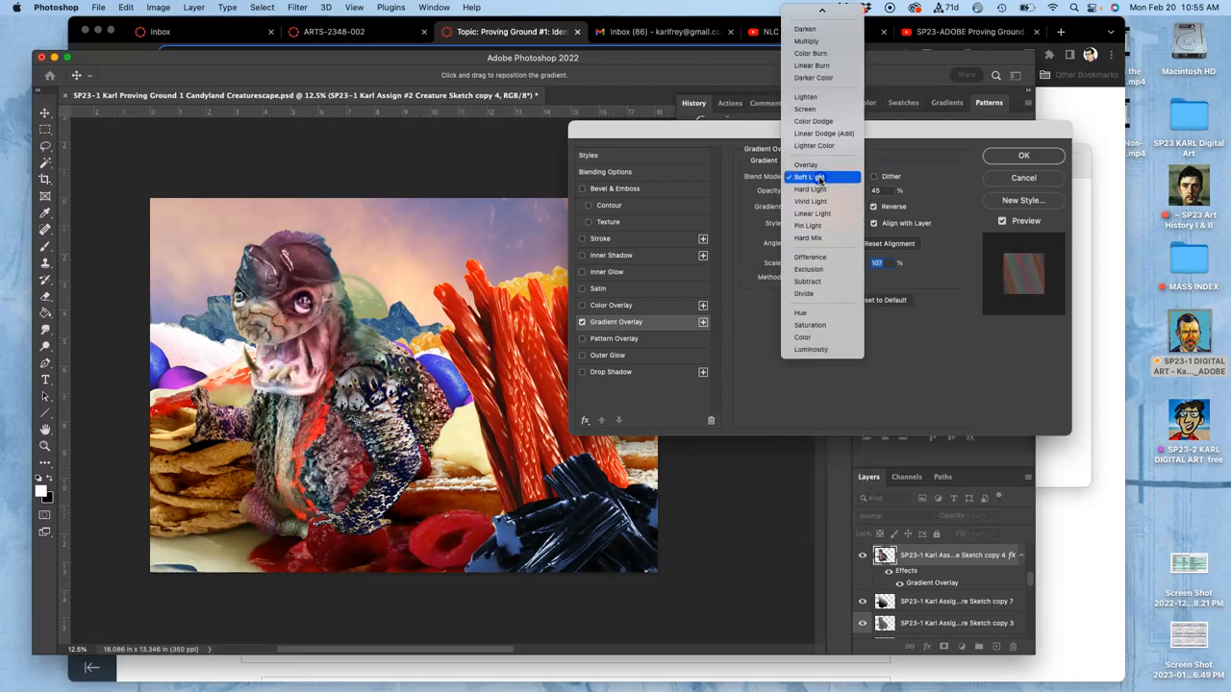
left_click(817, 177)
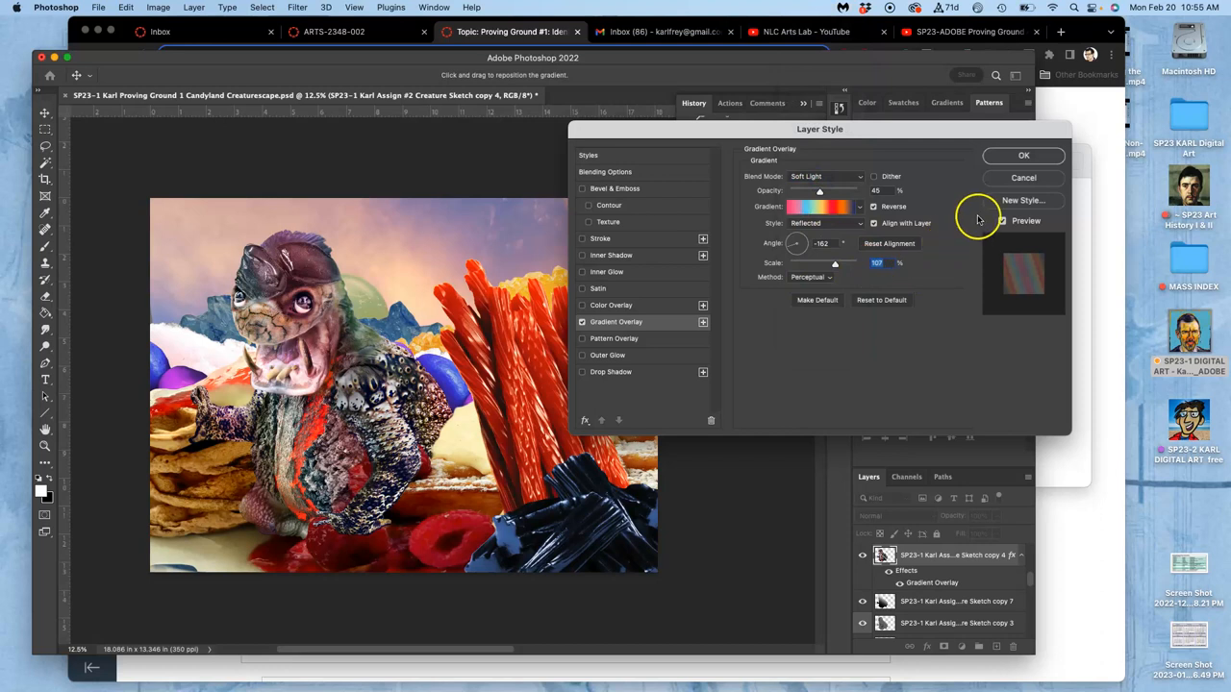
left_click(1023, 154)
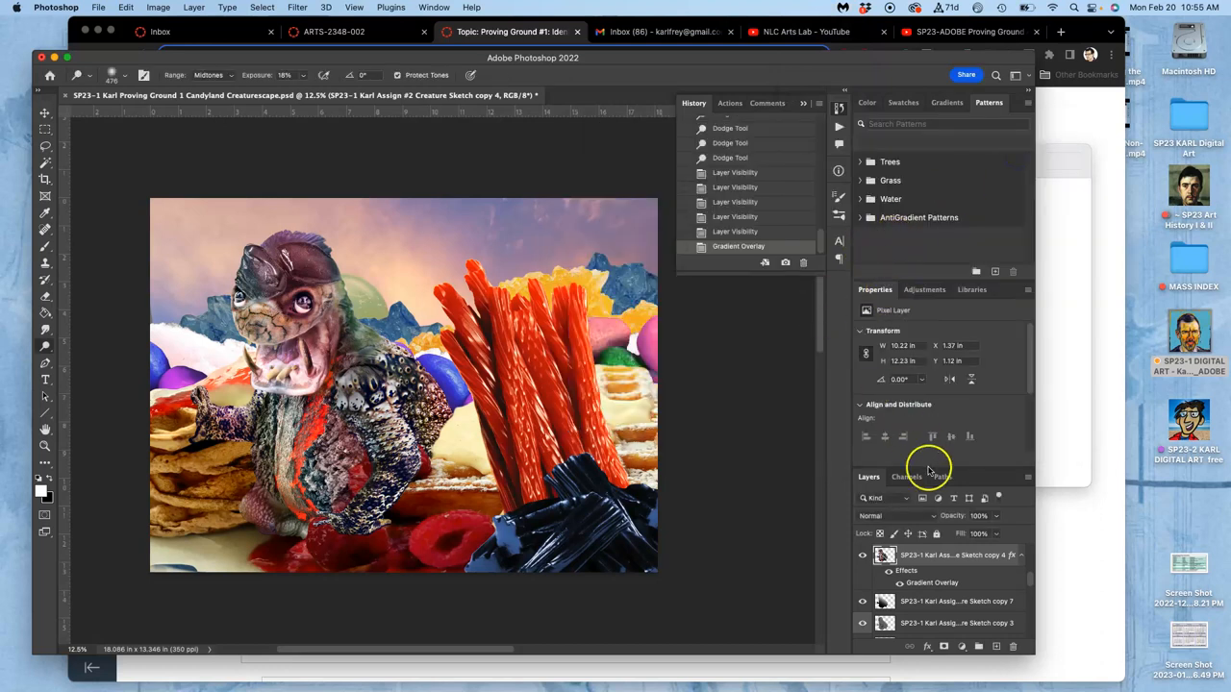
mouse_move(934, 559)
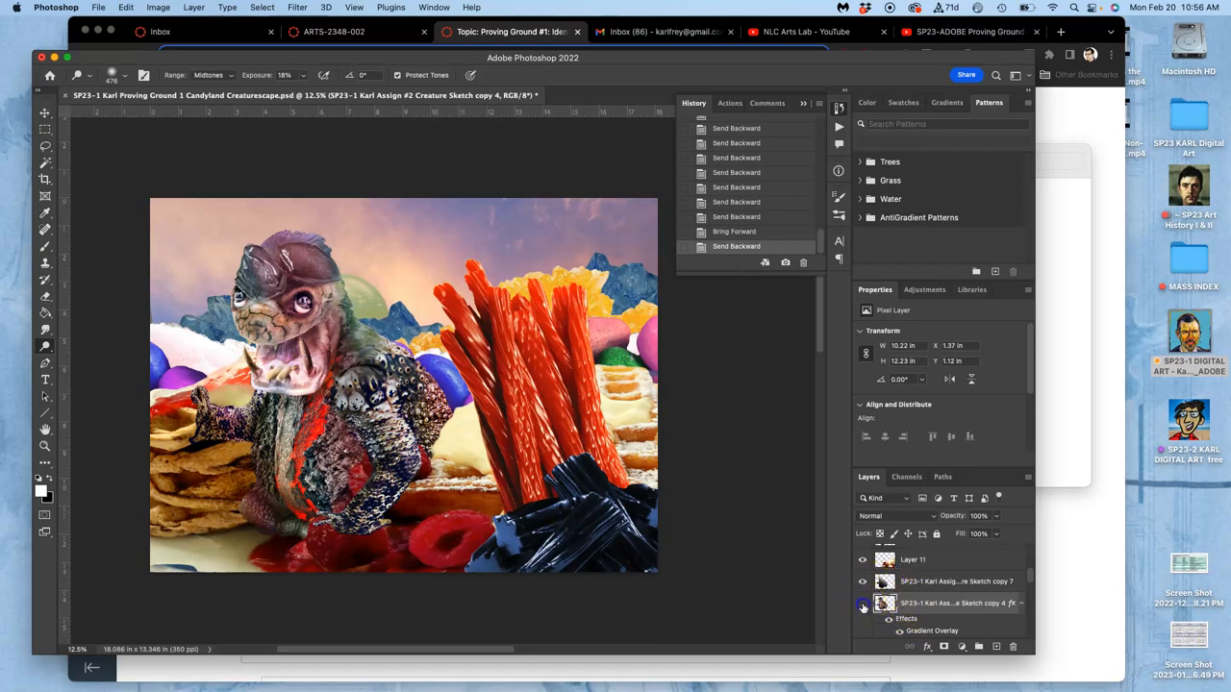
Lower the creature sketch layer's opacity in the Layers panel
left_click(862, 604)
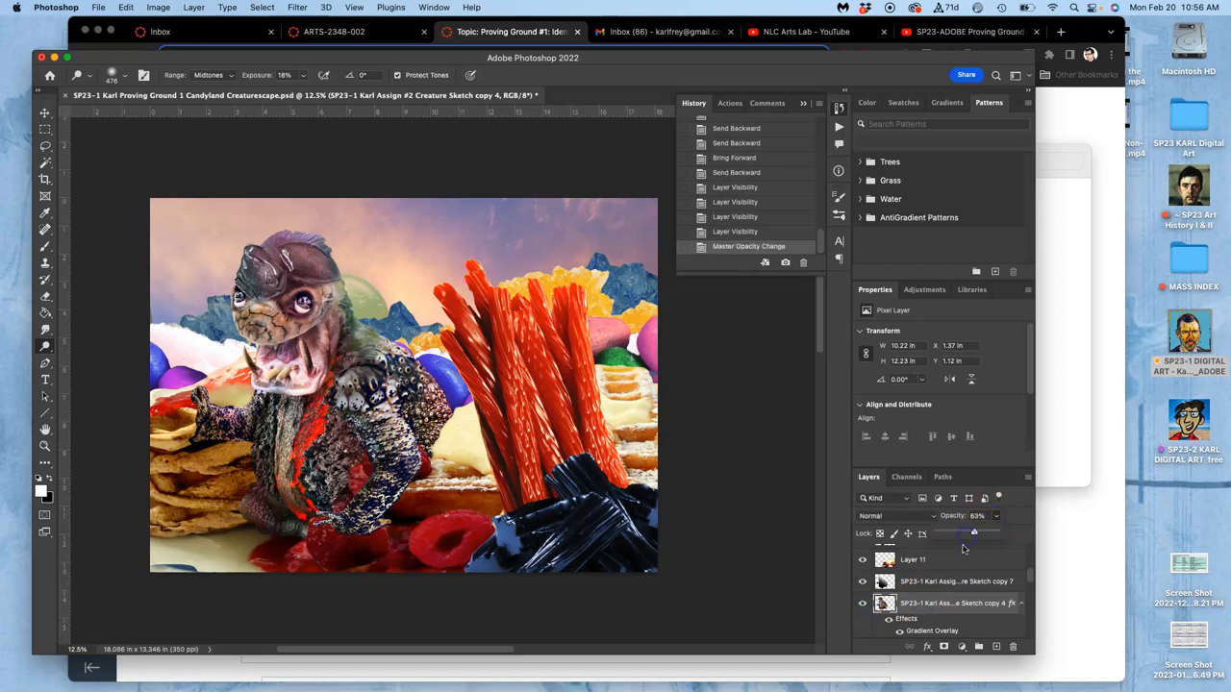
left_click(861, 604)
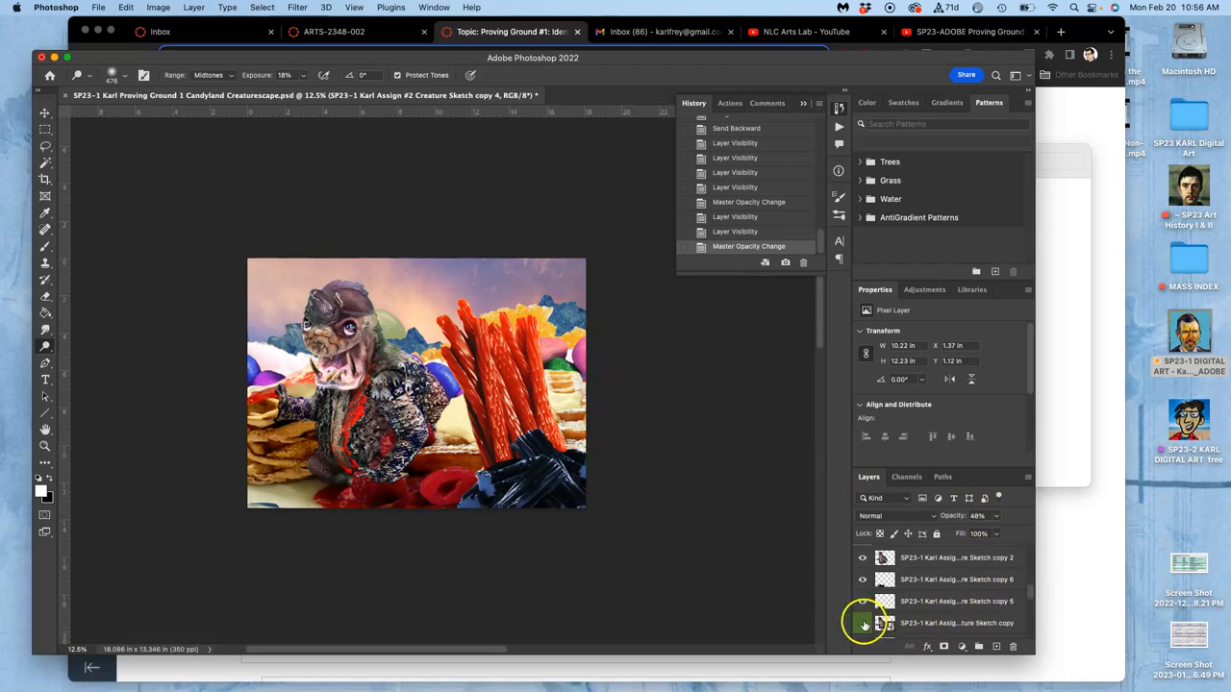
Toggle the raised creature sketch copy's visibility to compare it in the composite
left_click(958, 600)
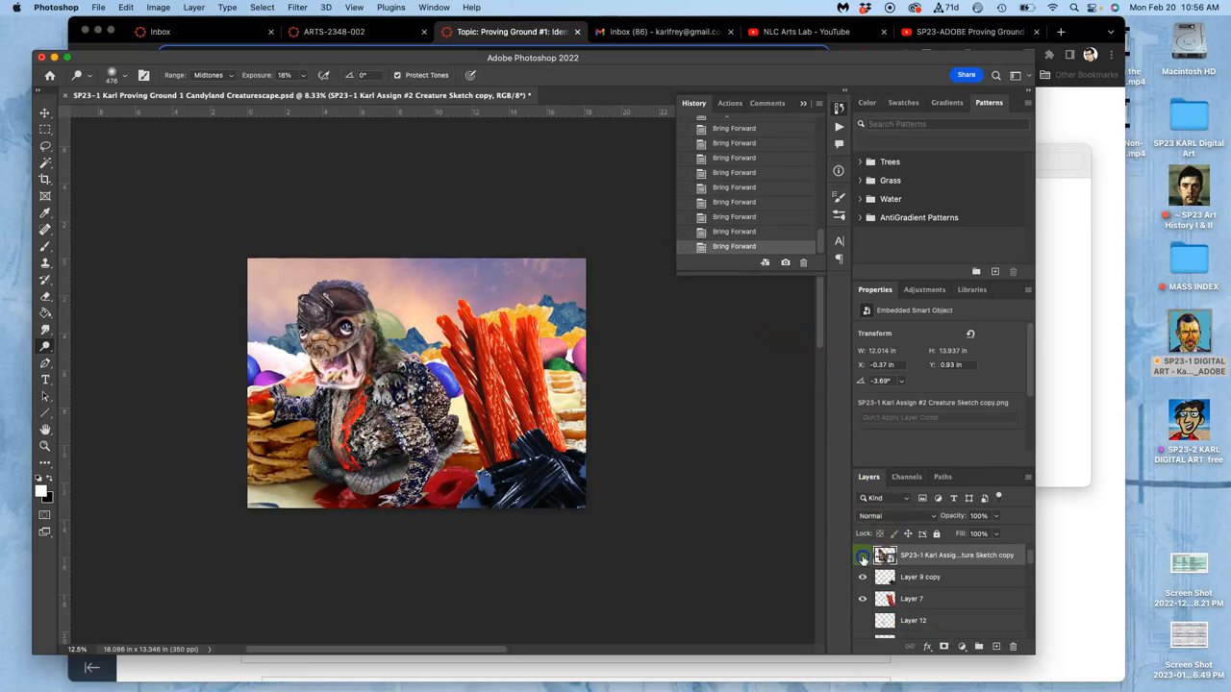
left_click(862, 554)
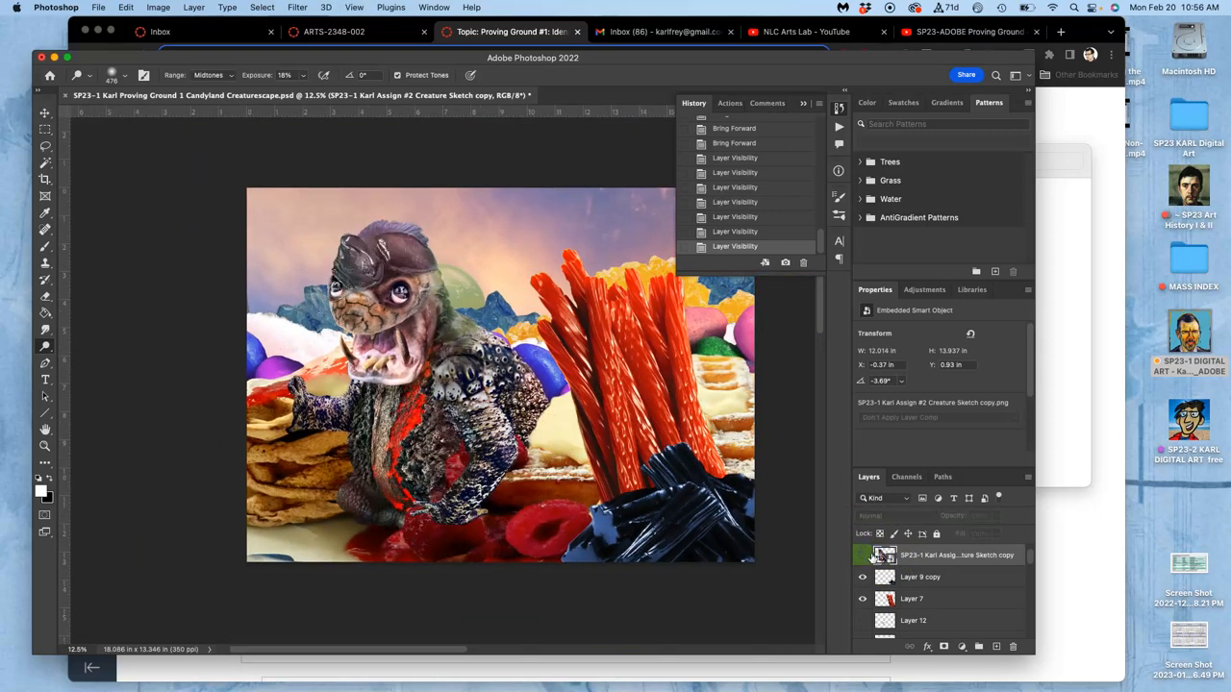
left_click(861, 554)
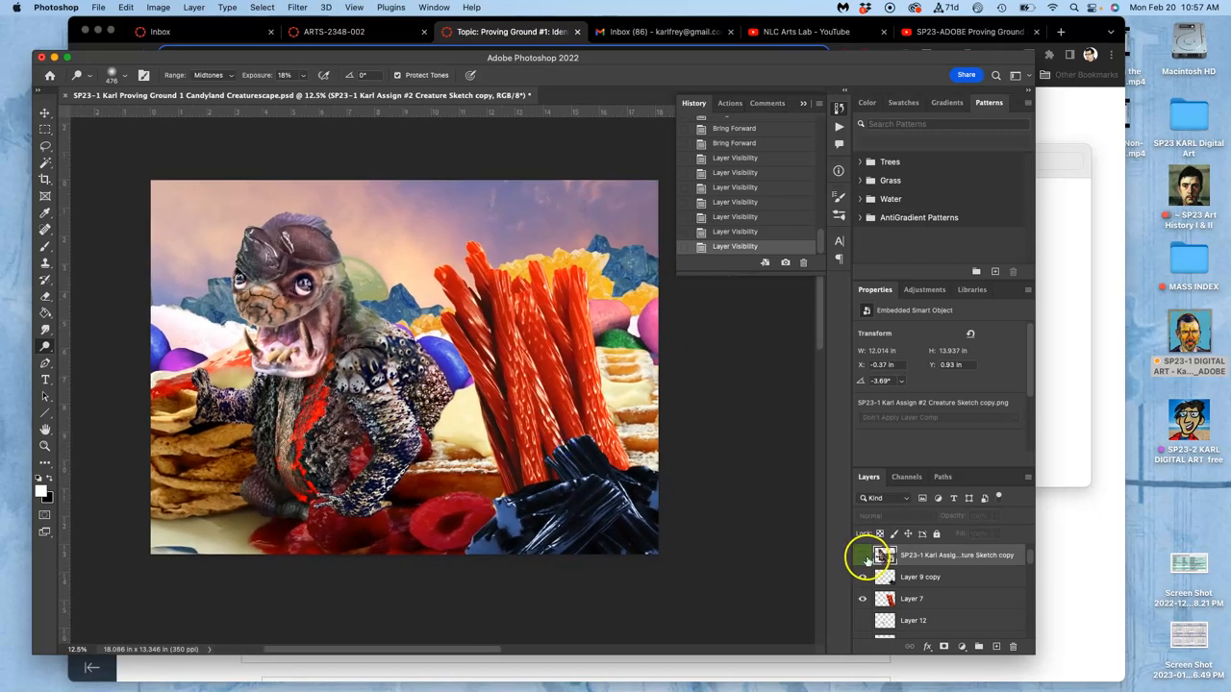
left_click(861, 554)
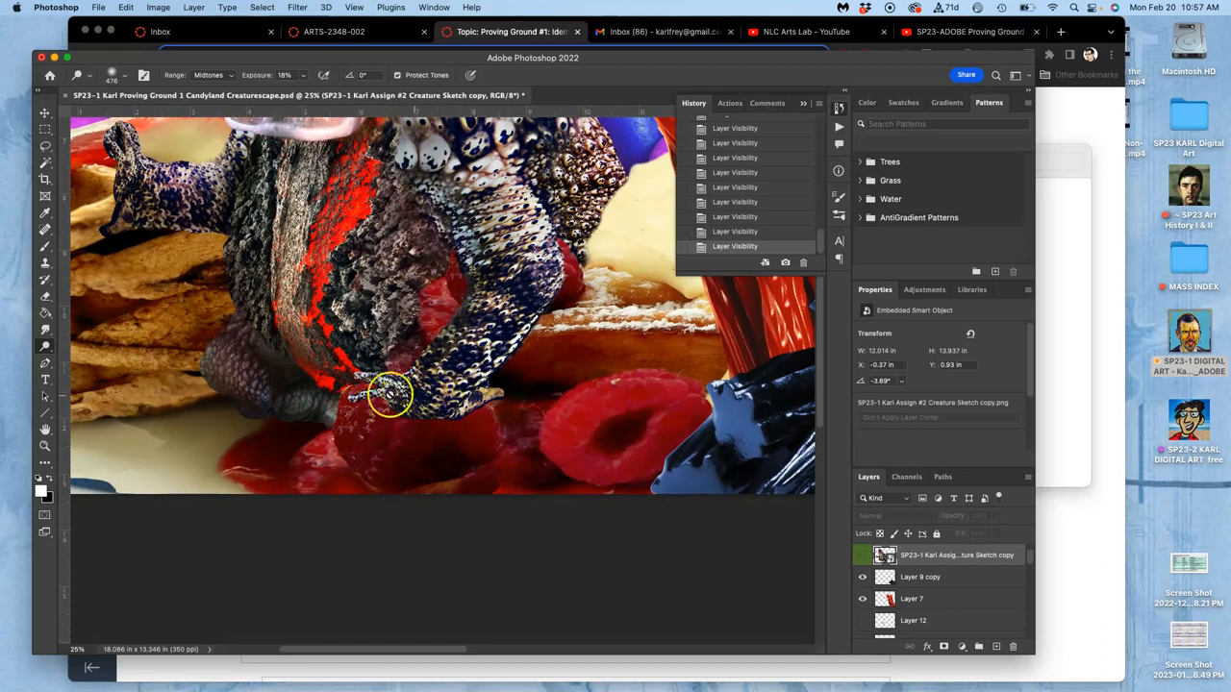
mouse_move(560, 411)
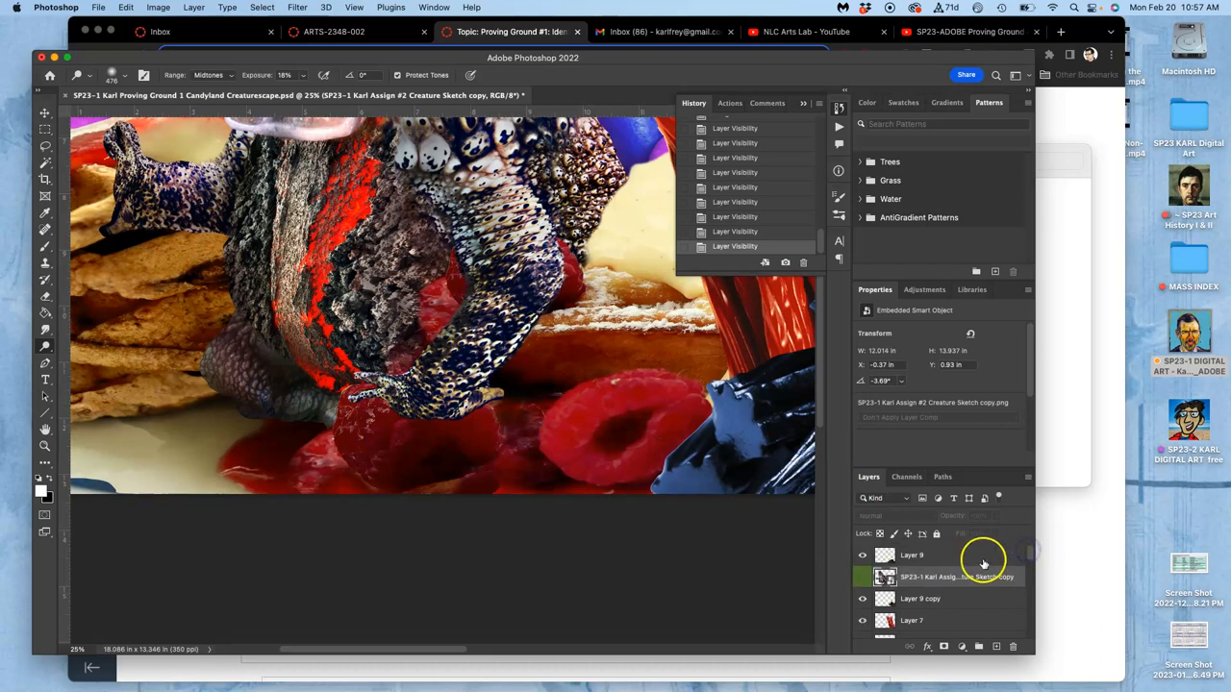
Add a new layer above Layer 8 and fill it with 50% gray via Edit > Fill
left_click(912, 554)
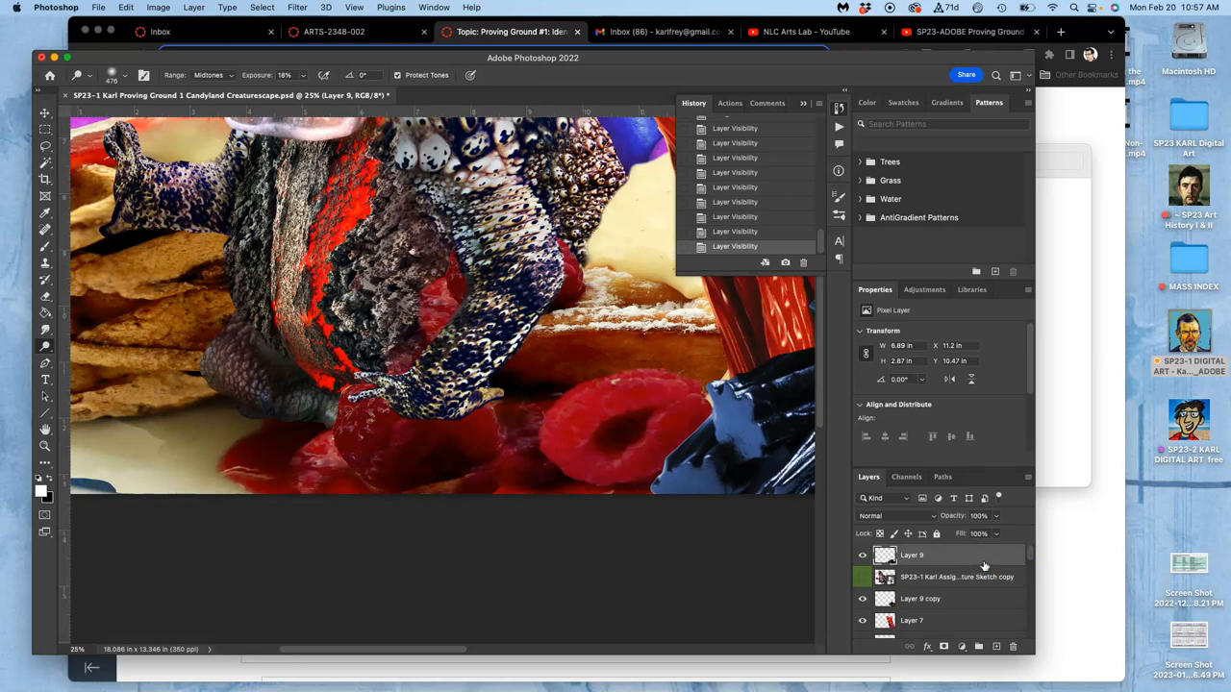
left_click(996, 646)
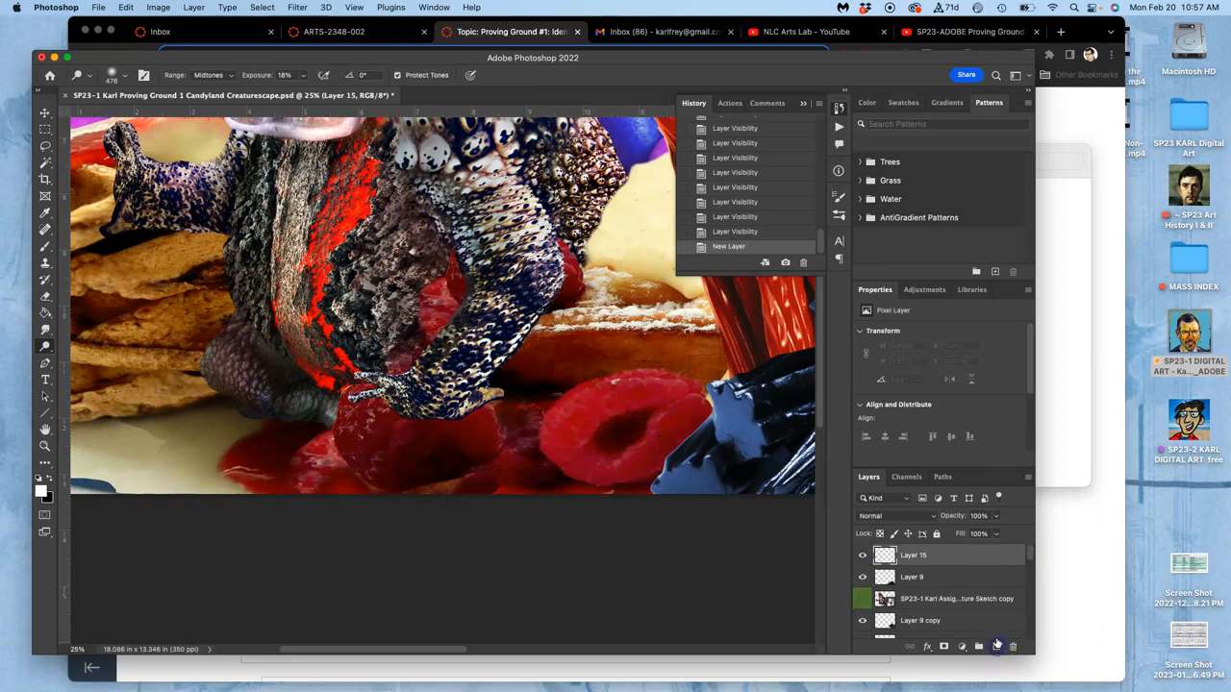
left_click(127, 8)
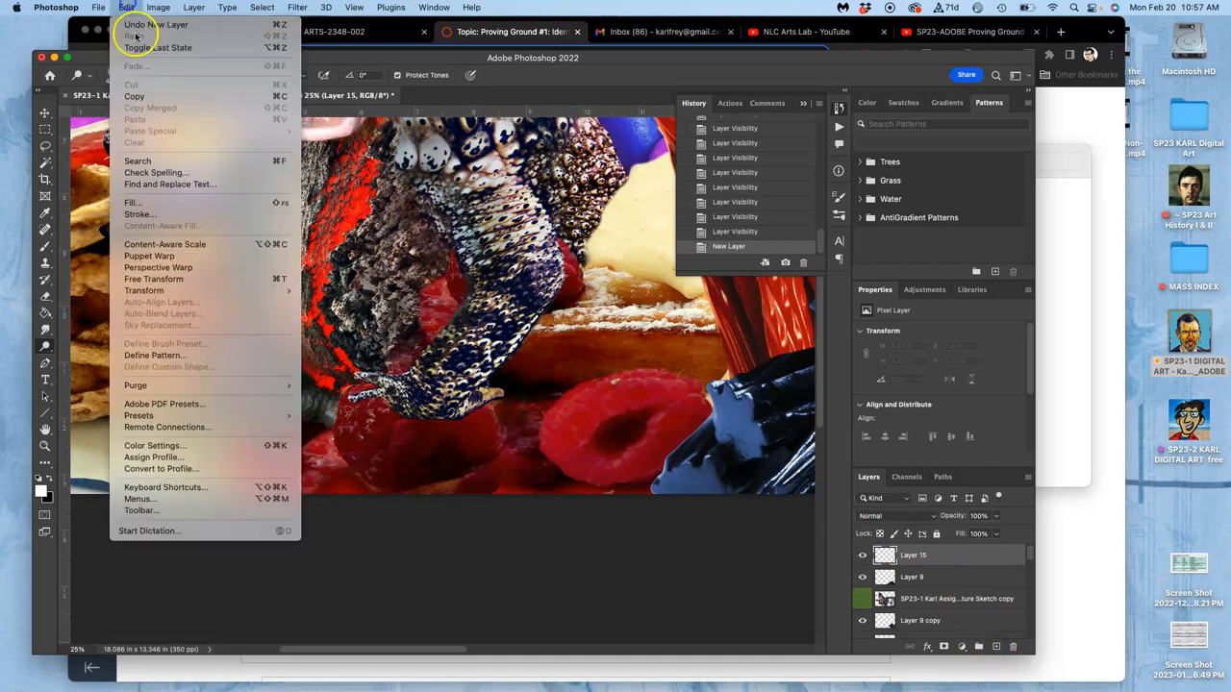
left_click(132, 202)
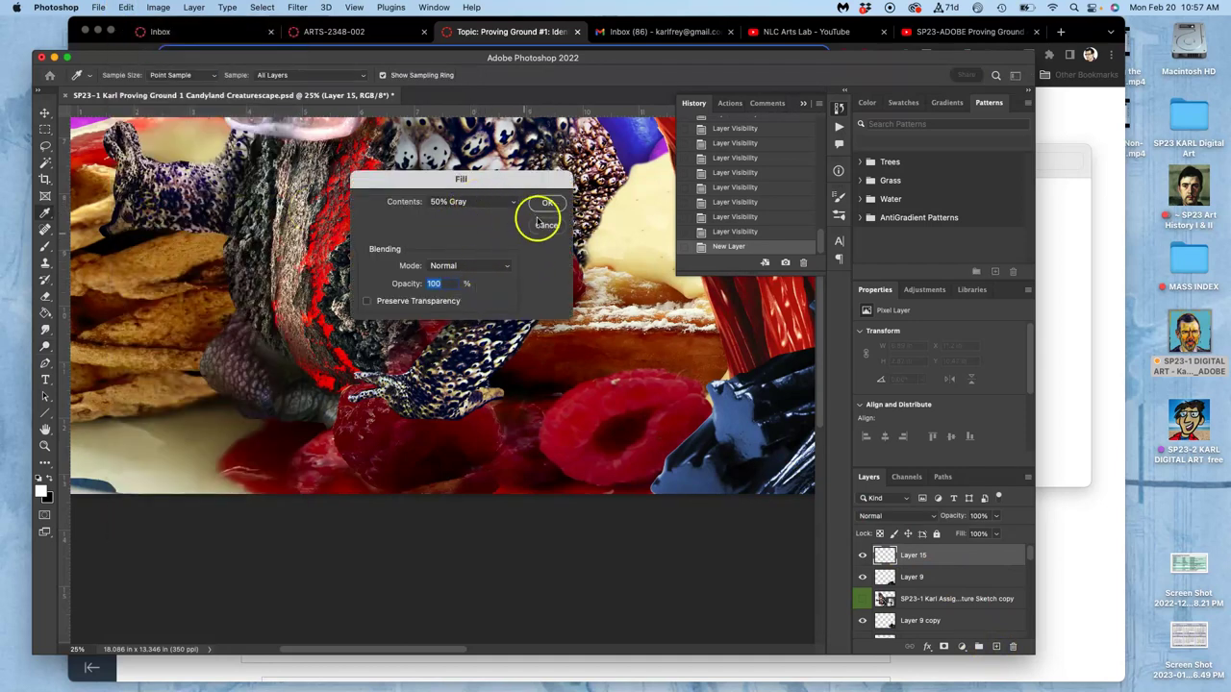
left_click(546, 202)
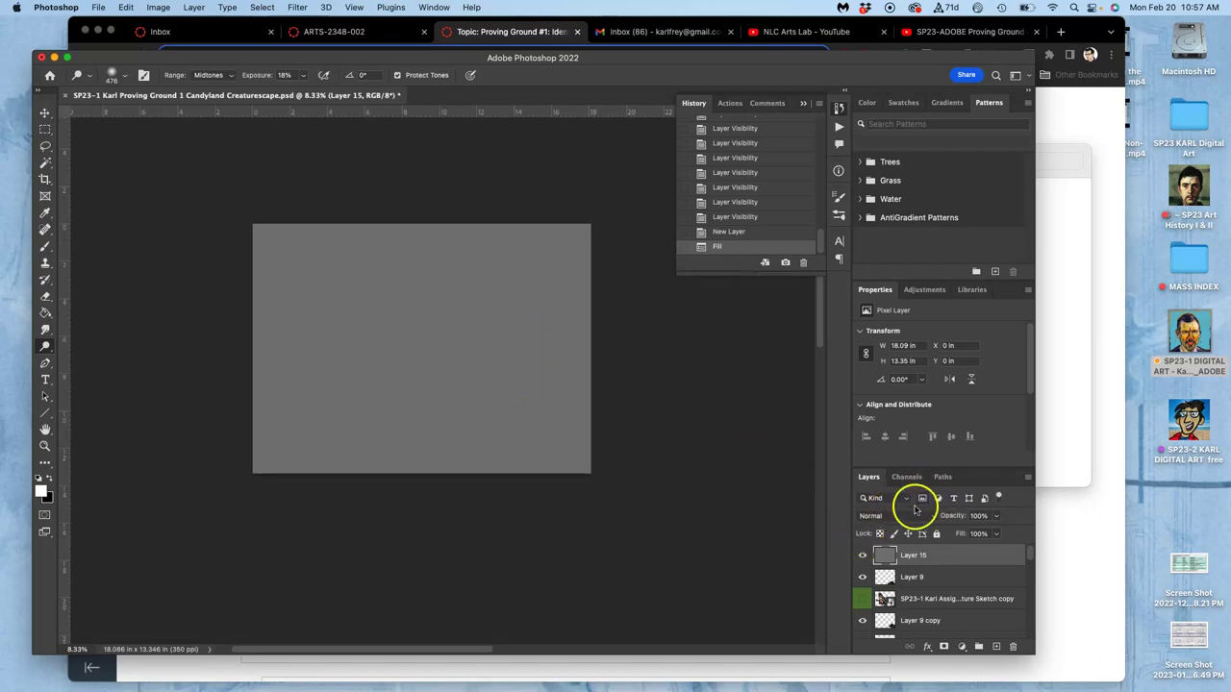
Blend the gray layer in Overlay mode and compare by toggling a layer's visibility
left_click(877, 516)
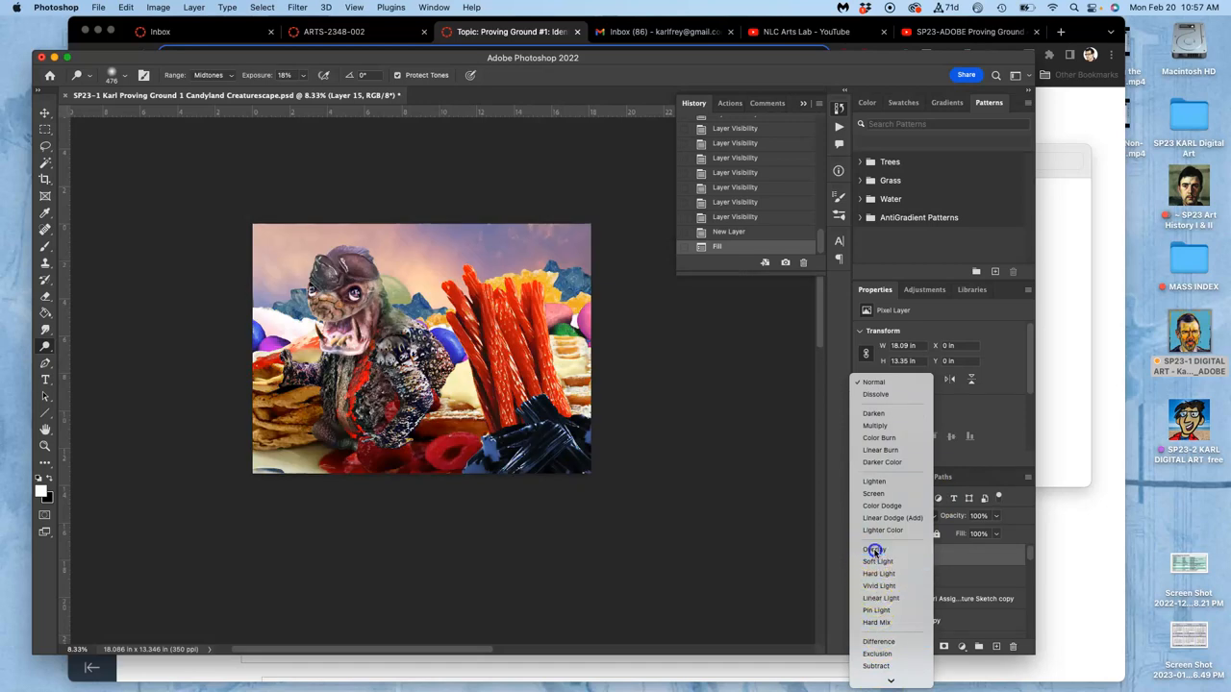
left_click(877, 550)
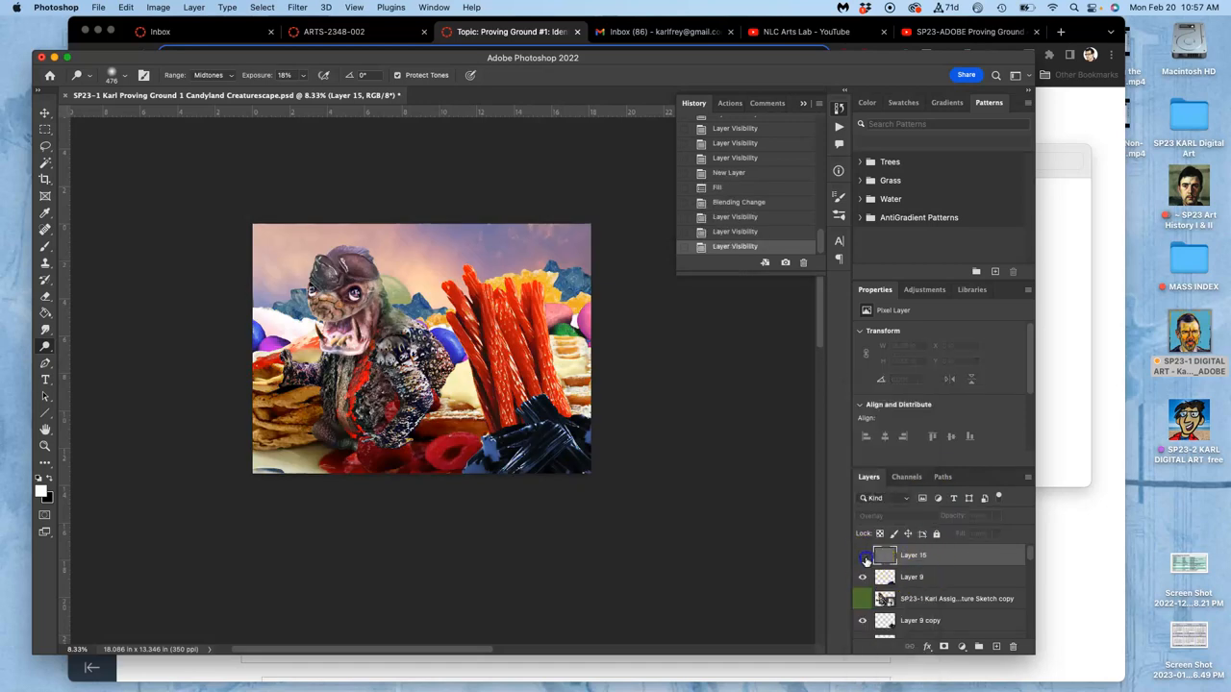
left_click(862, 553)
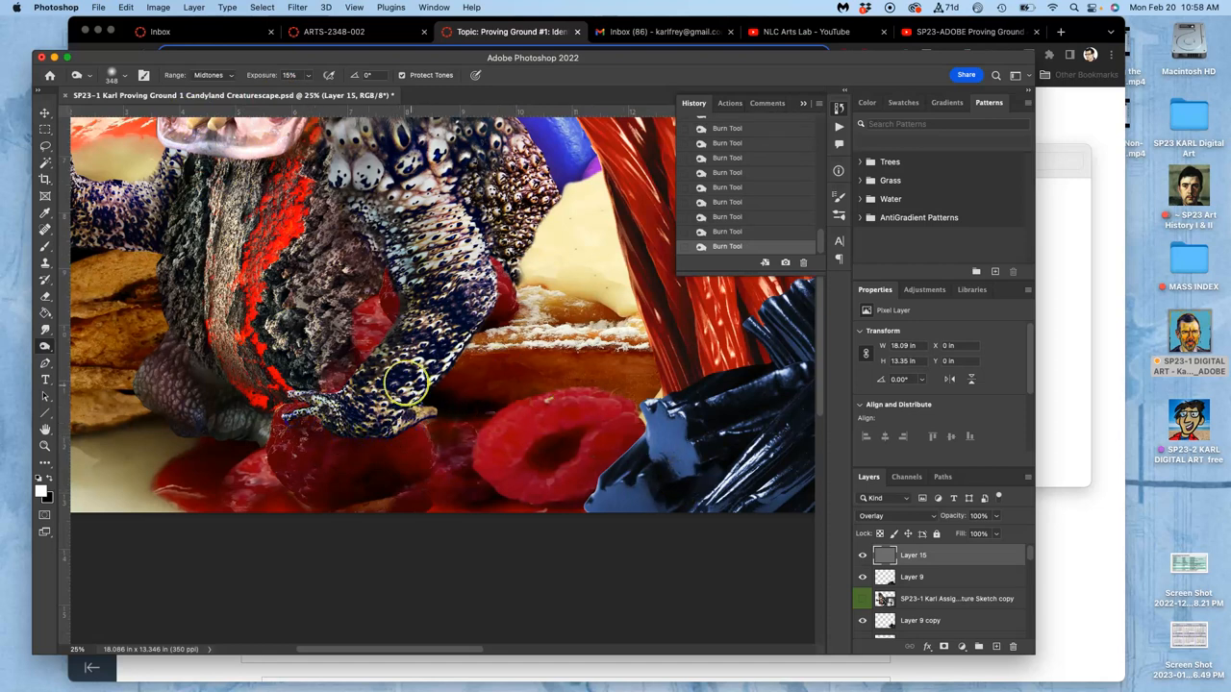
mouse_move(356, 312)
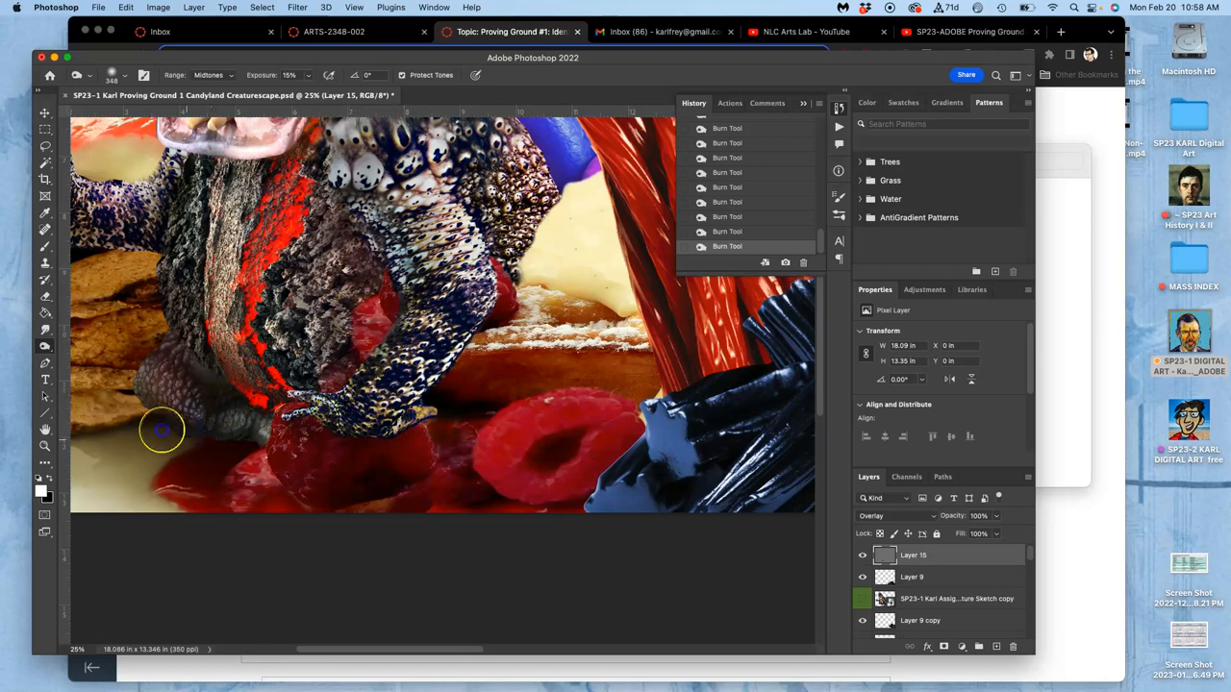
mouse_move(119, 398)
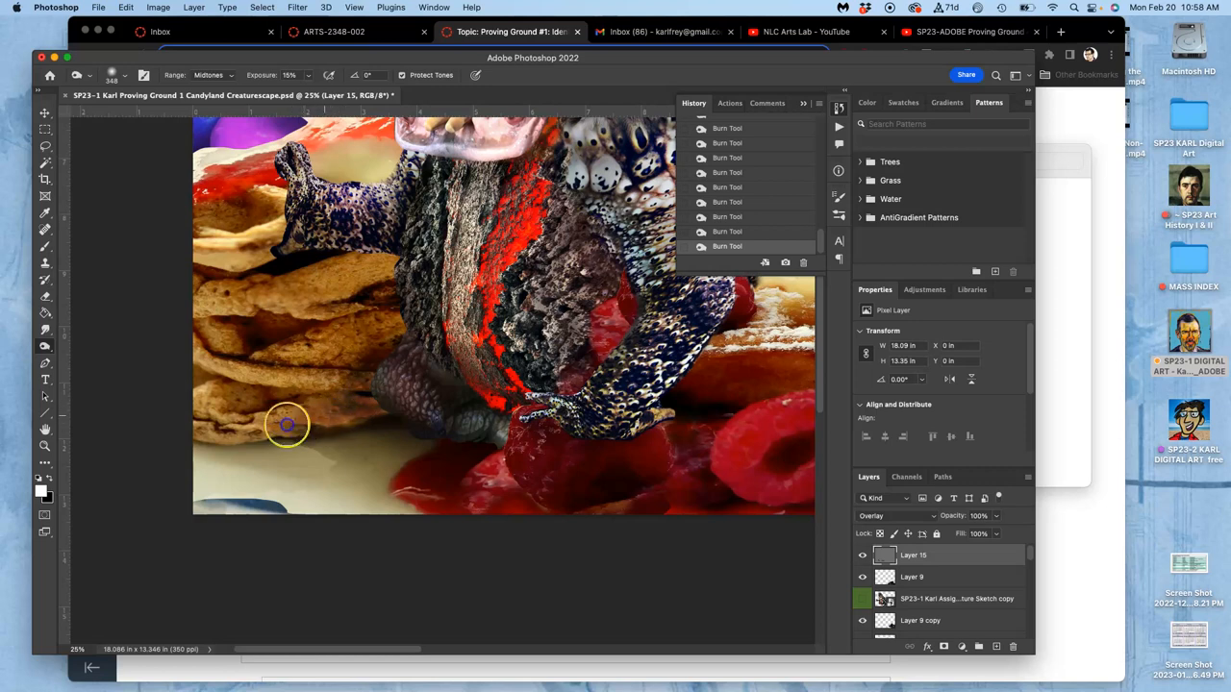
mouse_move(315, 458)
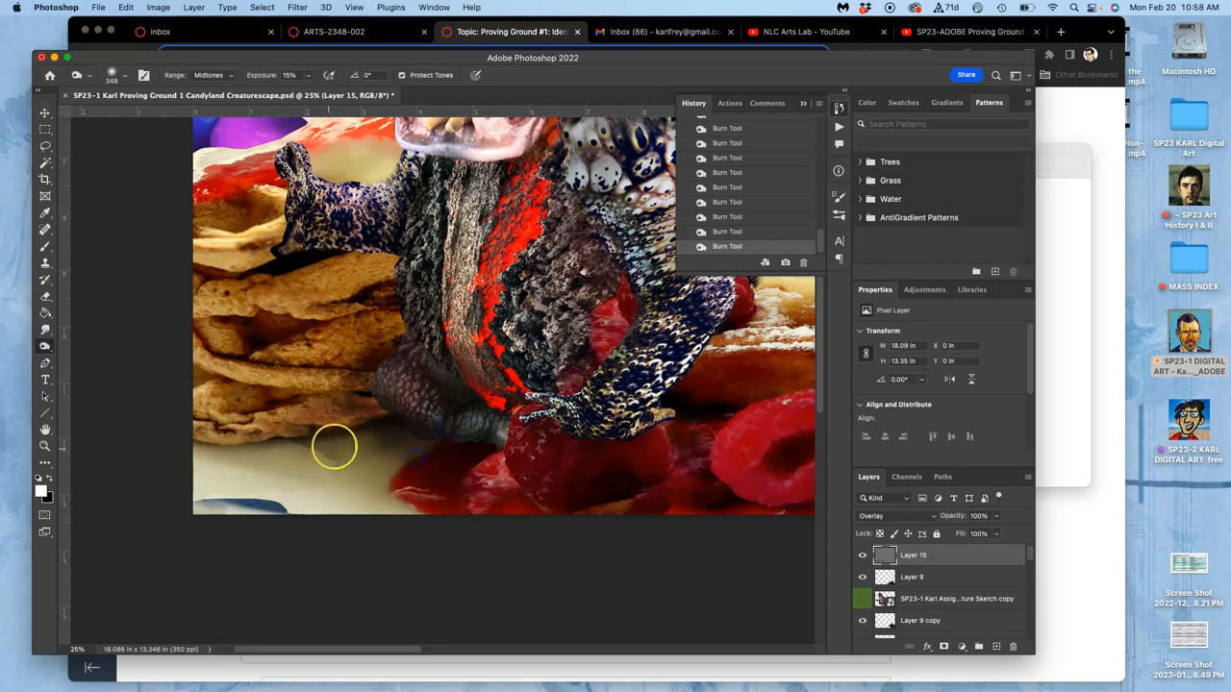
mouse_move(48, 298)
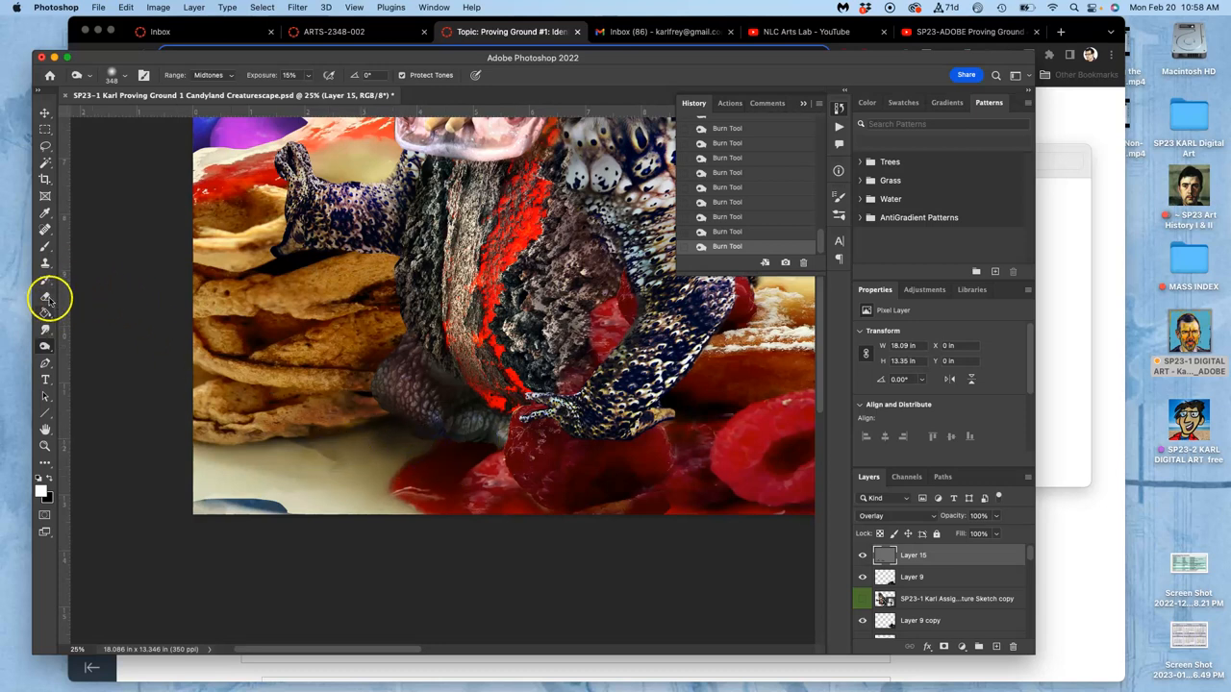
Briefly switch to the plain Brush, then return to the Burn tool to keep darkening the landscape
left_click(44, 297)
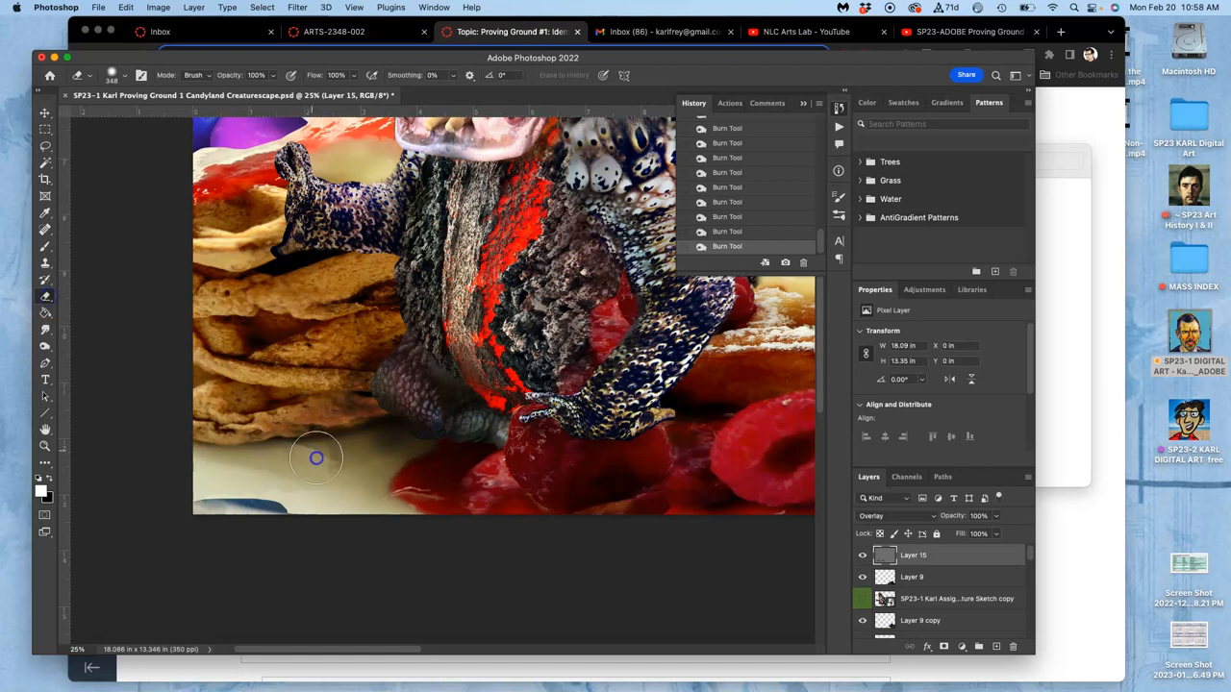
mouse_move(285, 461)
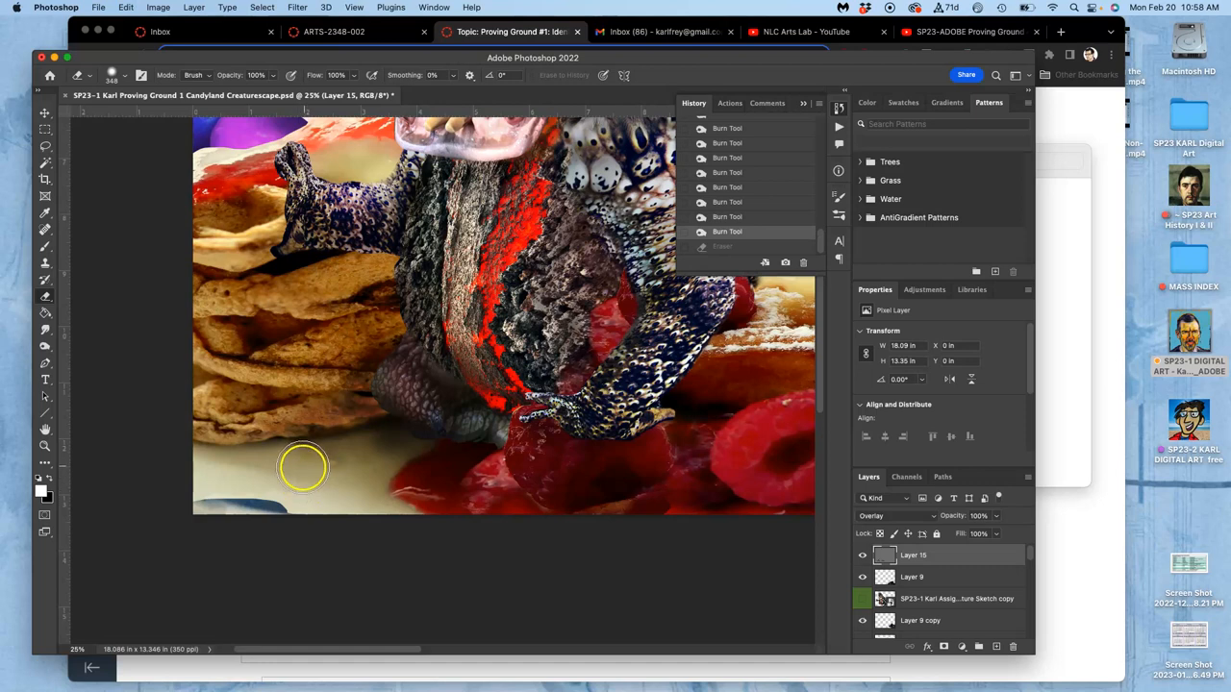
mouse_move(48, 346)
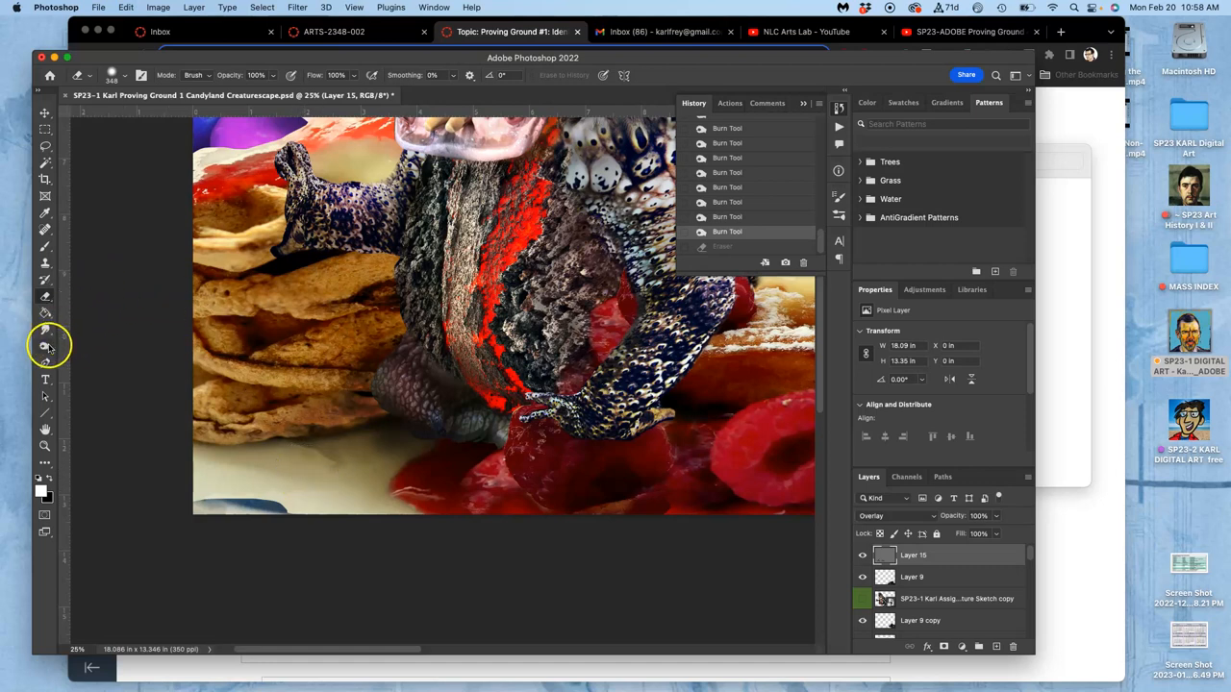
left_click(45, 345)
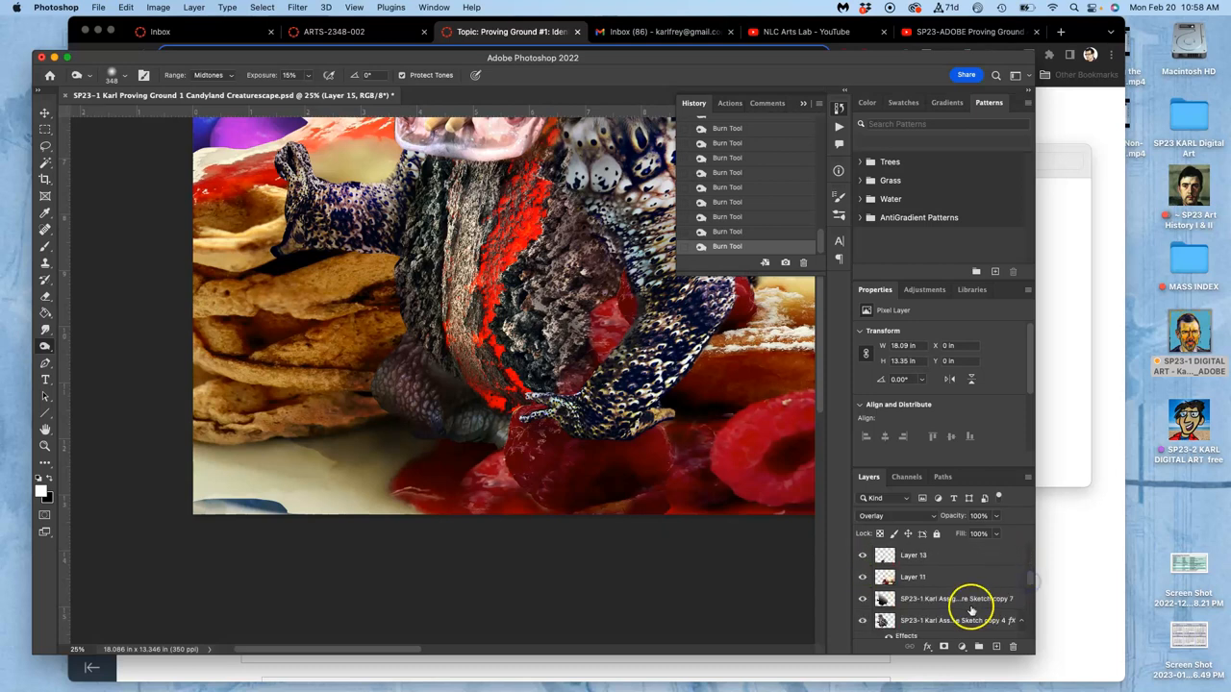
Merge two creature shading layers, set the result to Soft Light, and pick the Smudge tool for softening
left_click(952, 554)
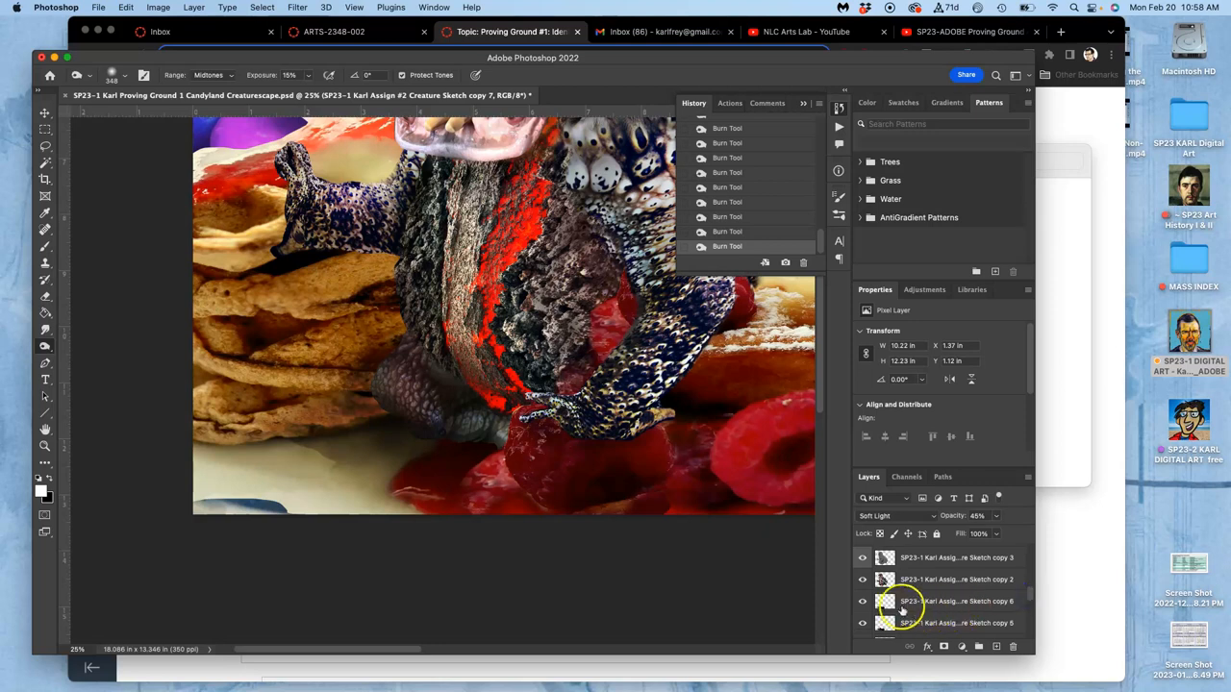
left_click(862, 600)
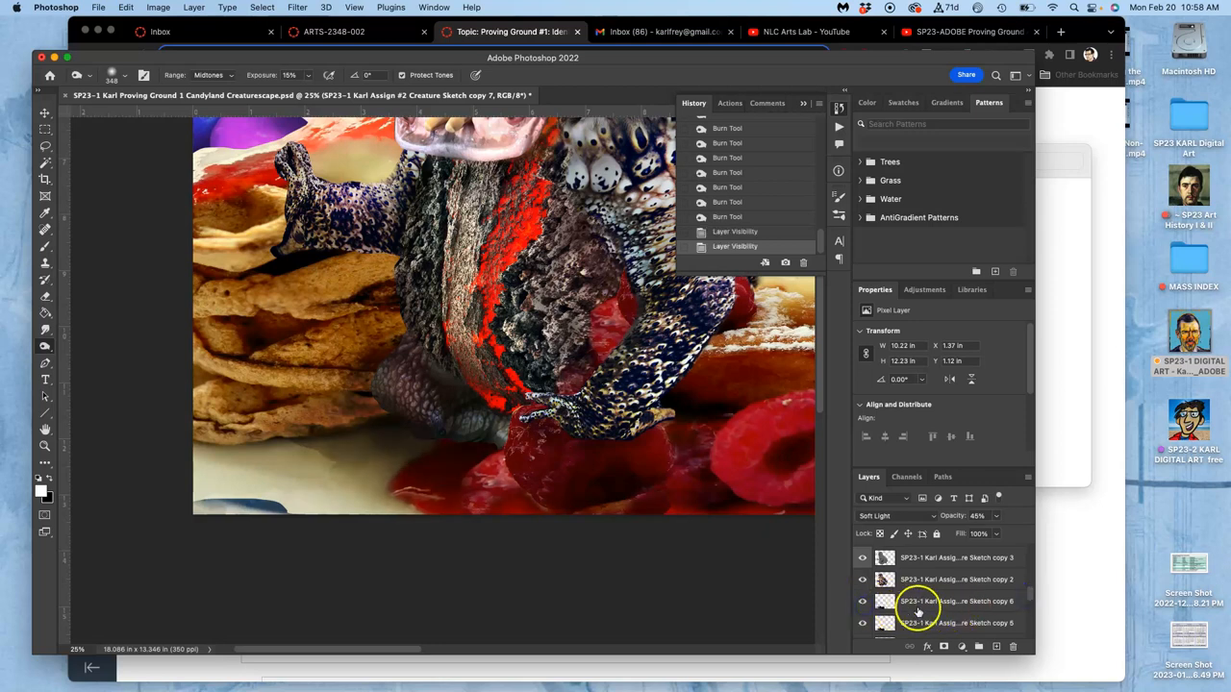
left_click(956, 623)
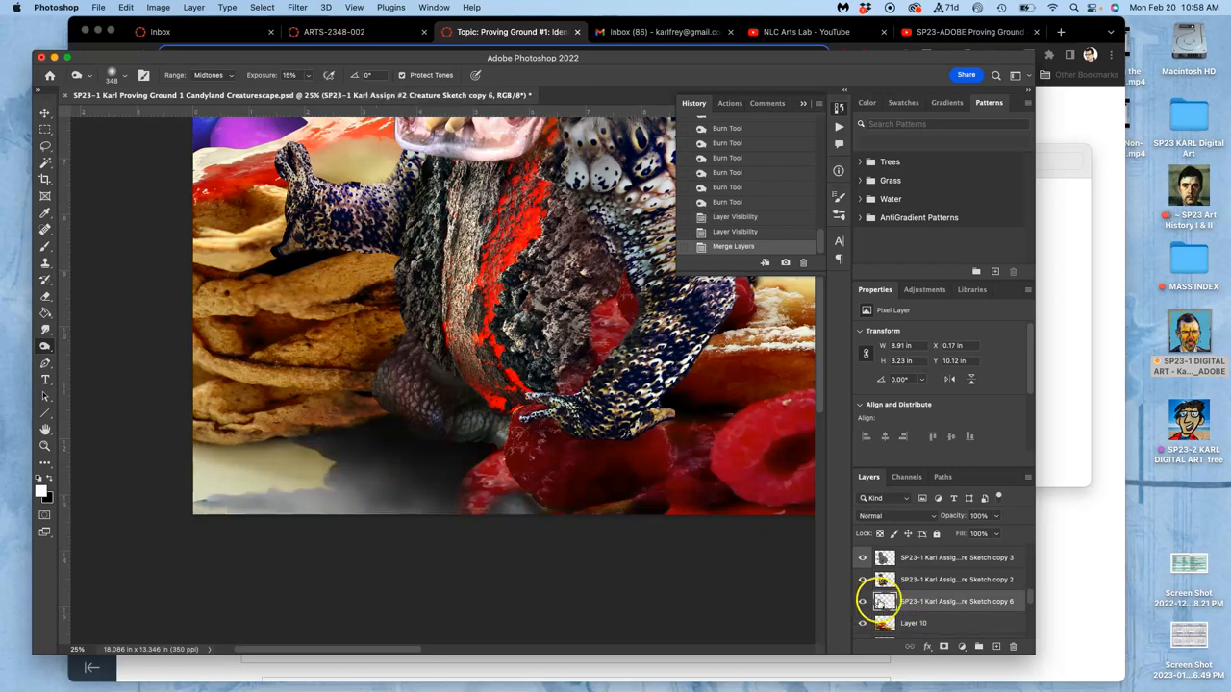
left_click(894, 515)
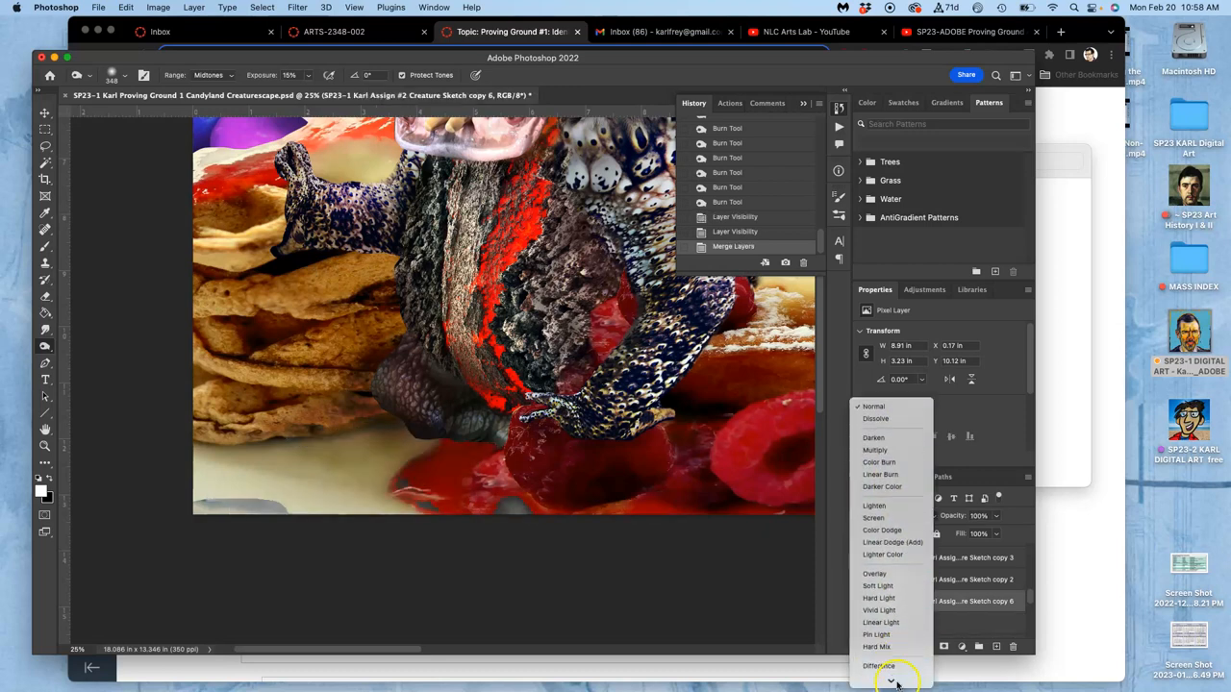
left_click(877, 585)
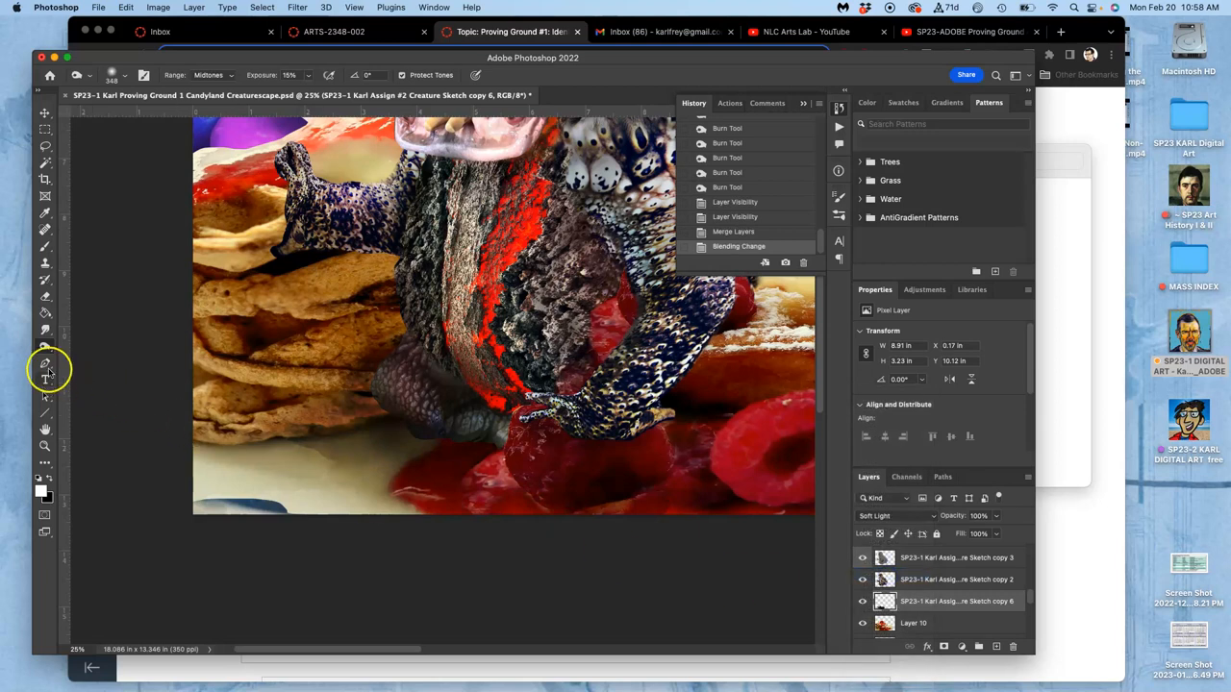
left_click(44, 329)
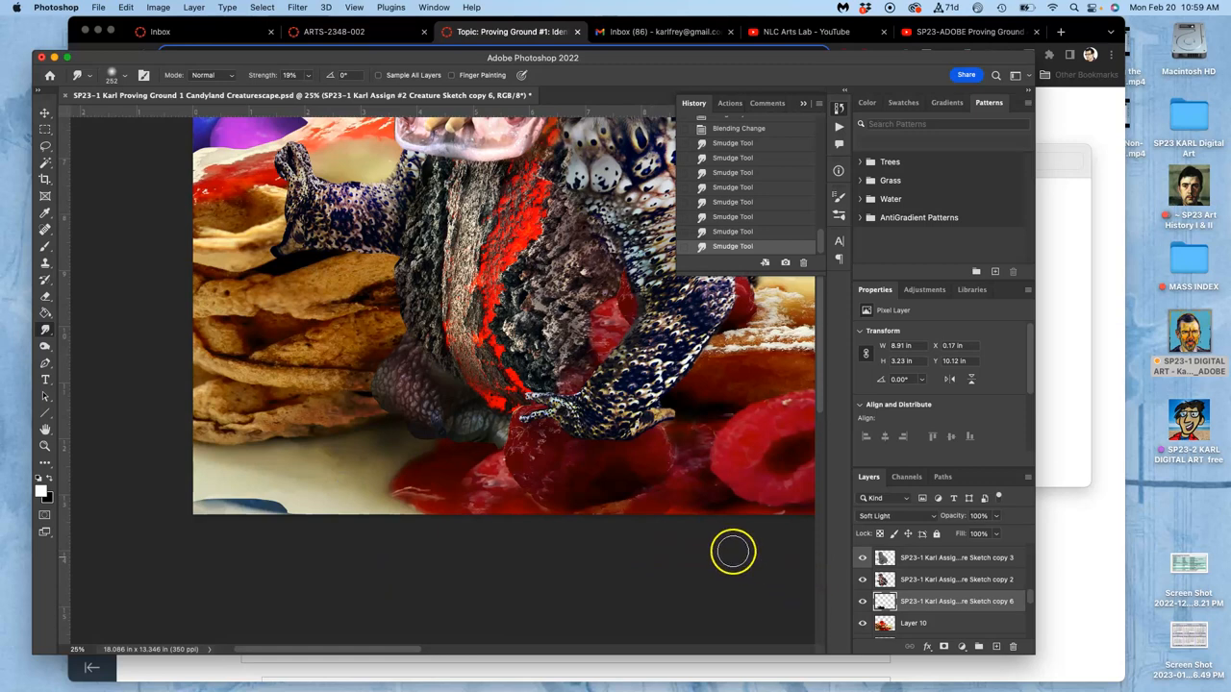
mouse_move(1015, 569)
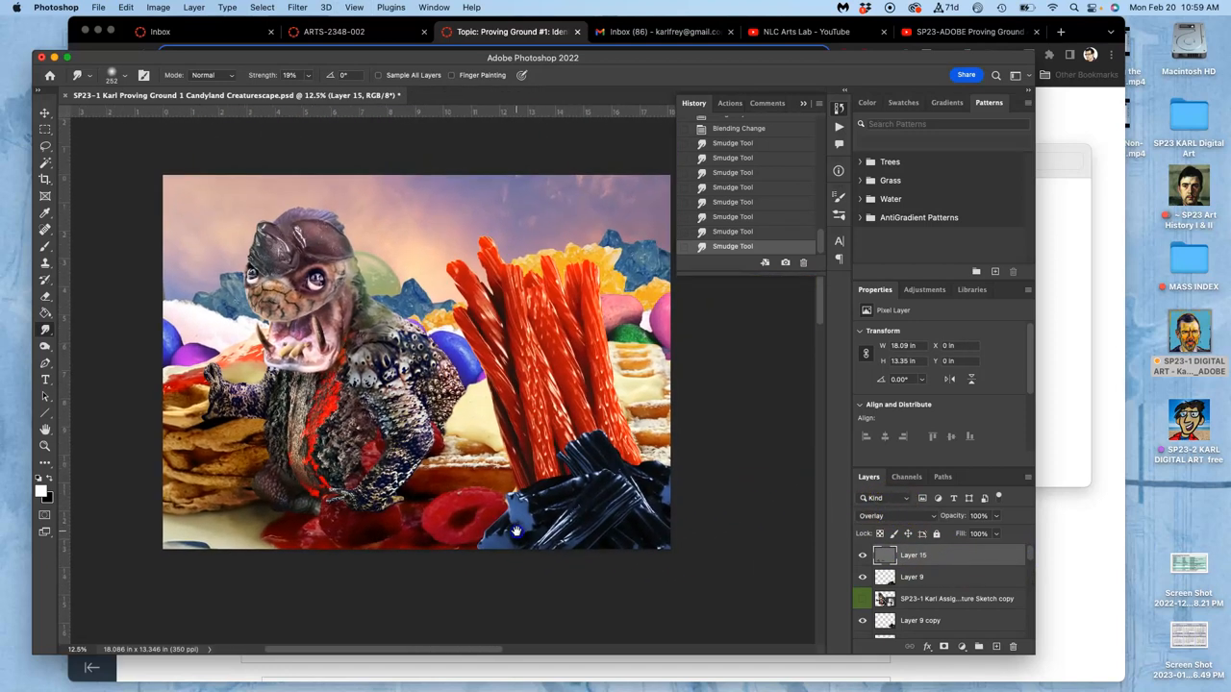
View the dodge/burn layer's marks in Normal mode, then restore it to Overlay
left_click(893, 516)
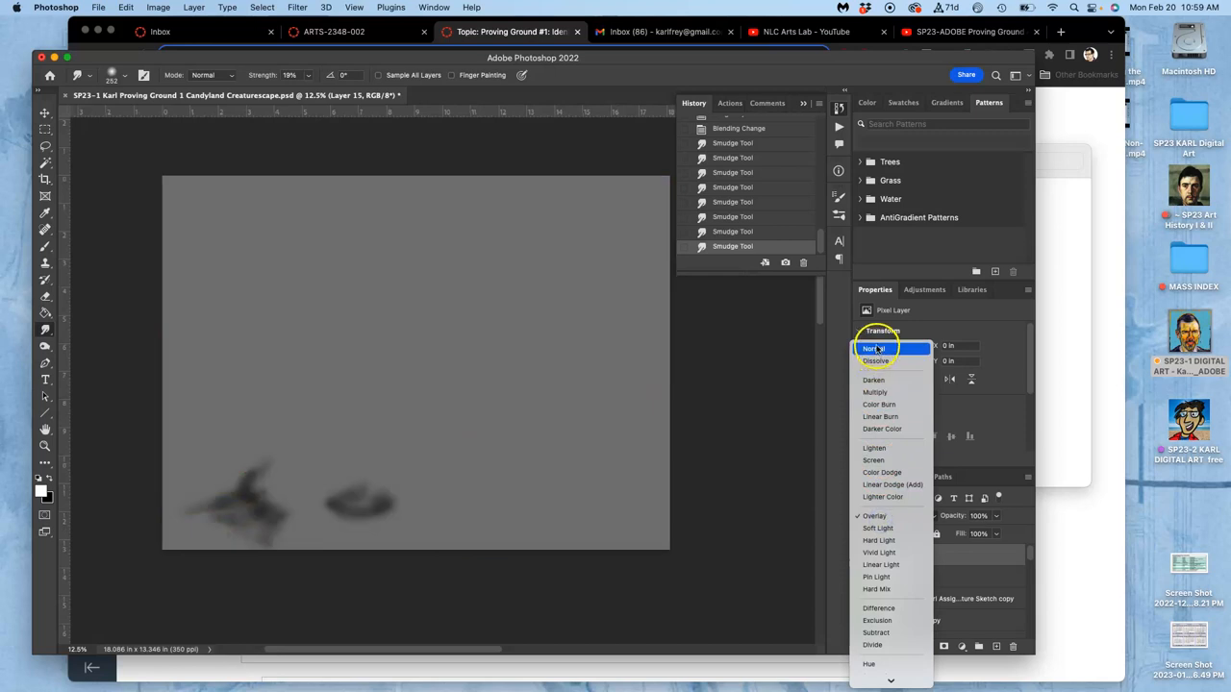
left_click(873, 346)
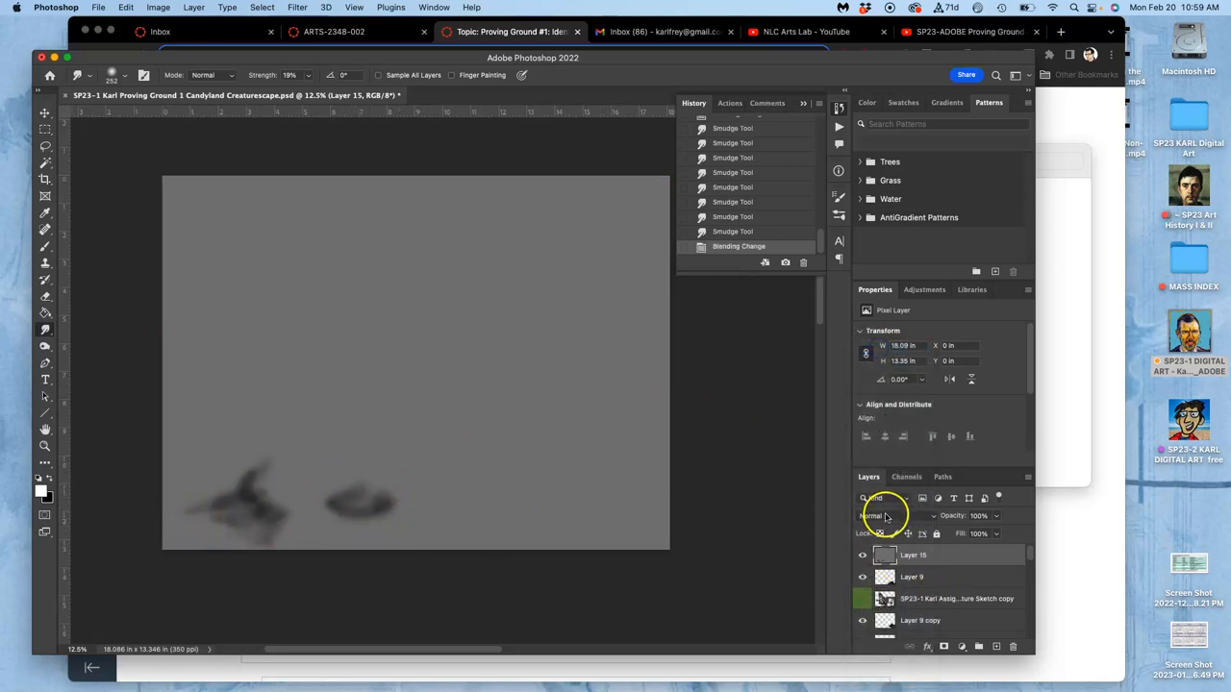
left_click(889, 516)
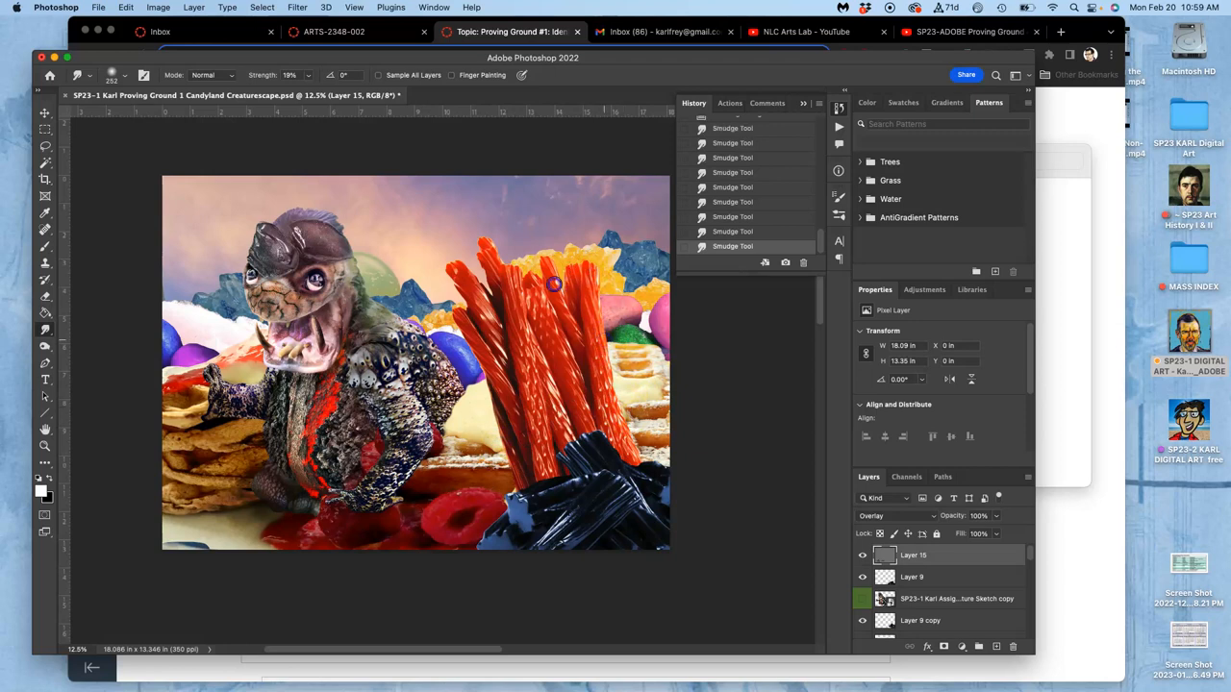
mouse_move(375, 269)
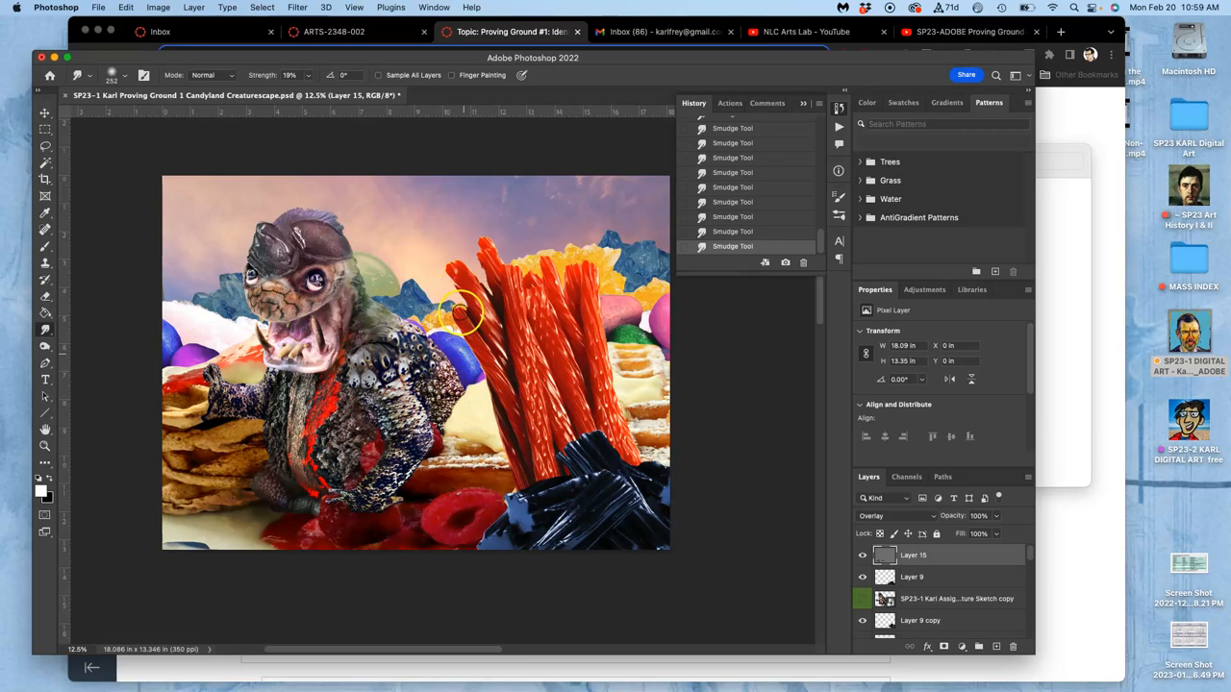
mouse_move(69, 302)
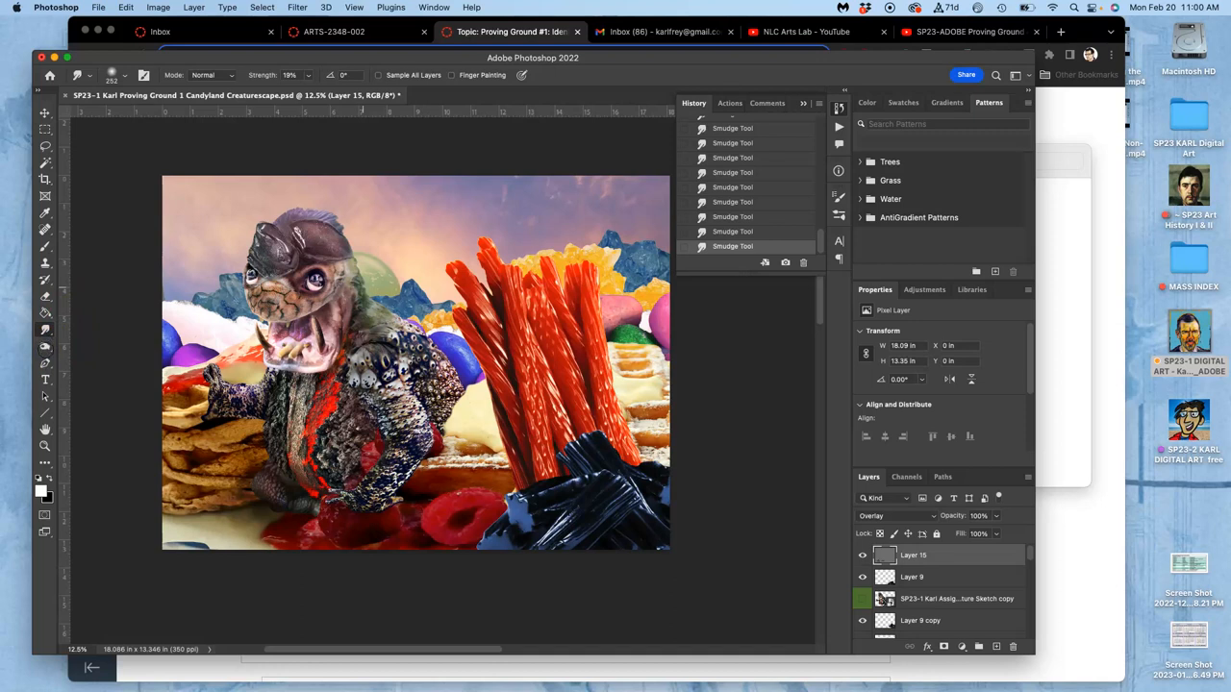
mouse_move(46, 350)
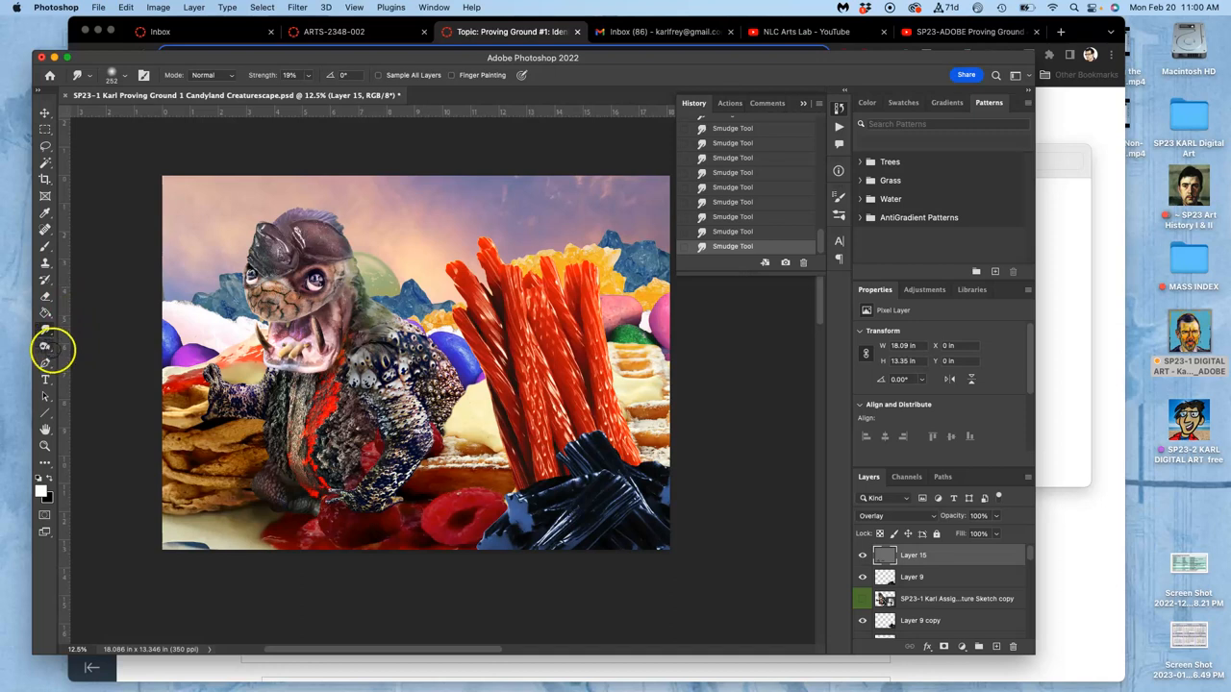
mouse_move(46, 349)
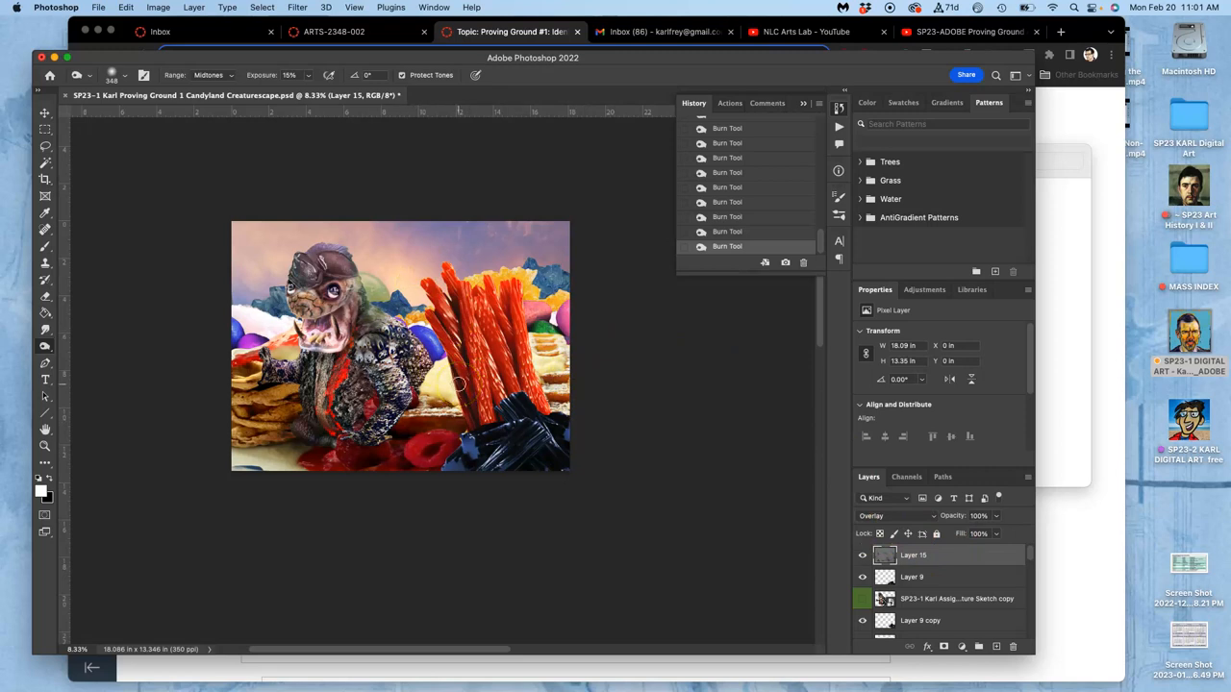
mouse_move(762, 421)
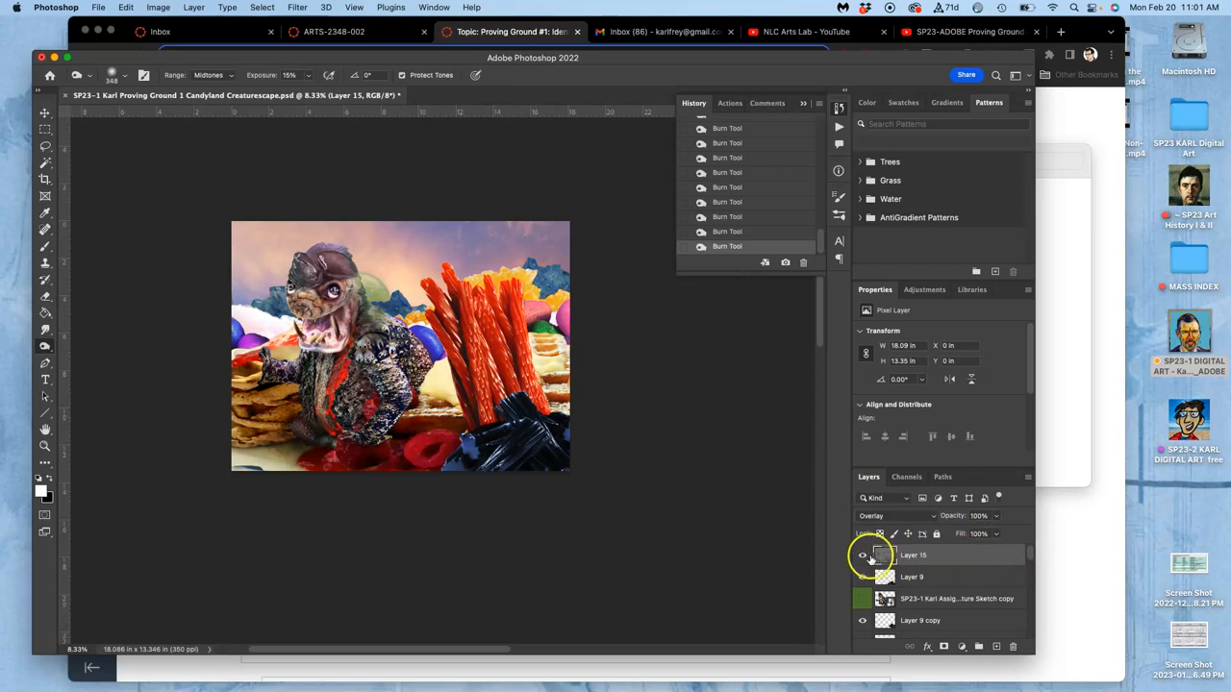
Compare the dodge/burn layer by toggling it, then adjust the Dodge tool options (Exposure 18%) for lightening
left_click(862, 554)
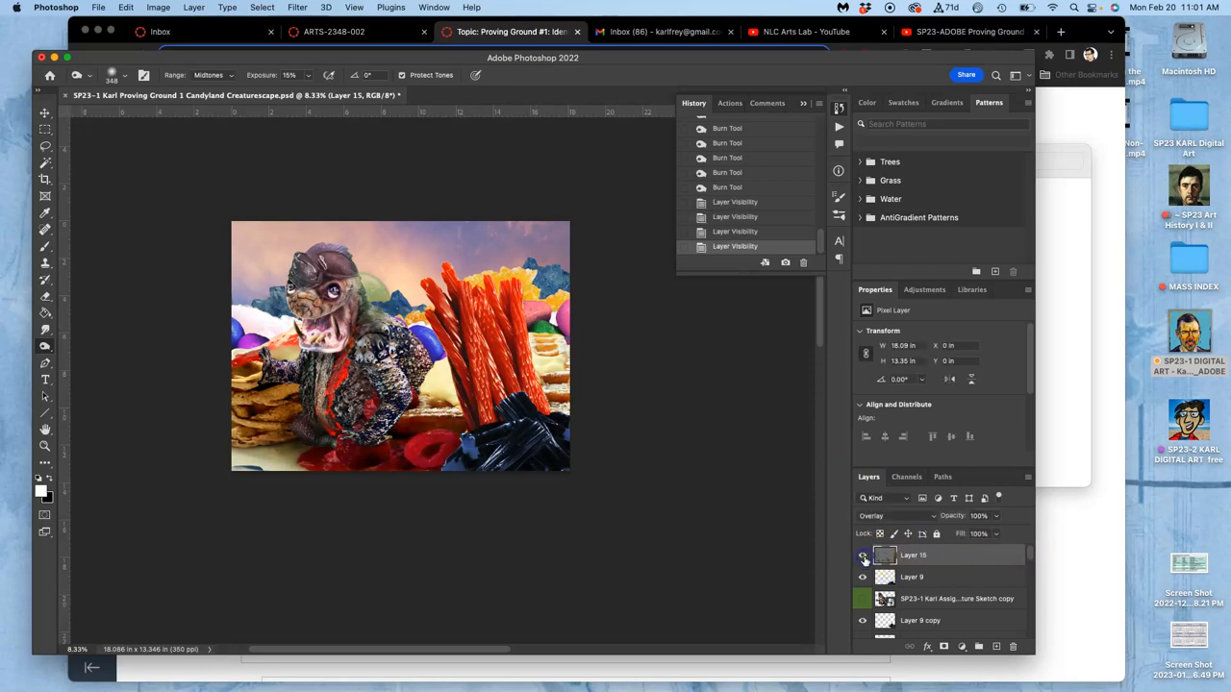
left_click(862, 554)
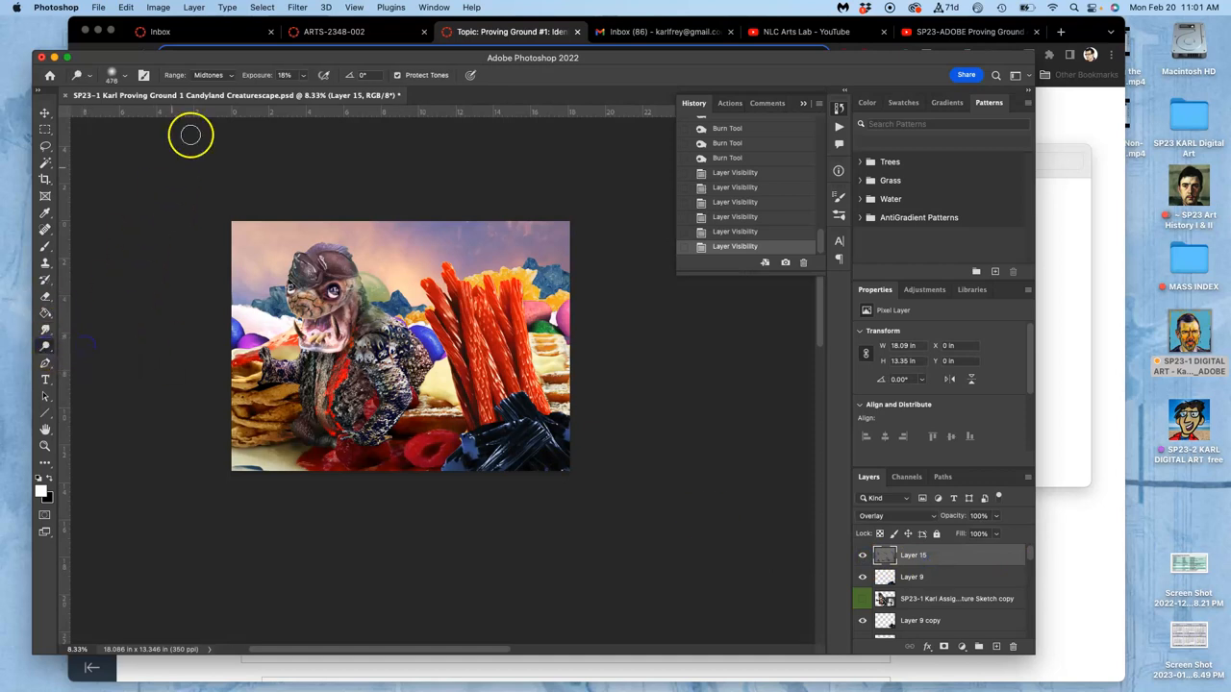
left_click(188, 134)
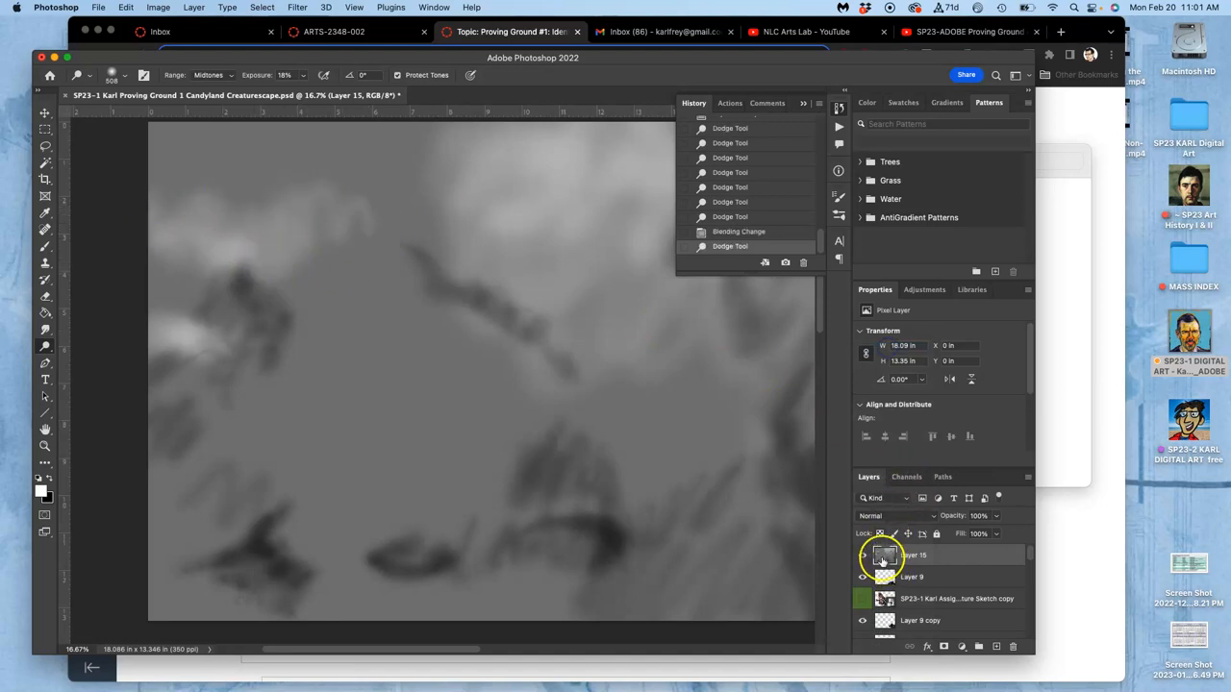
left_click(125, 75)
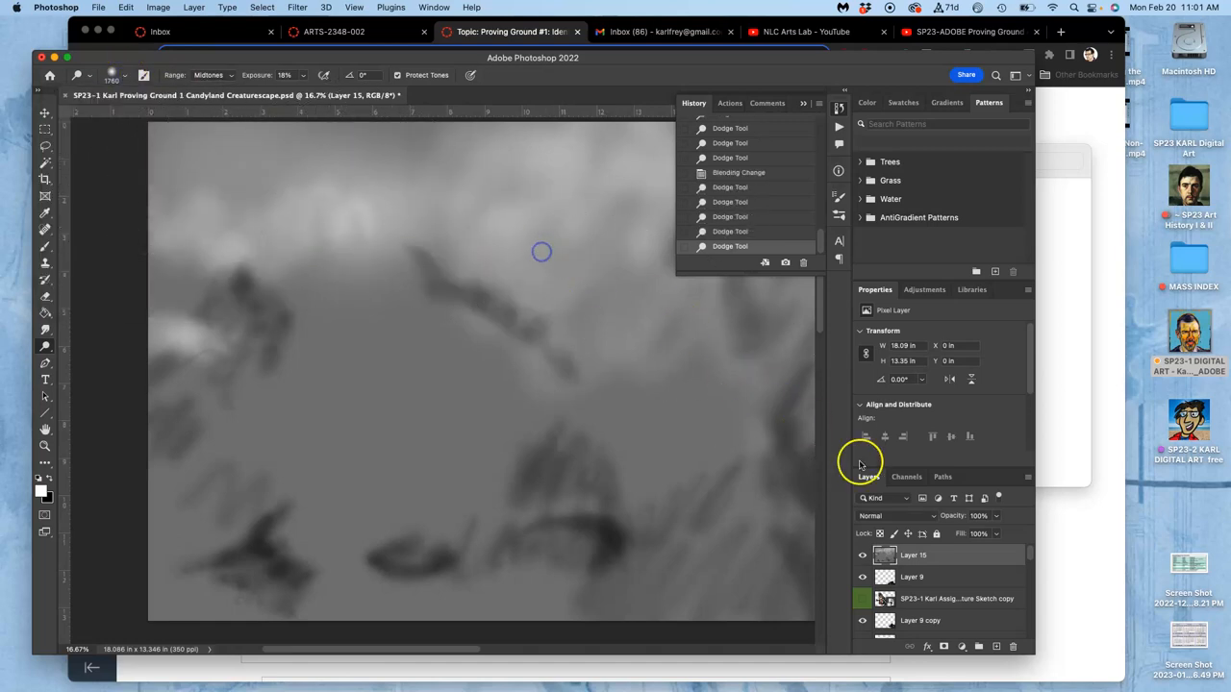
Switch the gray dodge/burn layer (Layer 15) back to Overlay blend mode
left_click(885, 516)
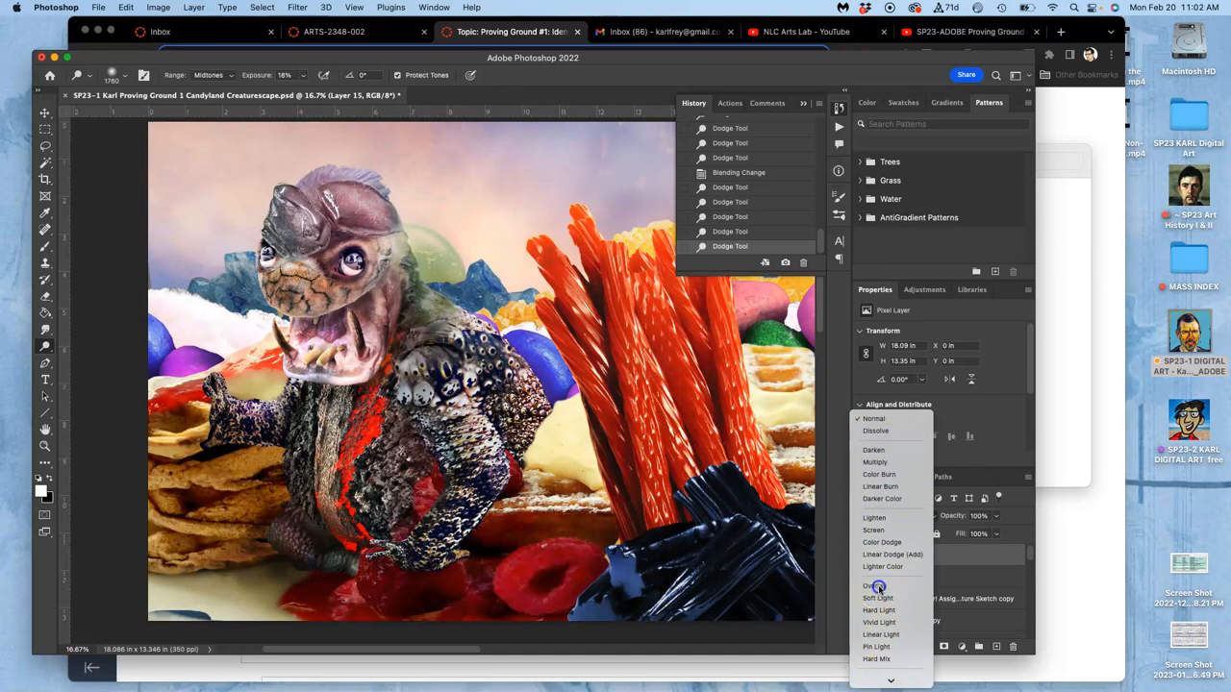
left_click(870, 584)
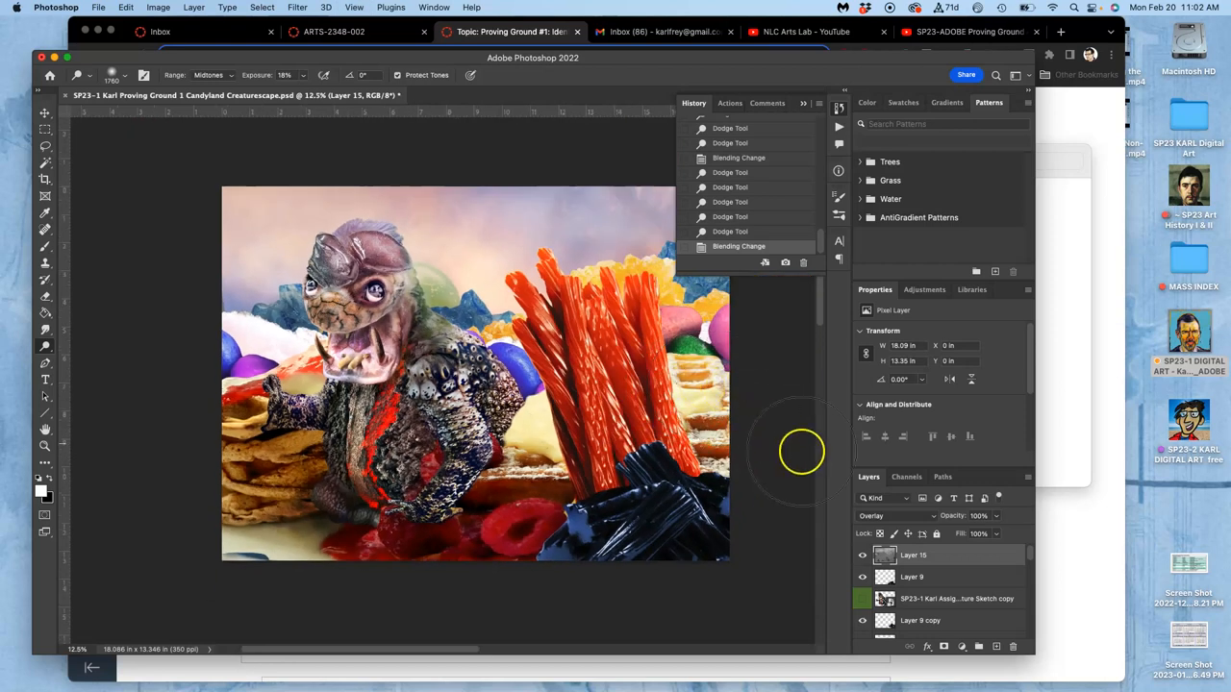